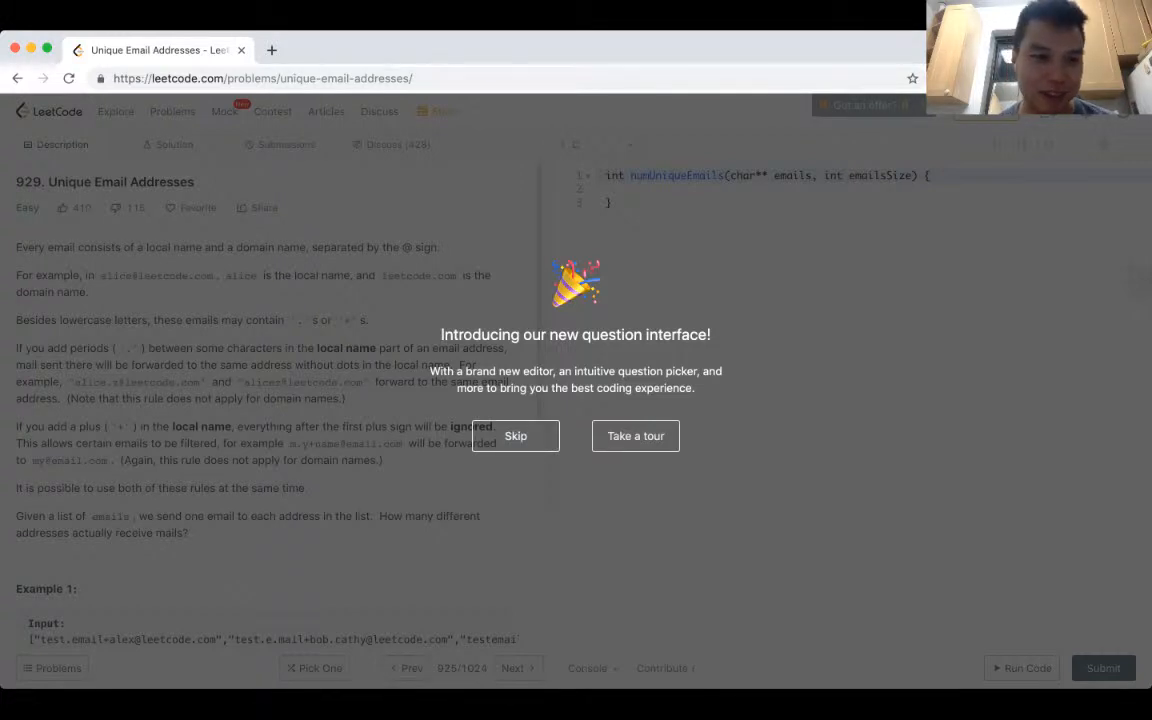
# - Skip the 'Introducing our new question interface' popup instead of taking the tour
pyautogui.click(515, 435)
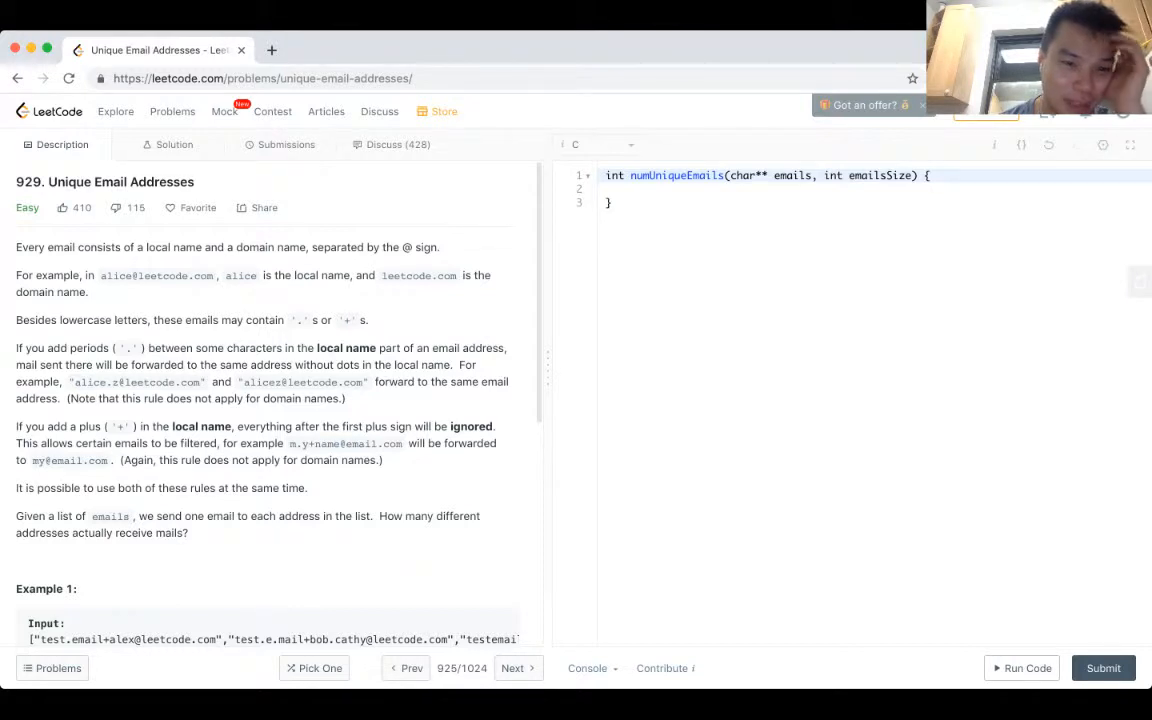
pyautogui.scroll(-3)
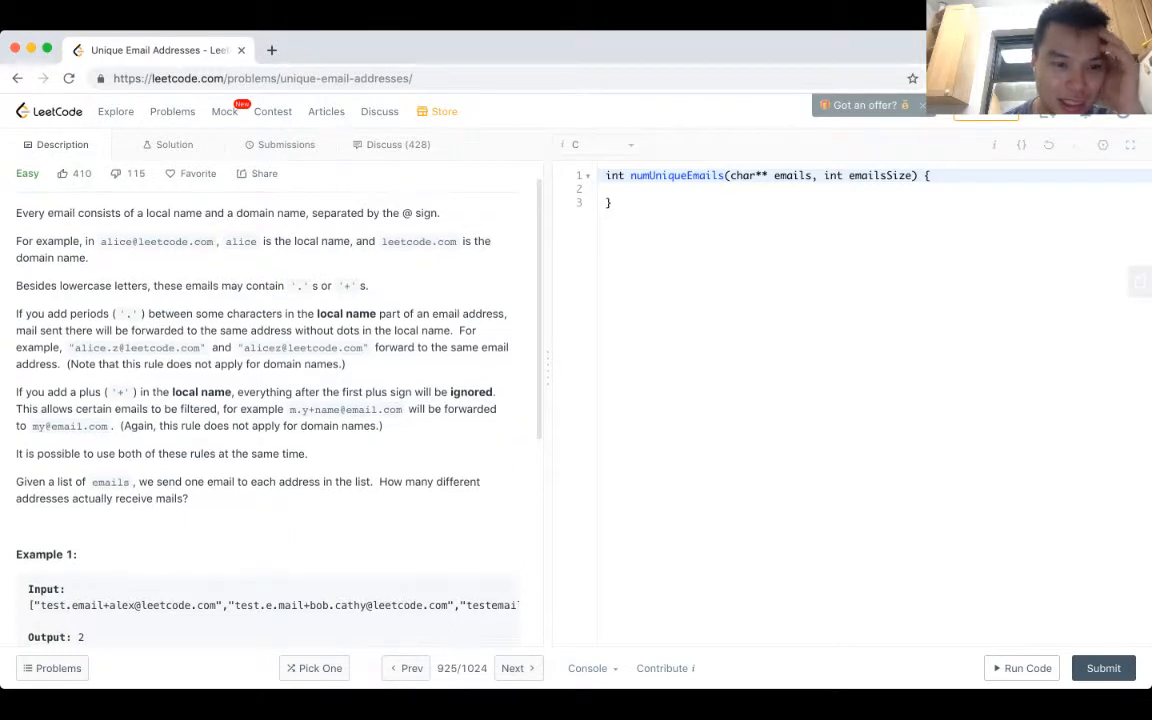
pyautogui.scroll(-3)
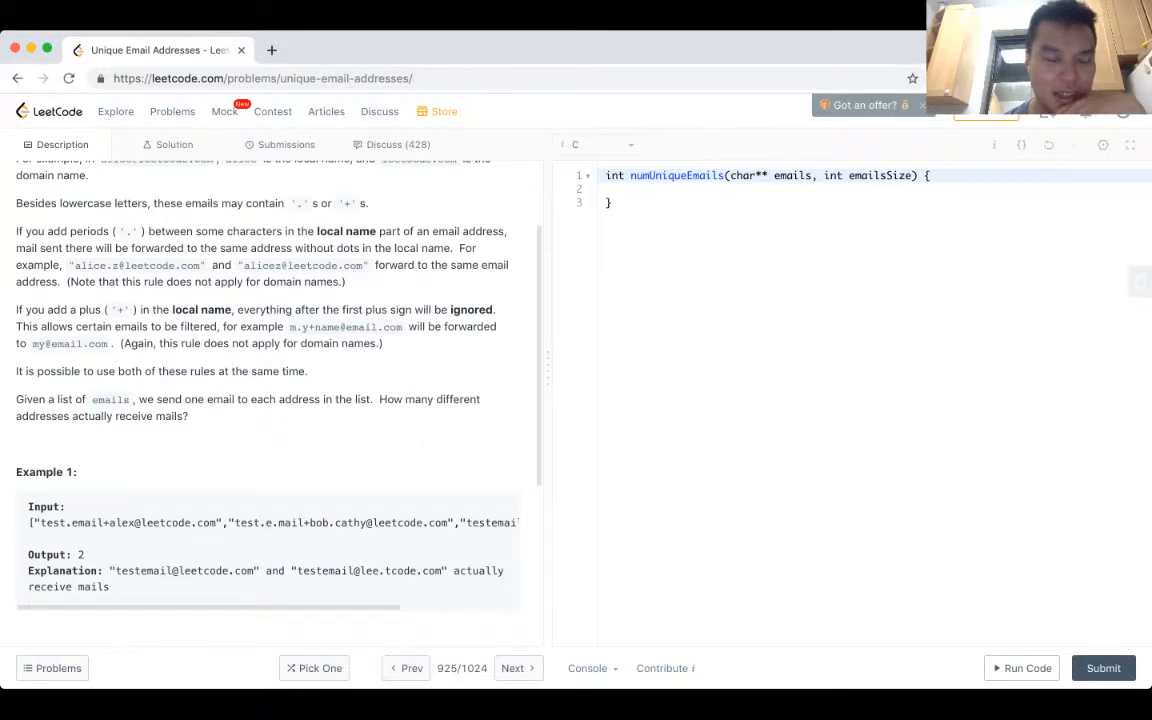
pyautogui.scroll(-3)
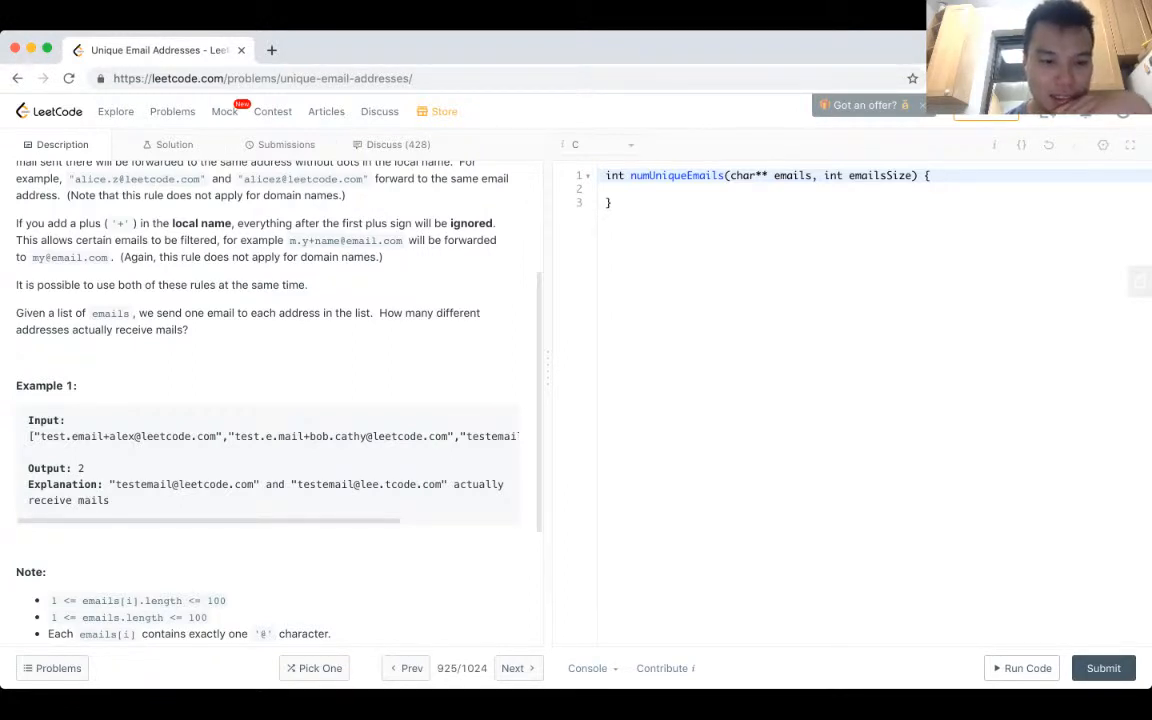
pyautogui.scroll(-3)
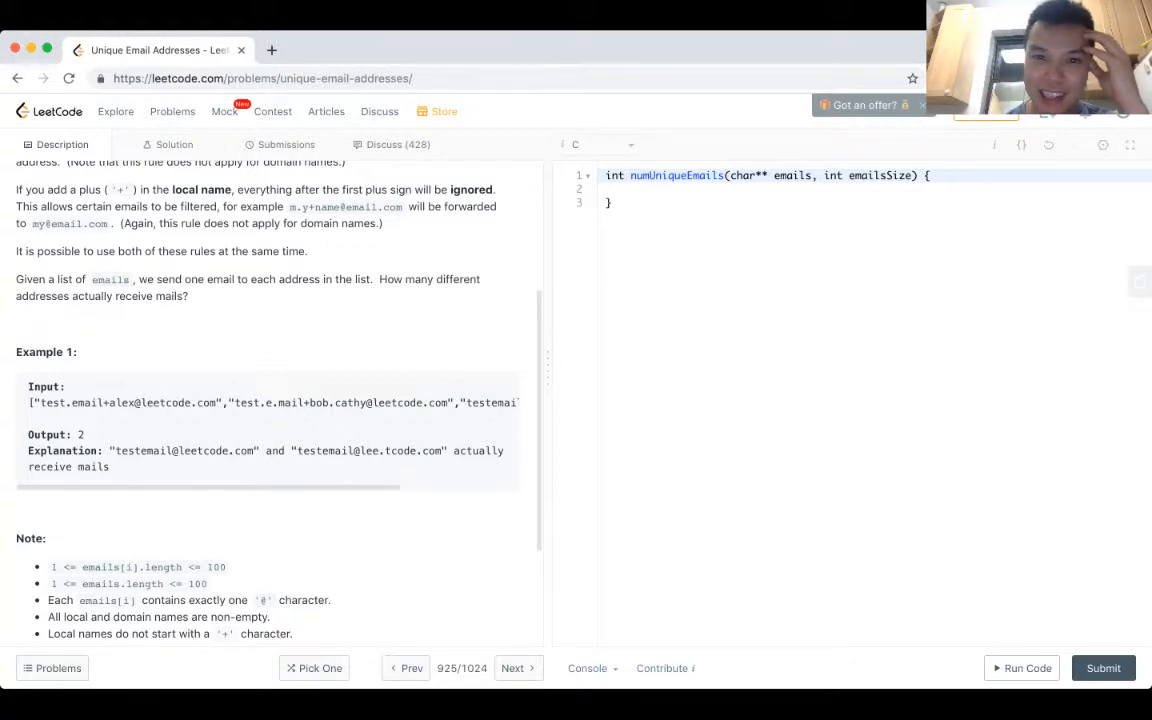
# - Change the editor language from C to Python, trying Python3 first, and place the cursor in the body
pyautogui.click(597, 144)
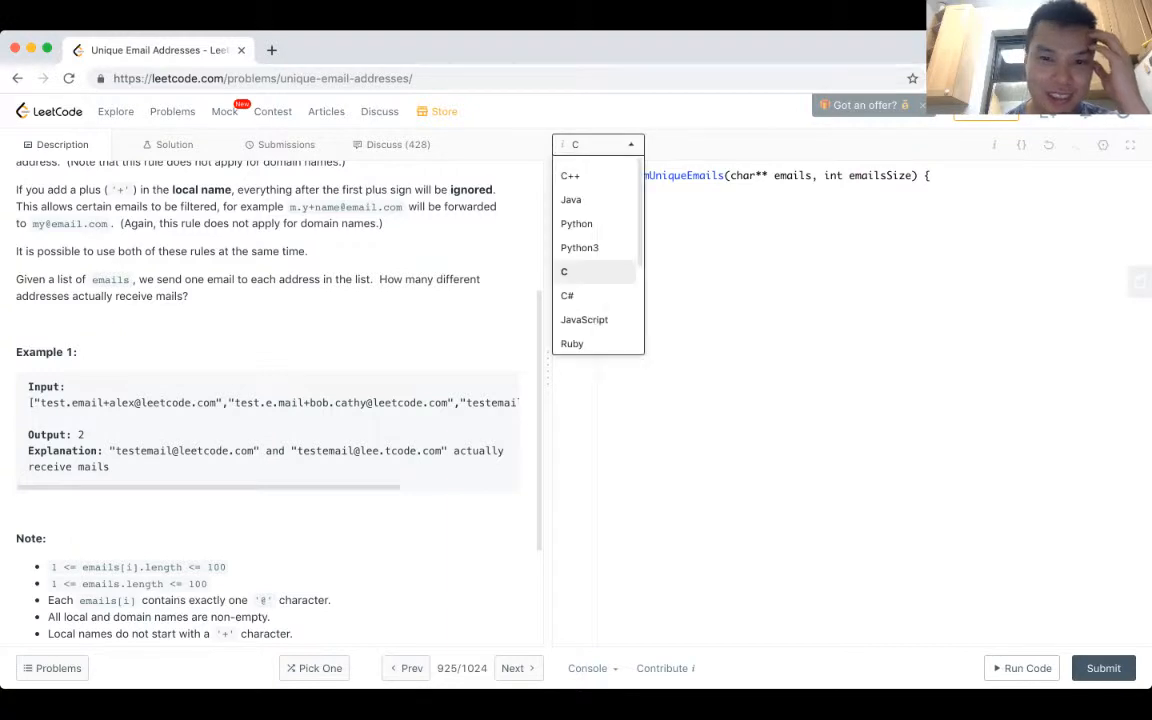
pyautogui.click(579, 247)
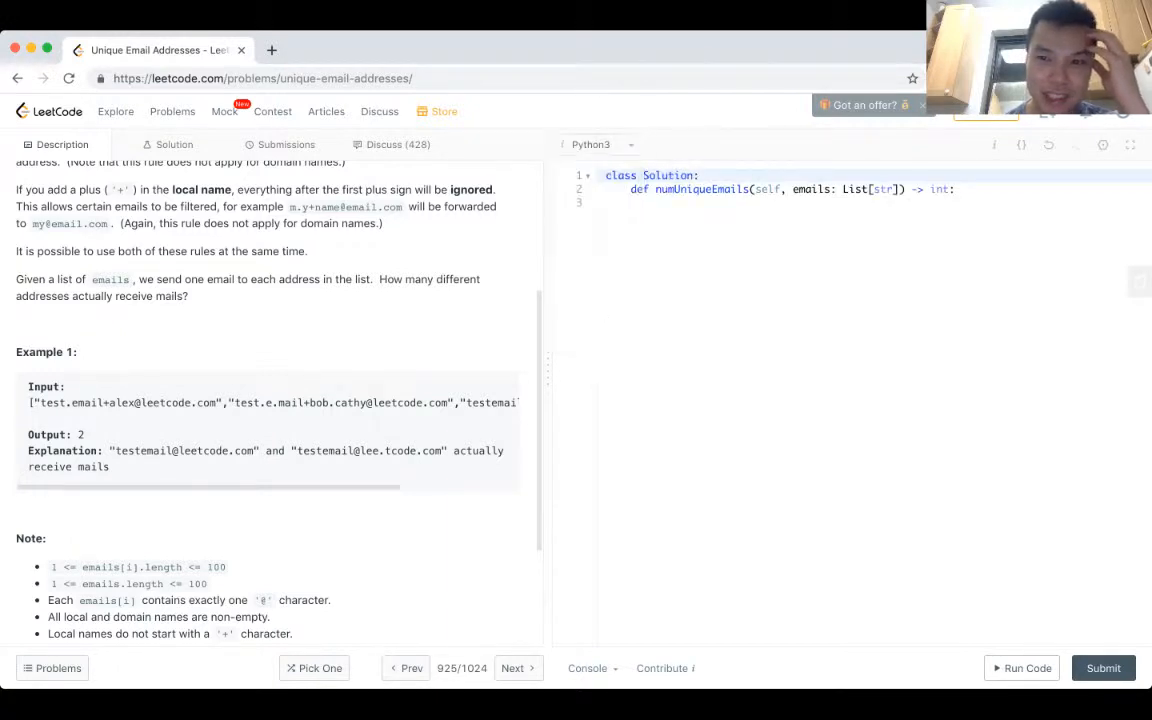
pyautogui.click(656, 203)
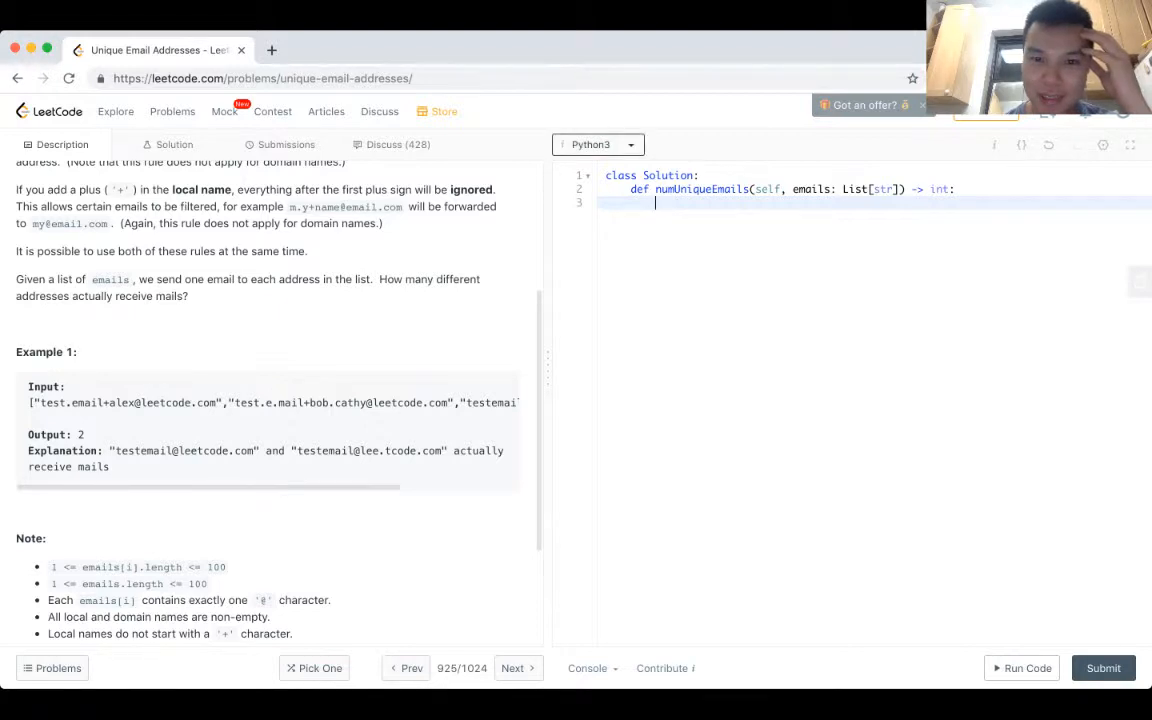
pyautogui.click(597, 144)
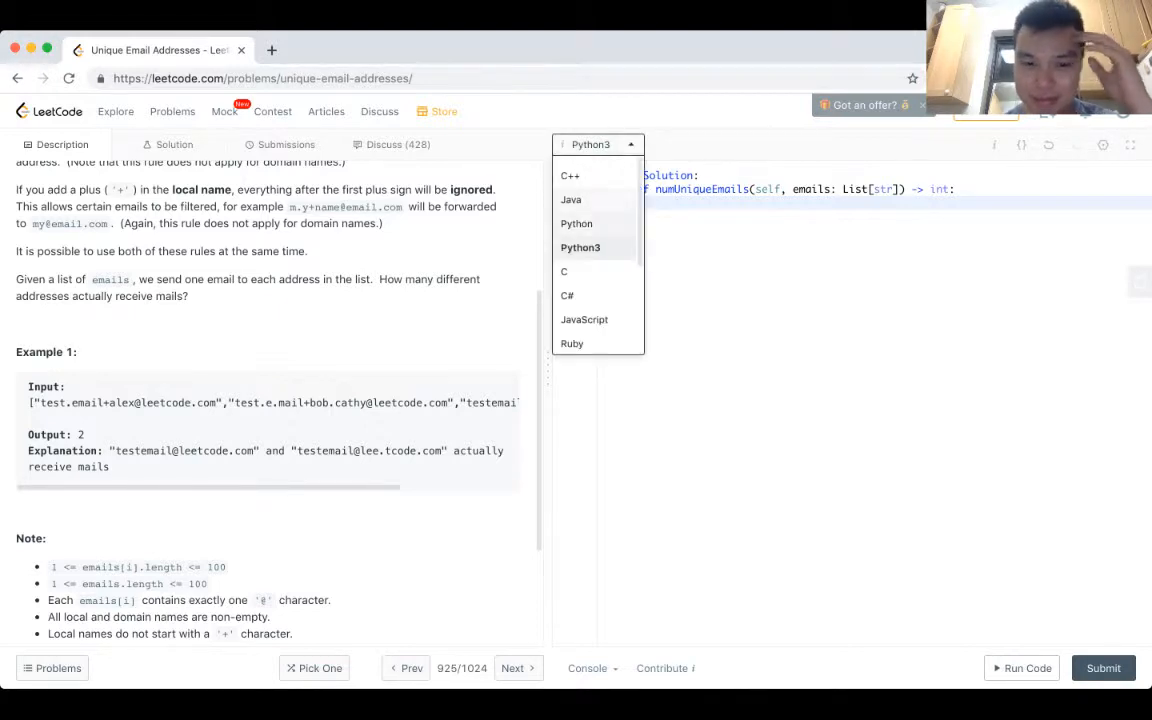
pyautogui.click(576, 223)
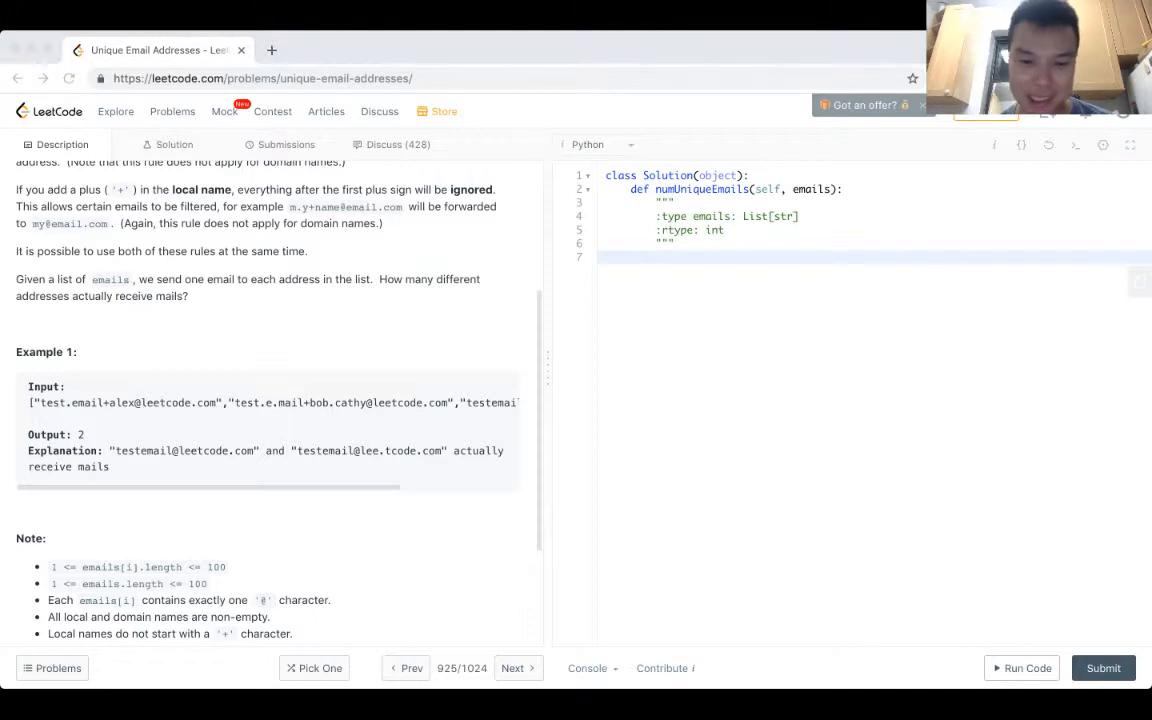
pyautogui.click(655, 257)
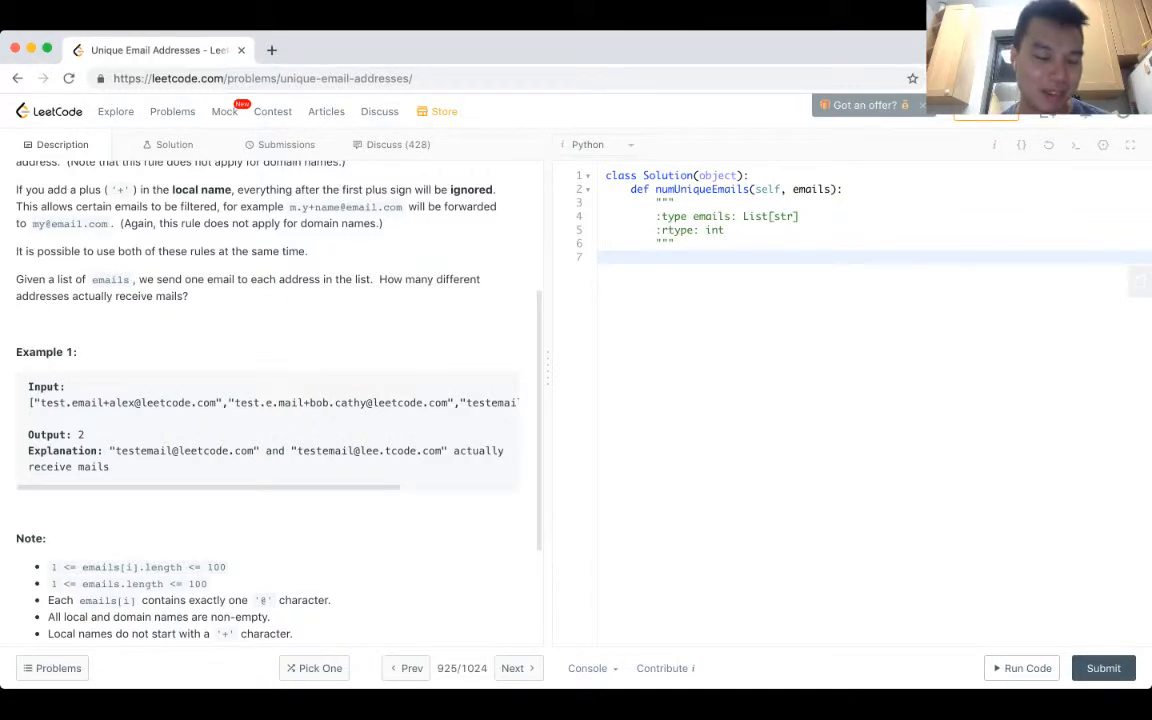
pyautogui.click(655, 257)
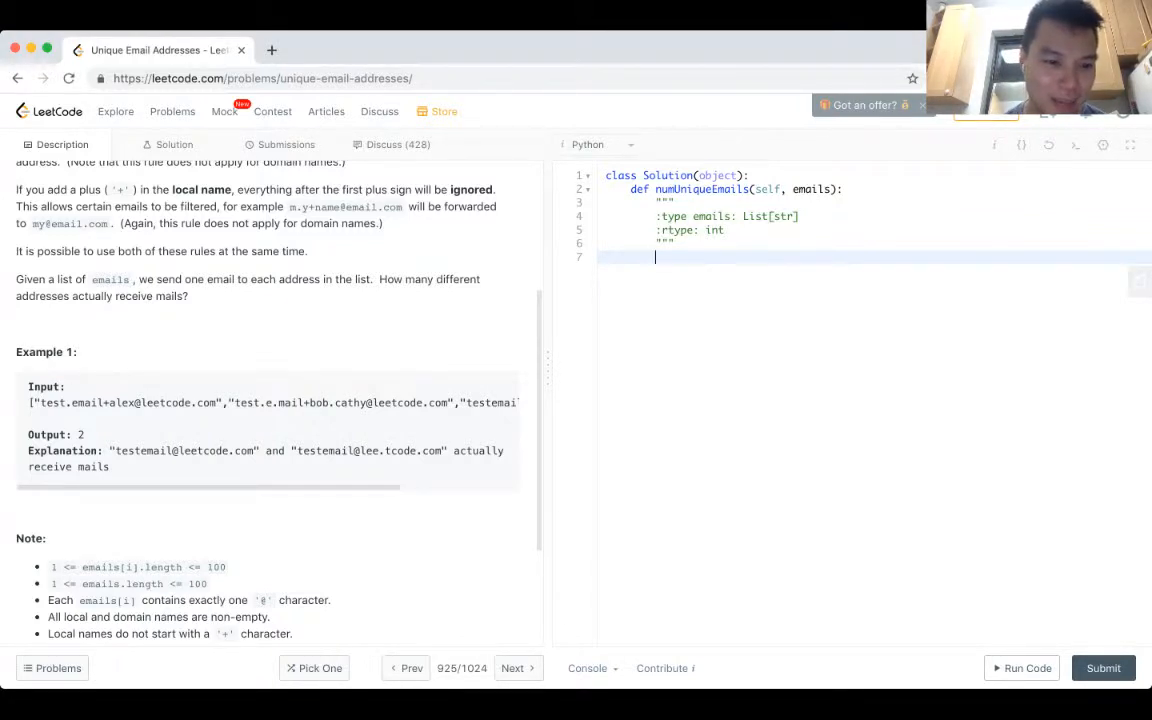
# - Start the method body with the loop 'for email in emails:'
pyautogui.scroll(-3)
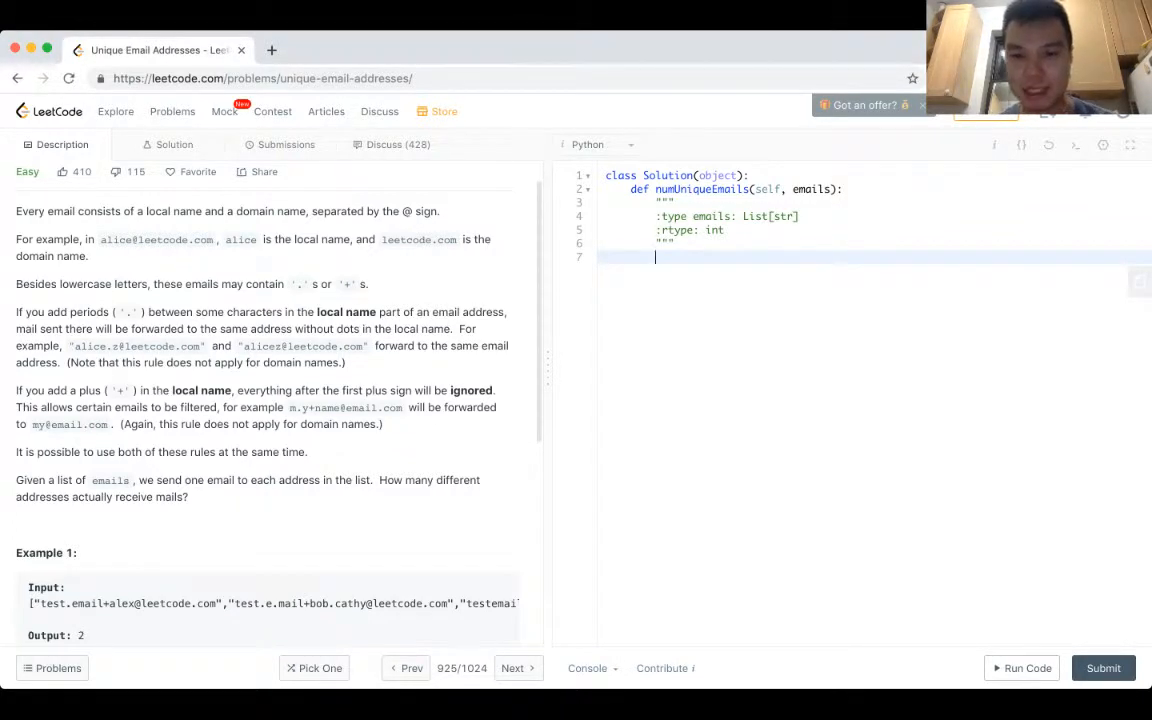
pyautogui.write('for email in emails:')
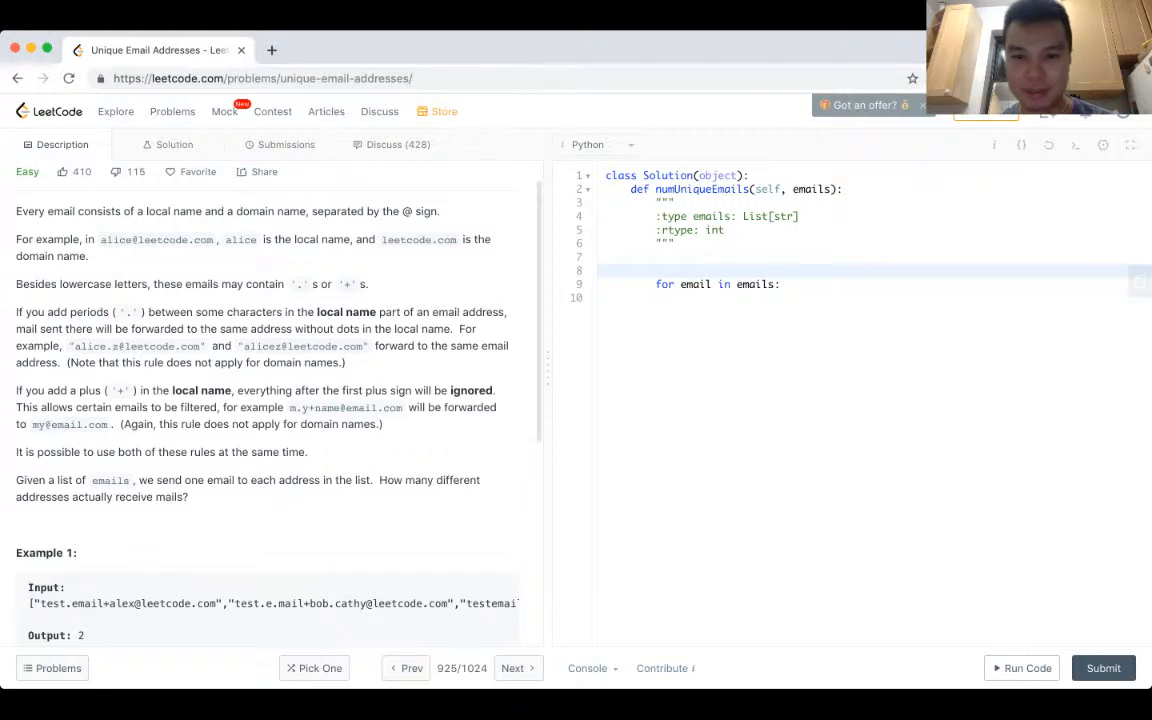
# - Create unique_emails = set() and add normalize(email) to it inside the loop
pyautogui.click(630, 270)
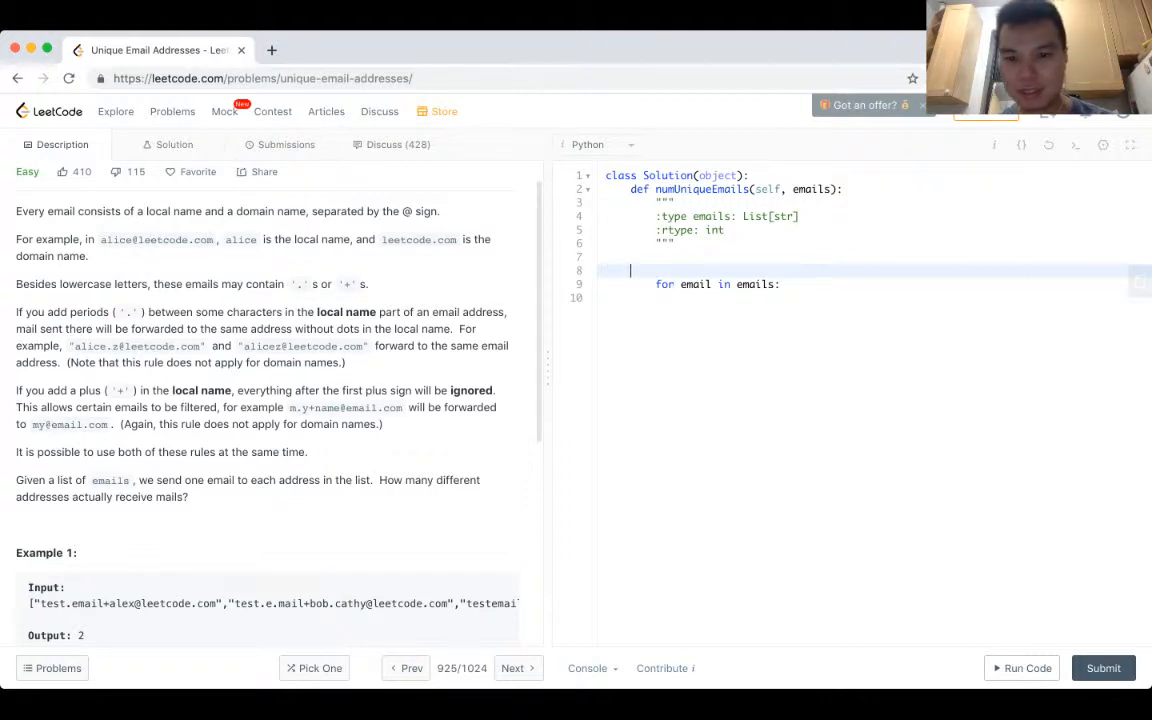
pyautogui.write('unique_emails = set(')
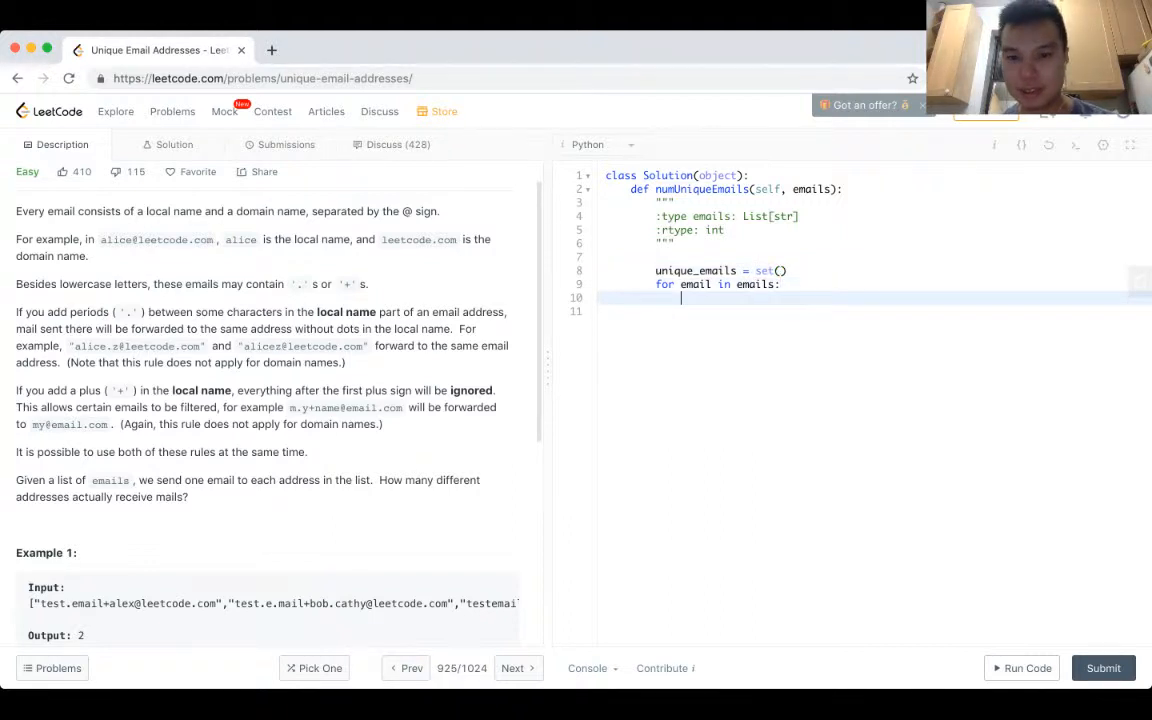
pyautogui.write('email =')
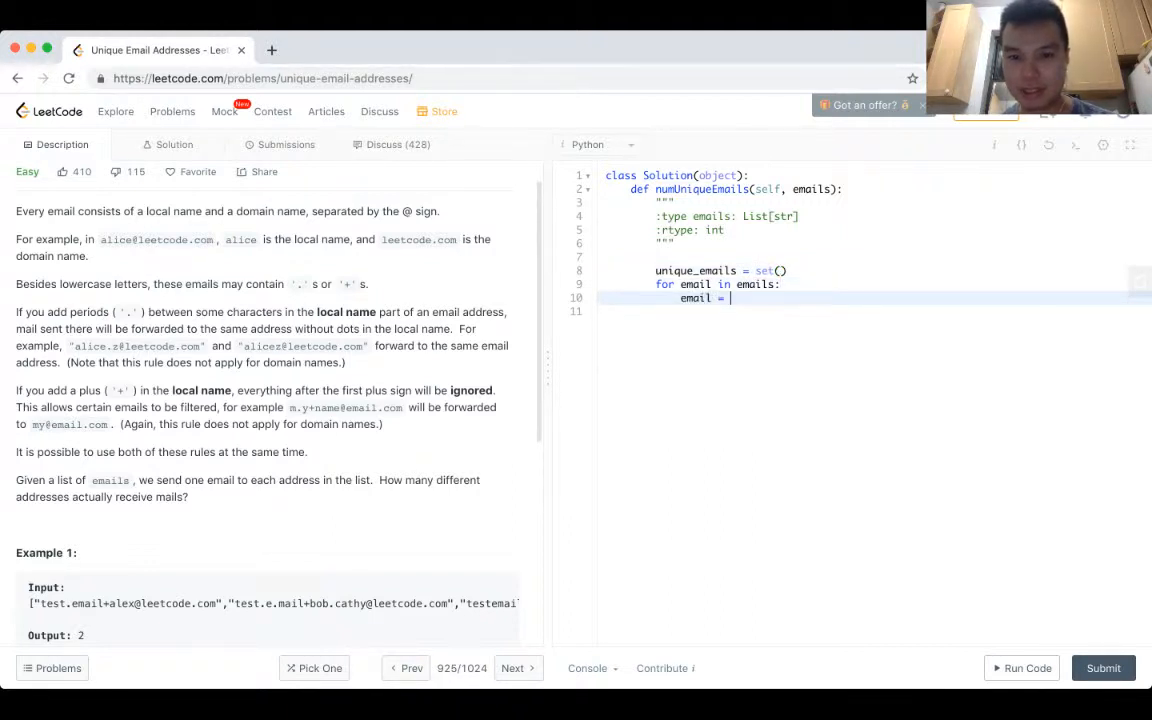
pyautogui.write('unique_')
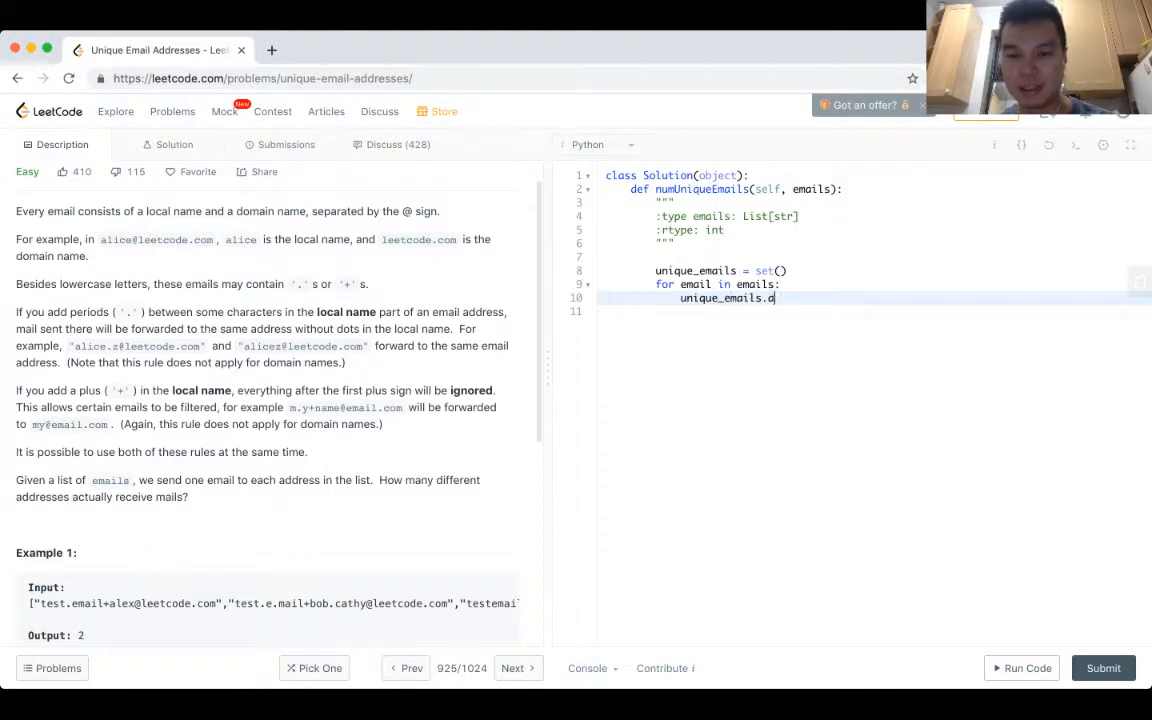
pyautogui.write('dd(normal)')
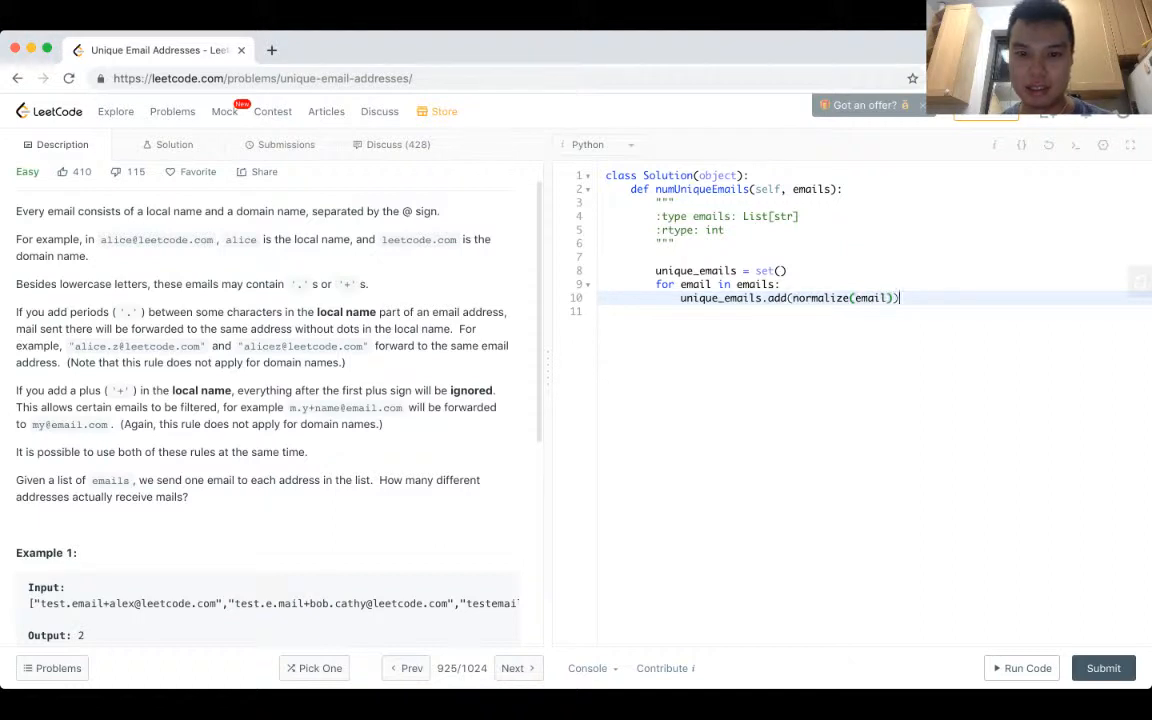
# - Add 'return len(unique_emails)' and begin a 'def normalize(' helper header
pyautogui.press('enter')
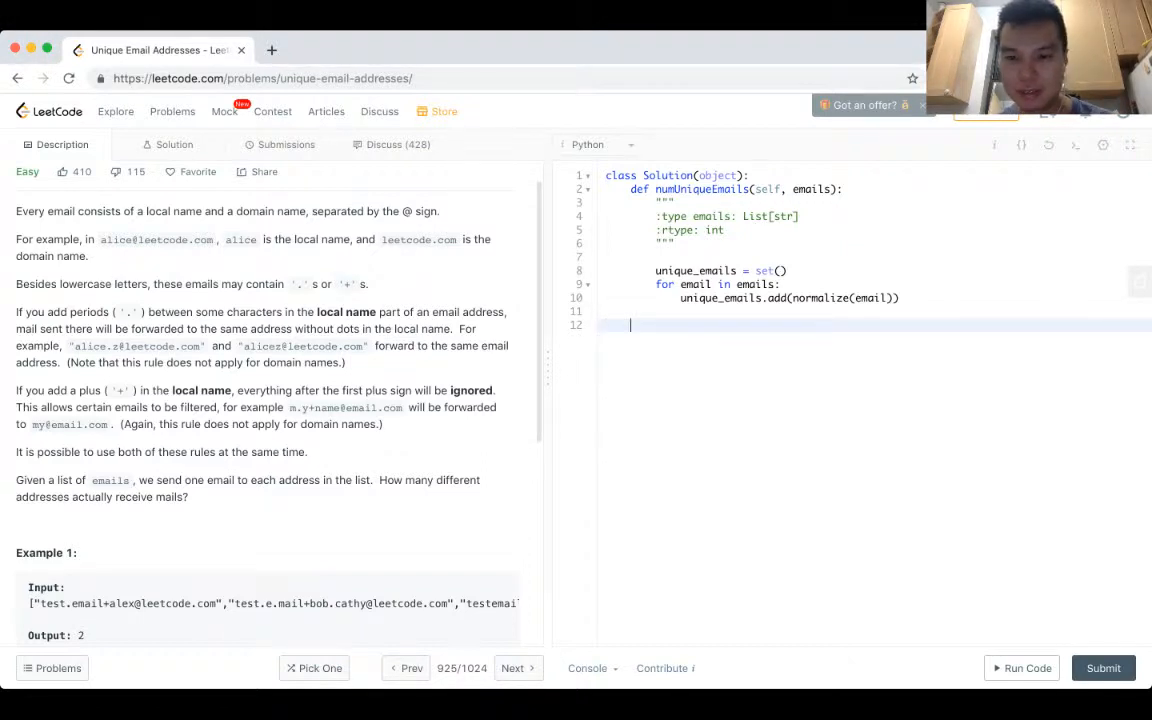
pyautogui.write('def normalize')
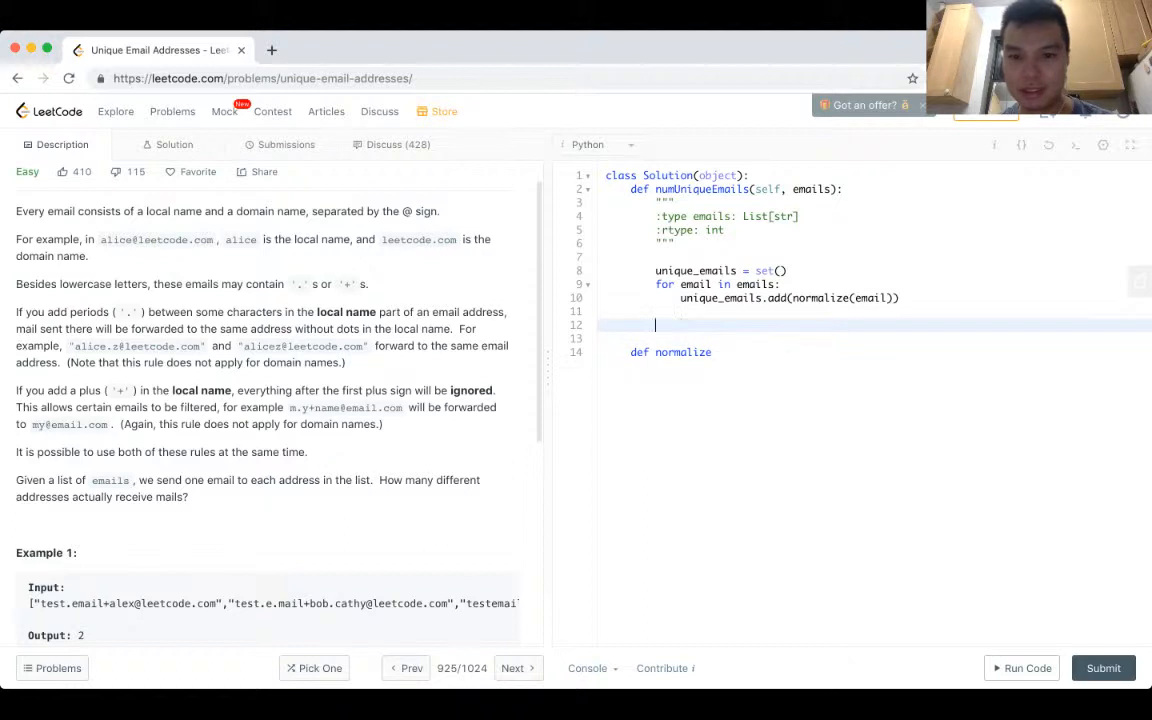
pyautogui.write('return uniqu')
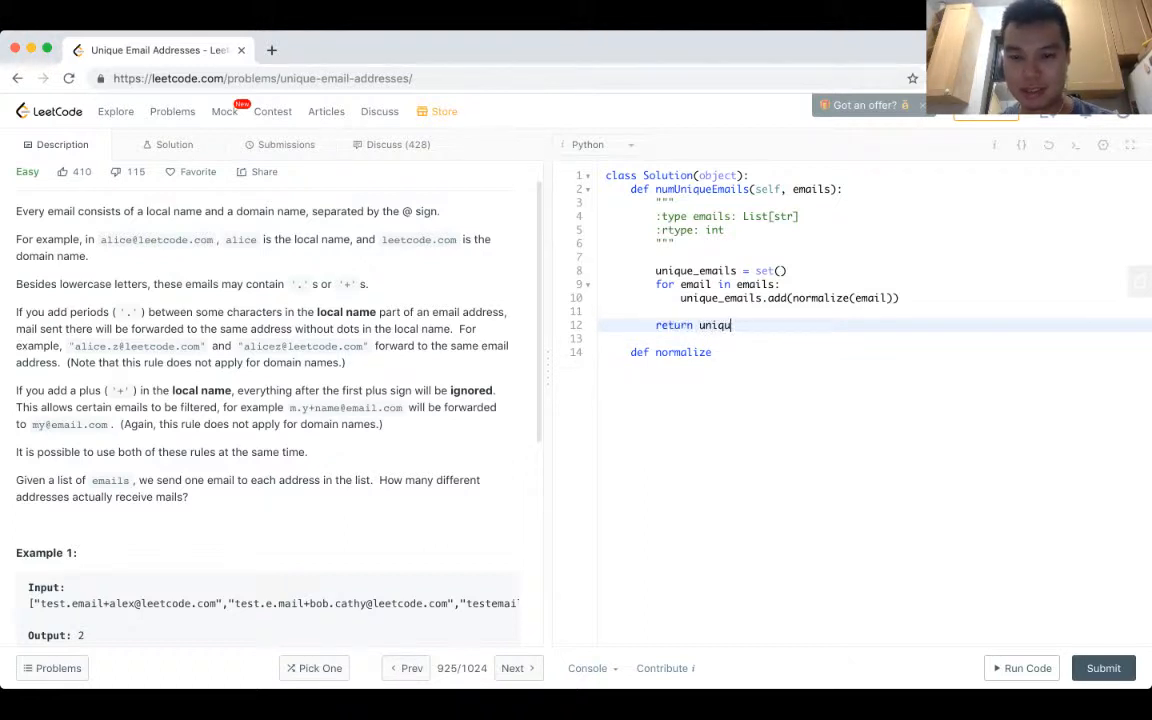
pyautogui.write('e_emails)')
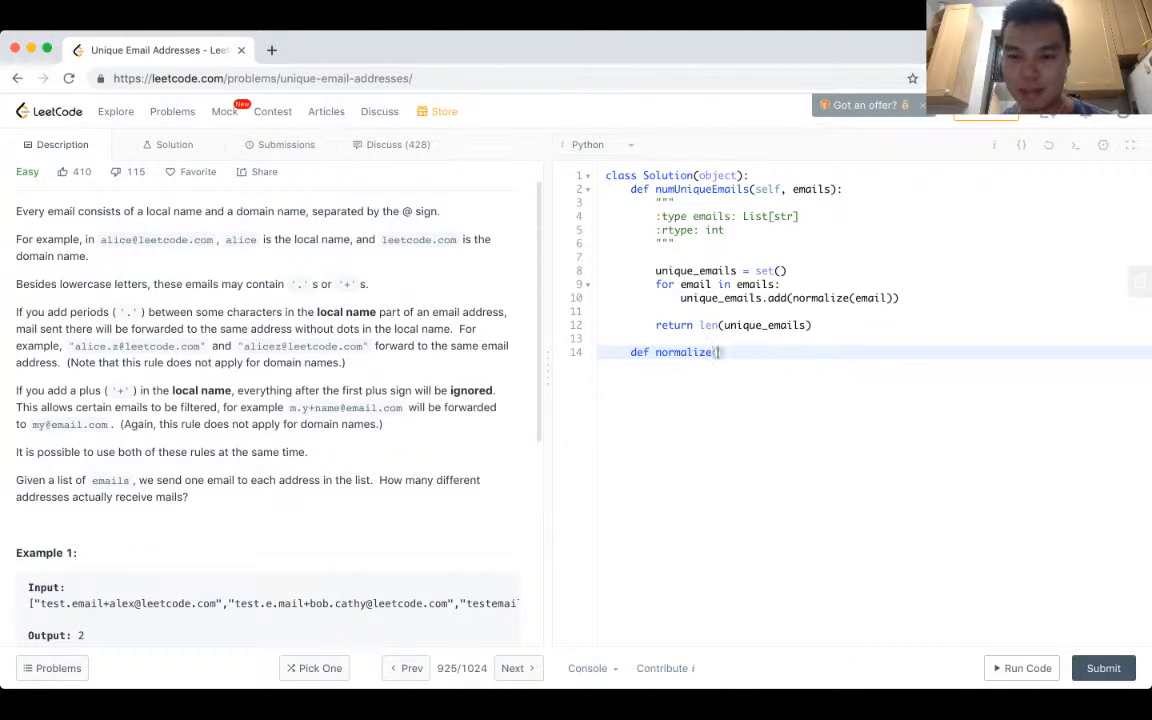
# - Make the loop call self.normalize(email) and give normalize the parameters self, email
pyautogui.write('email):')
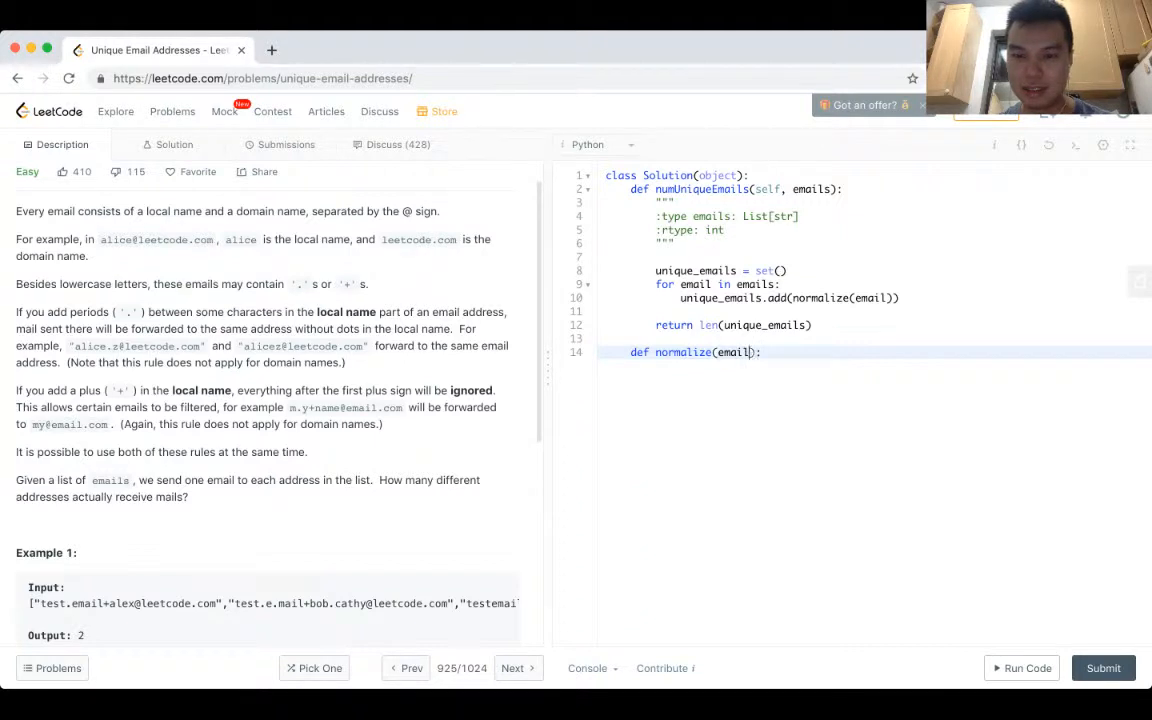
pyautogui.write('self,')
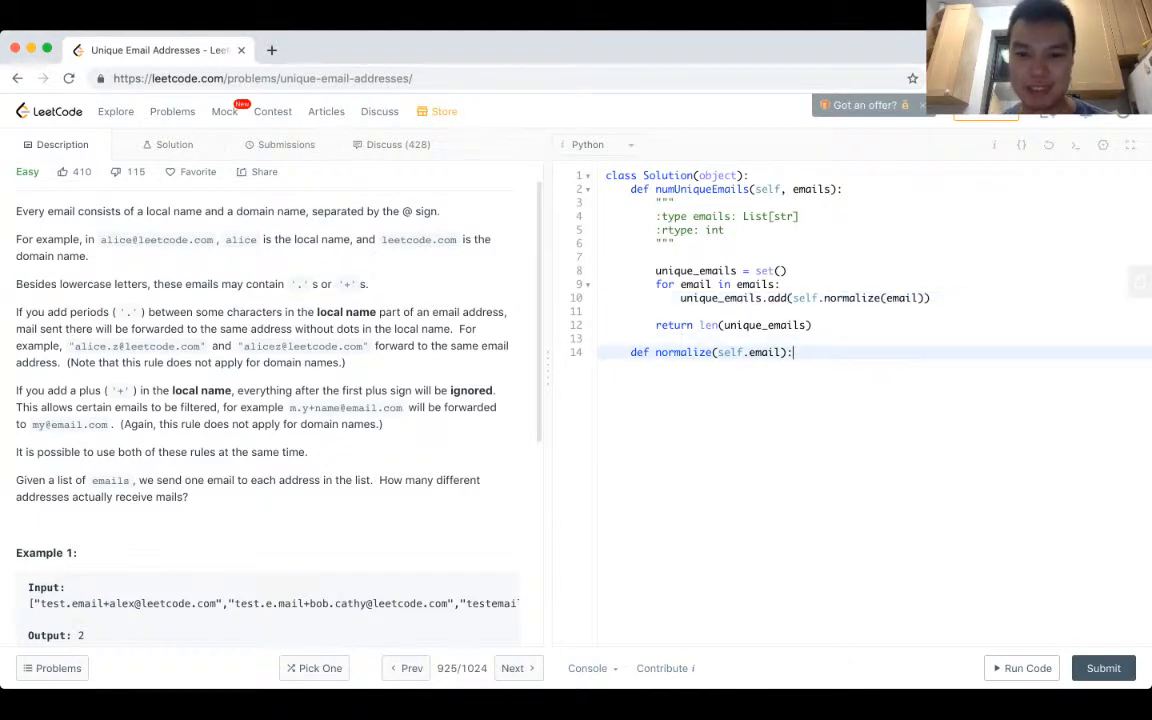
pyautogui.press('enter')
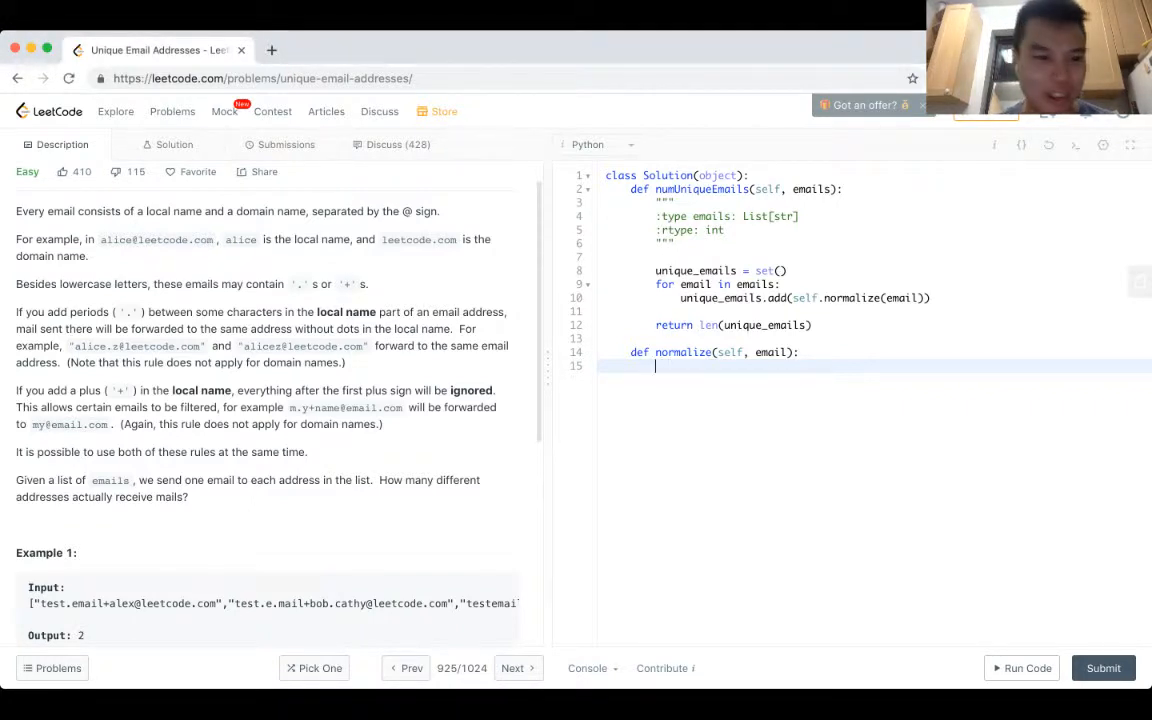
# - Try at = email.index('@') as the helper body, then discard it
pyautogui.write('at =')
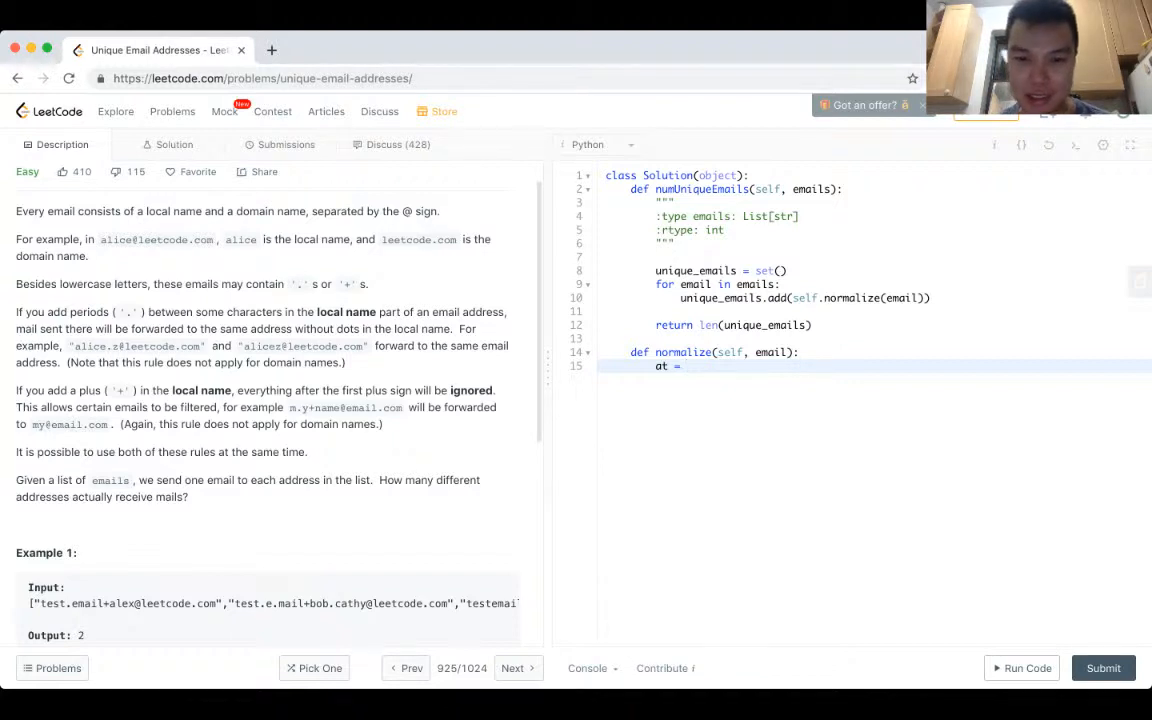
pyautogui.write('email.')
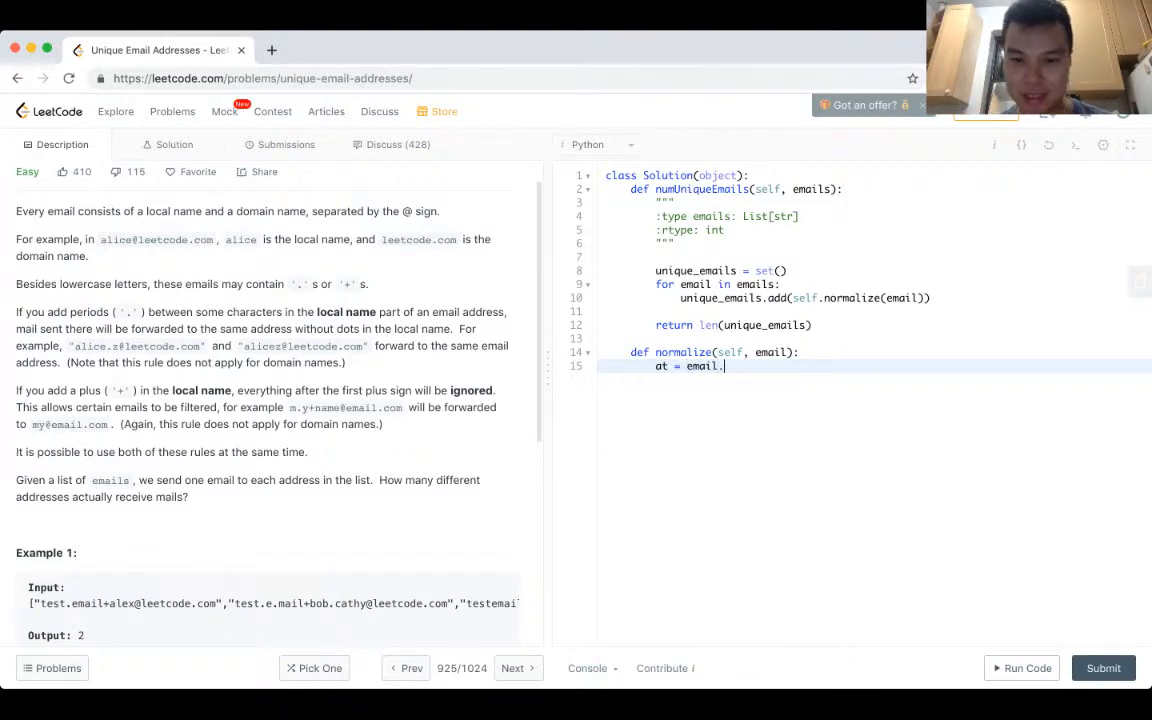
pyautogui.write('i')
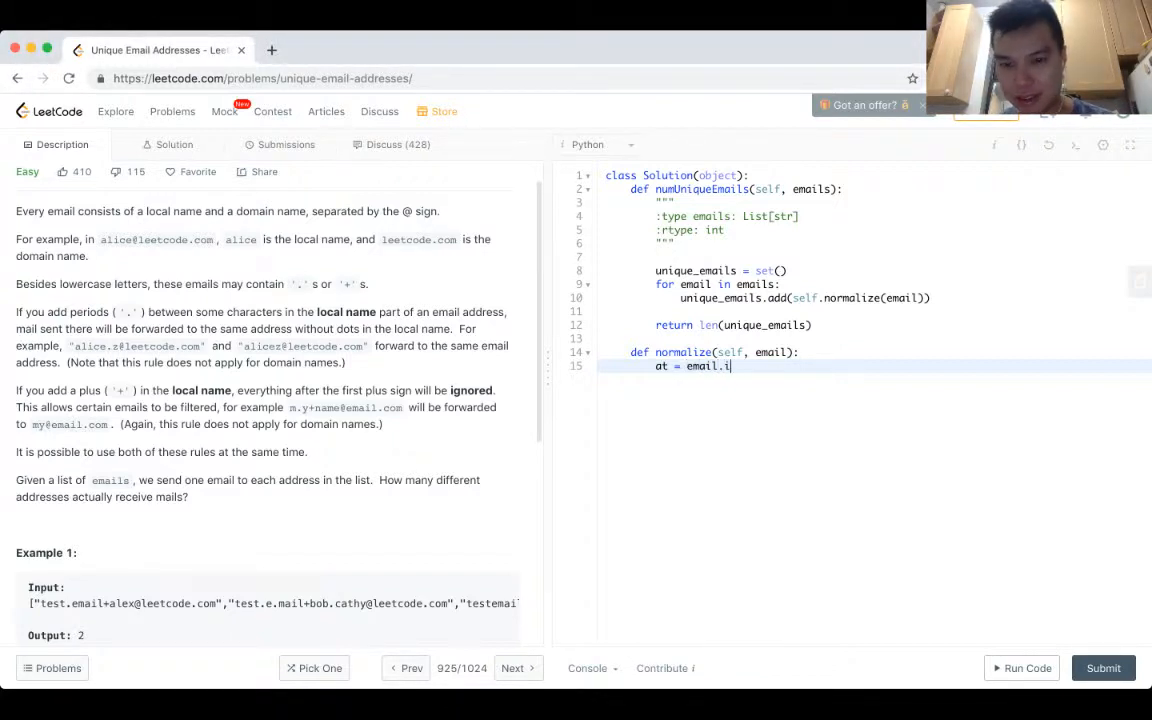
pyautogui.write("ndex('@')")
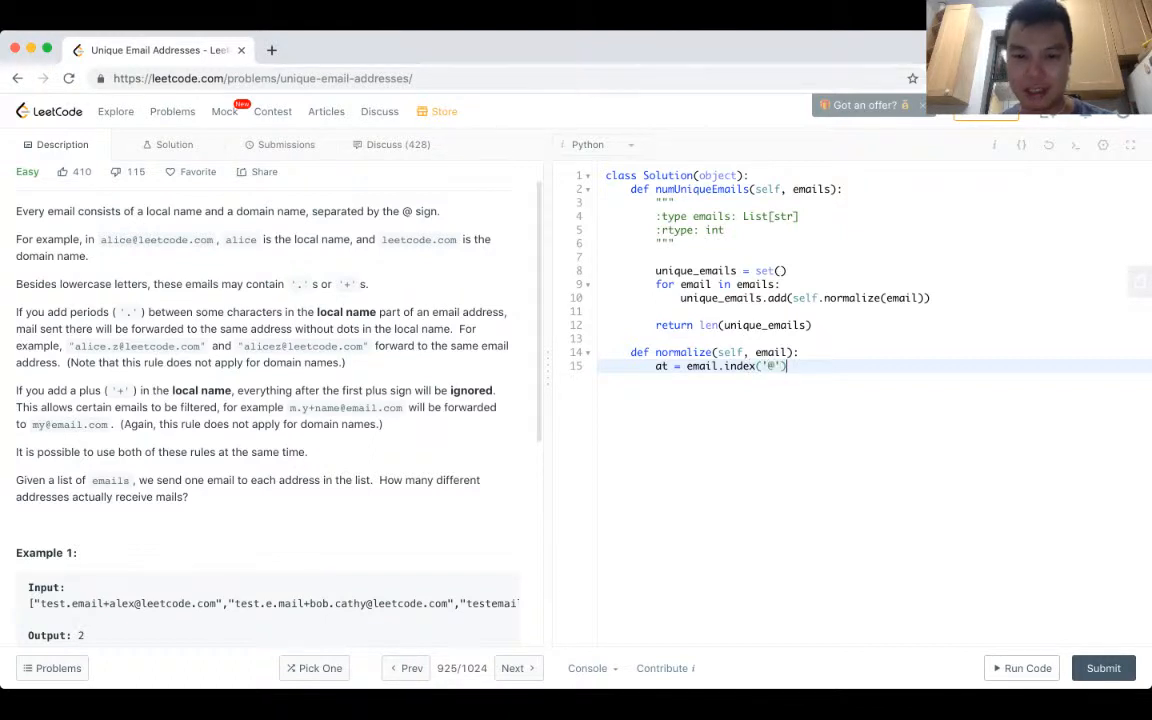
pyautogui.press('enter')
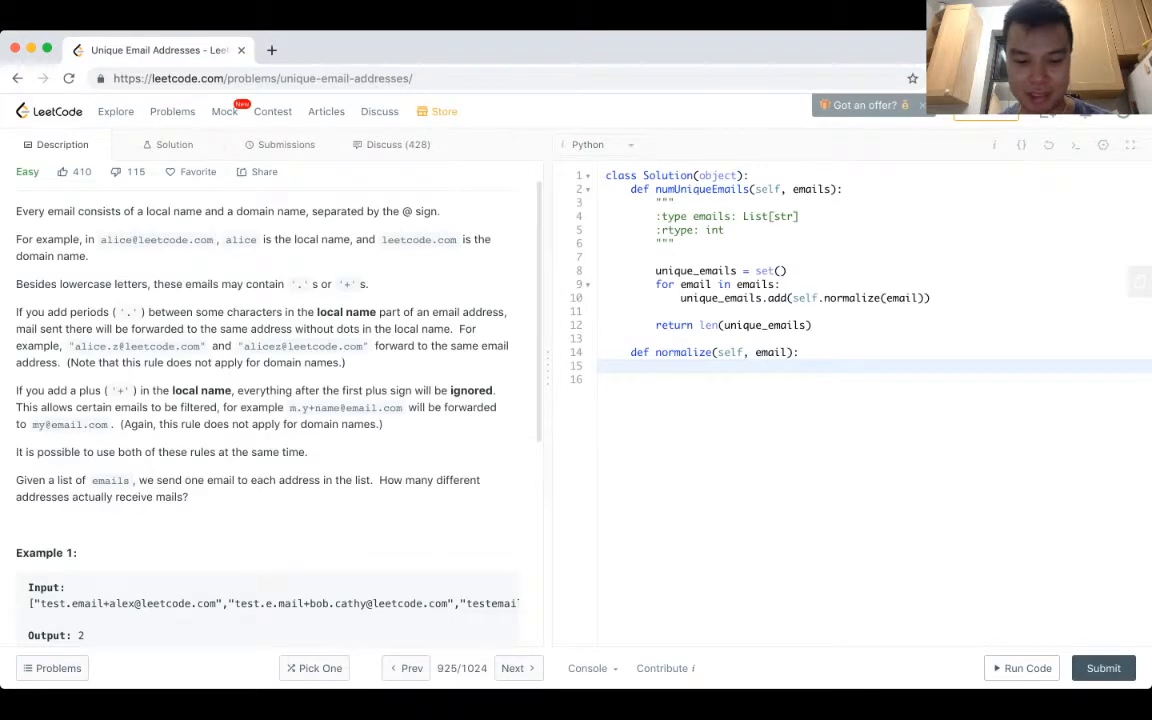
# - Open a new Chrome tab to look up python
pyautogui.click(462, 50)
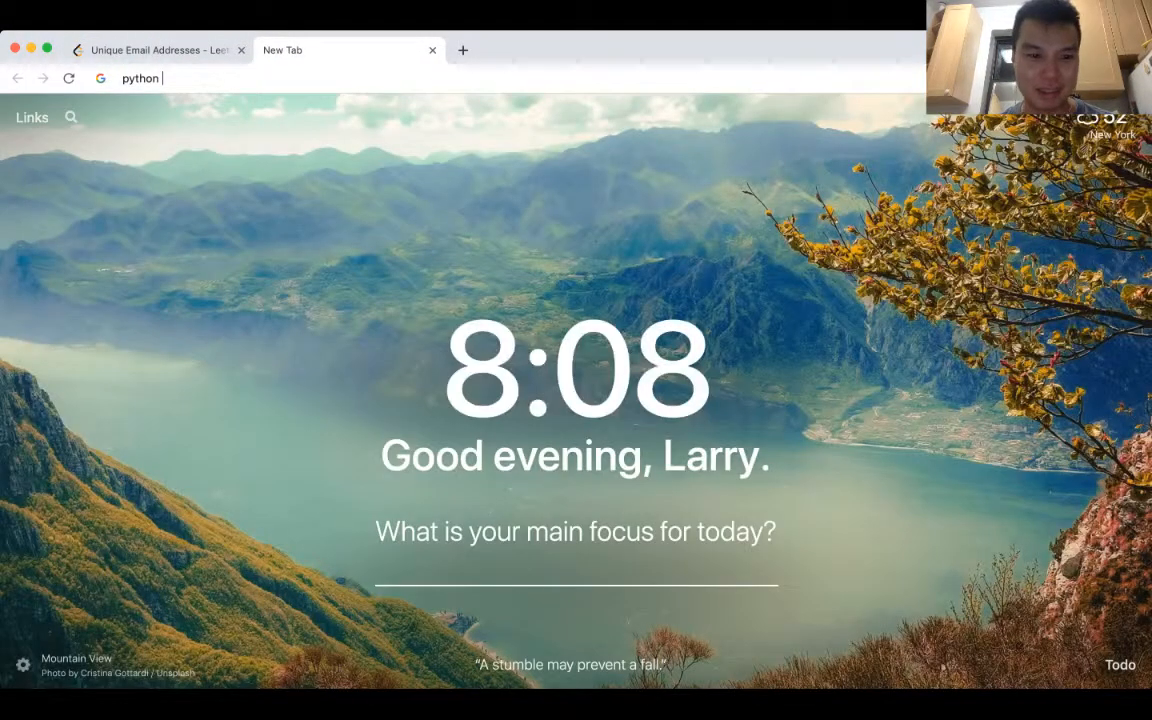
pyautogui.click(155, 50)
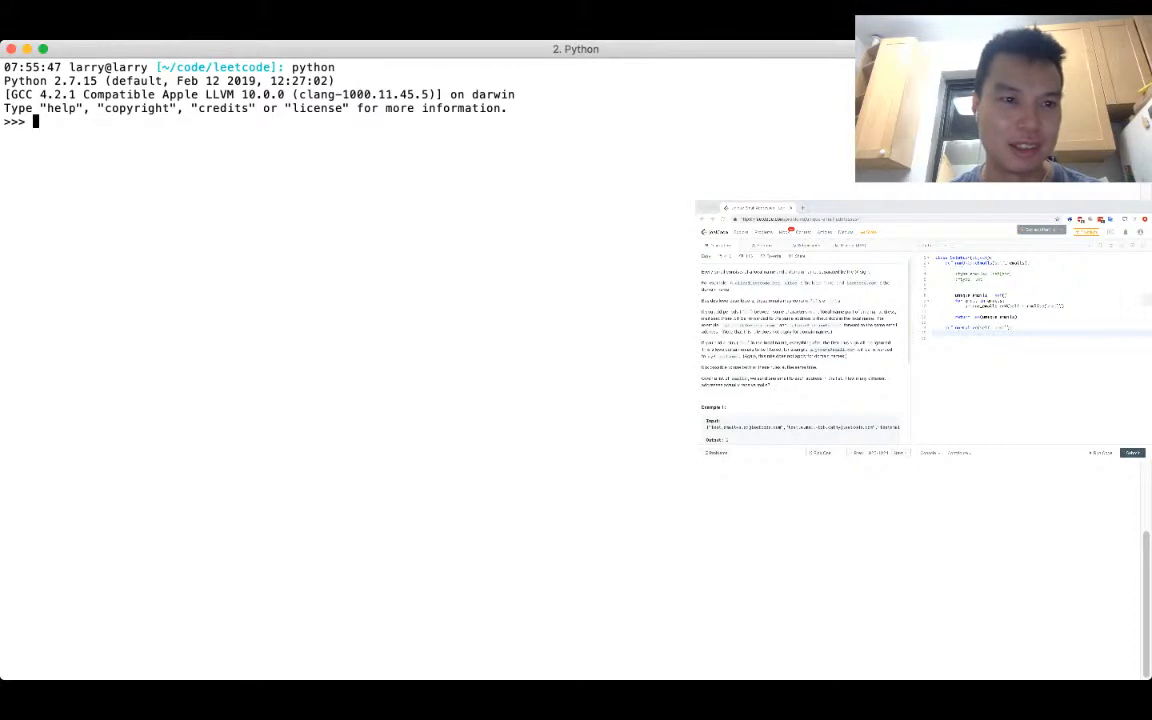
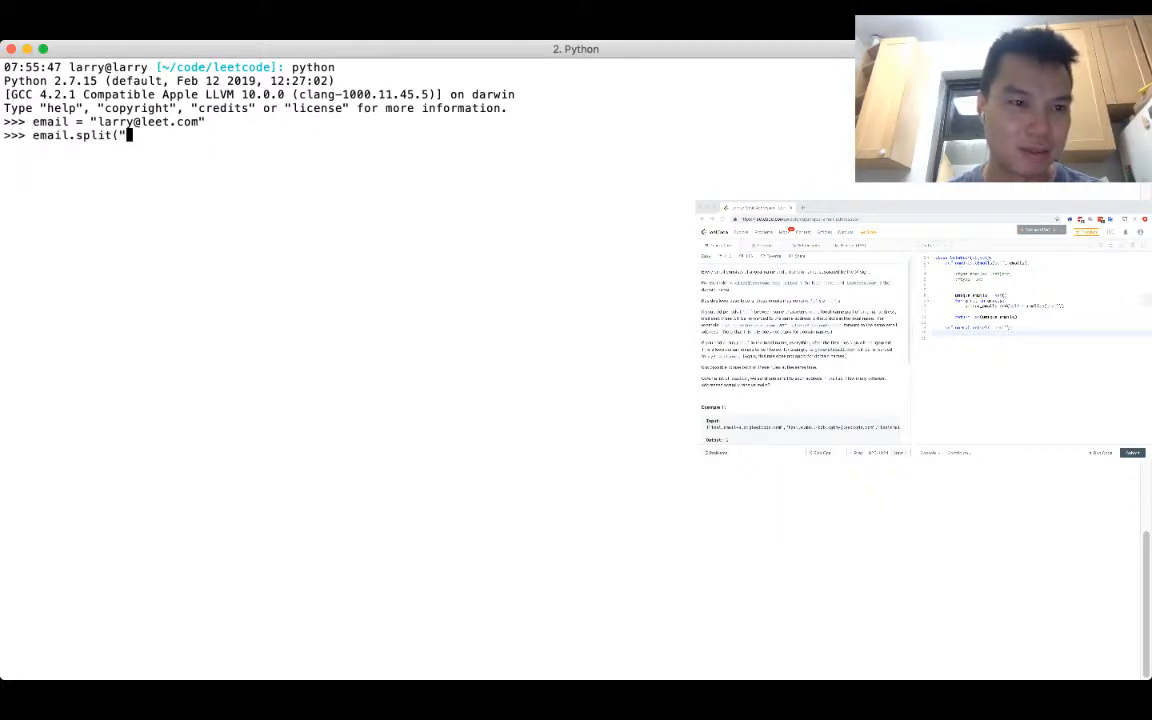
# - In the Python REPL, split a sample address containing two @ signs on '@'
pyautogui.write('@")')
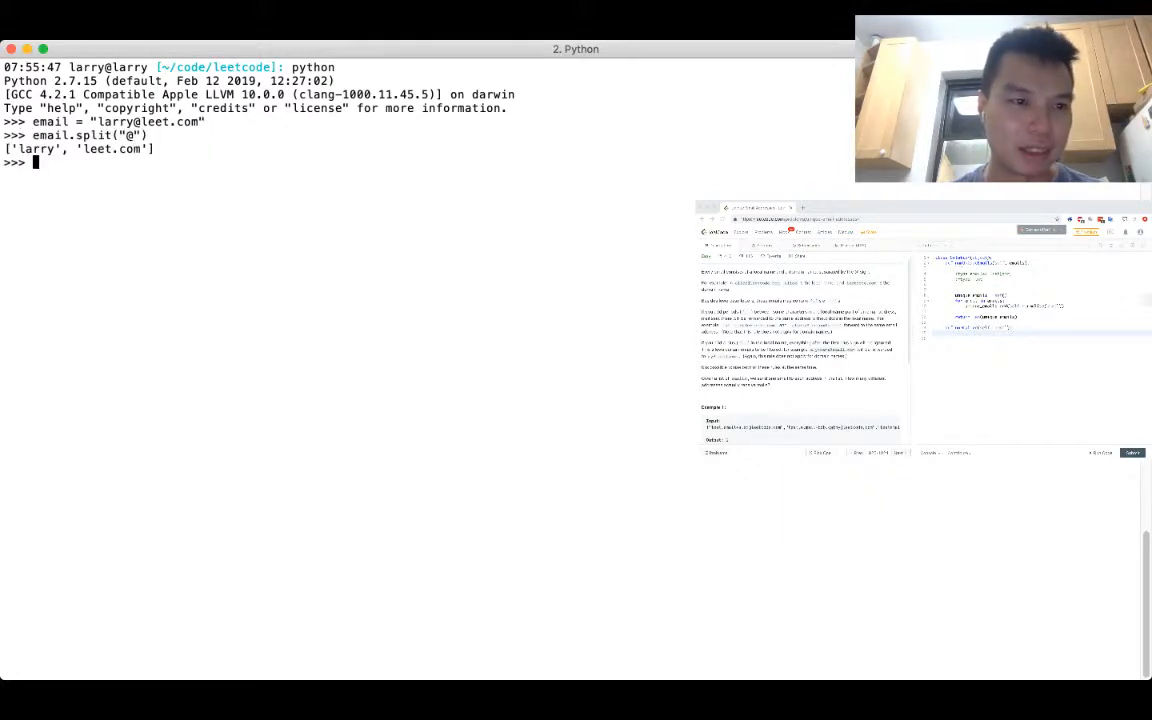
pyautogui.write('email.split("@")')
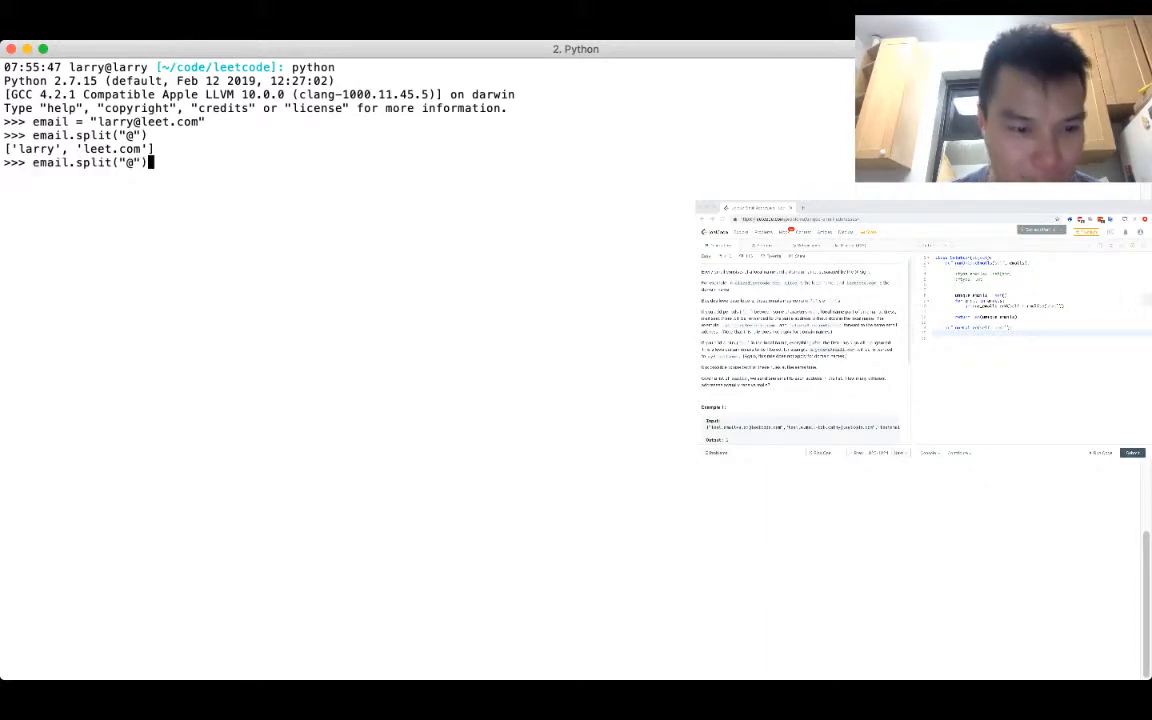
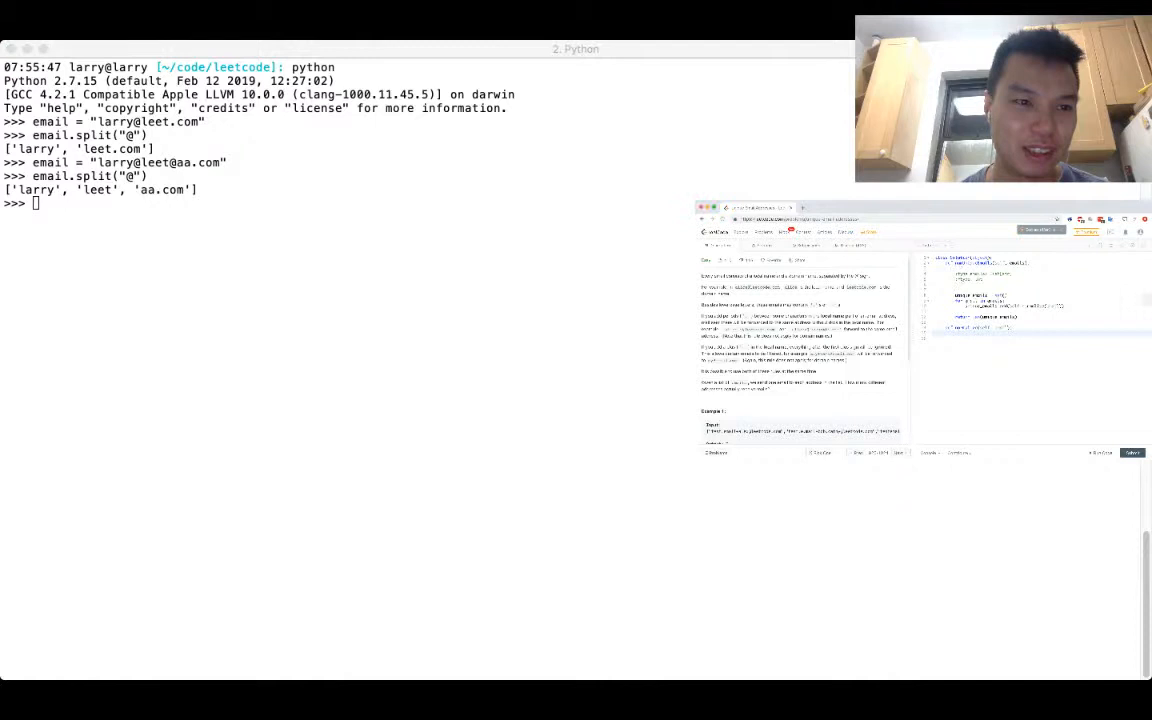
pyautogui.write('email.split("@")')
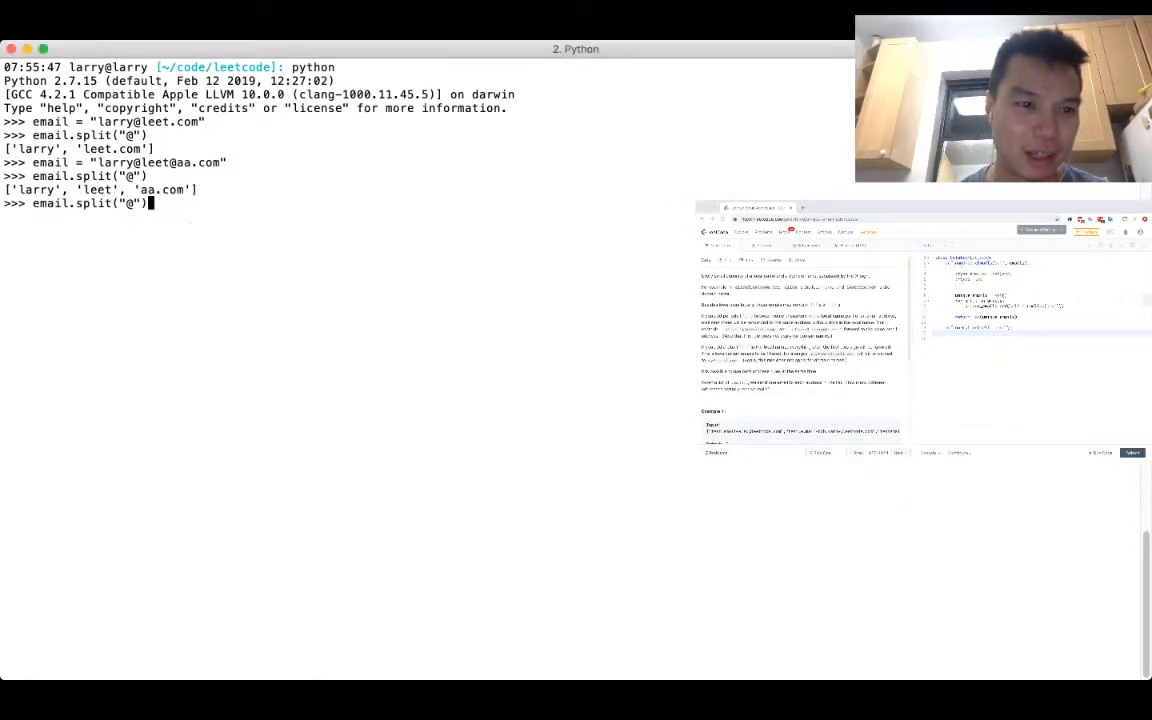
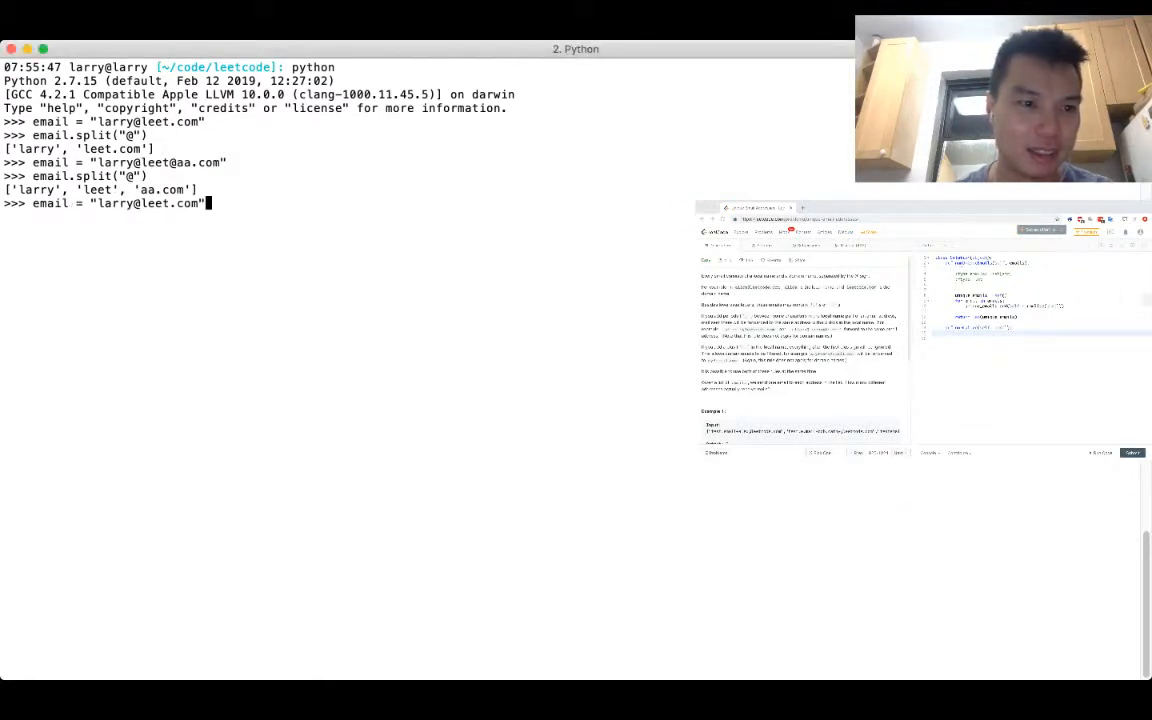
pyautogui.write('email')
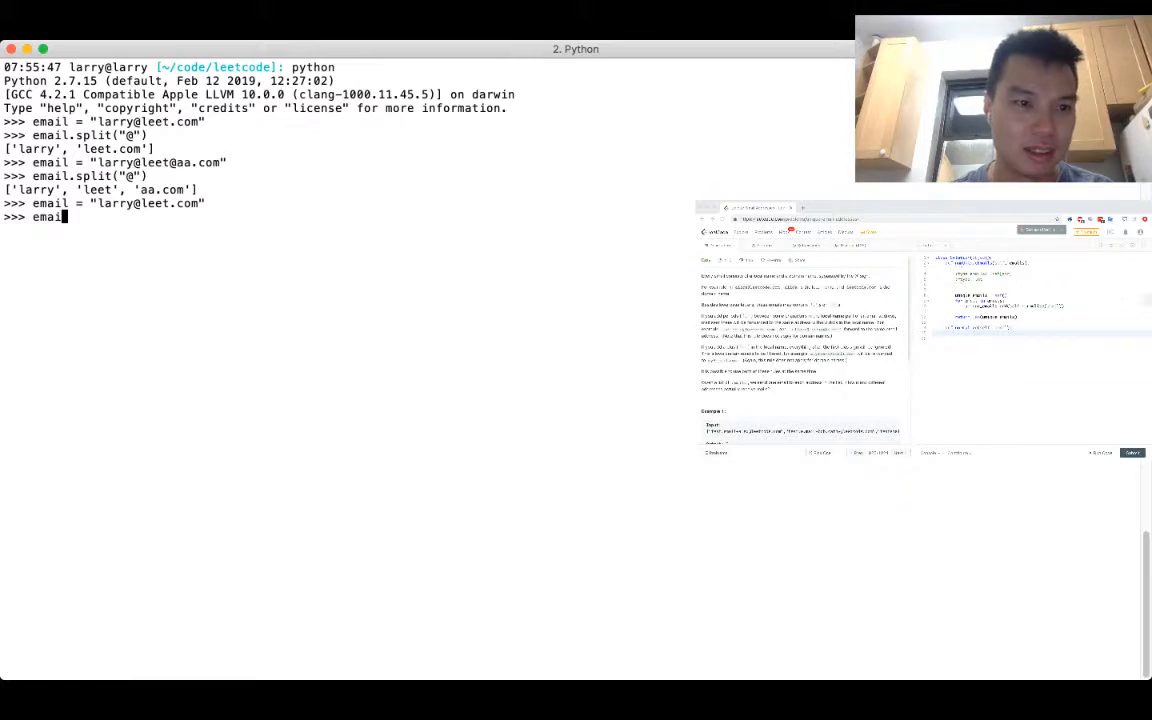
pyautogui.write('.split(')
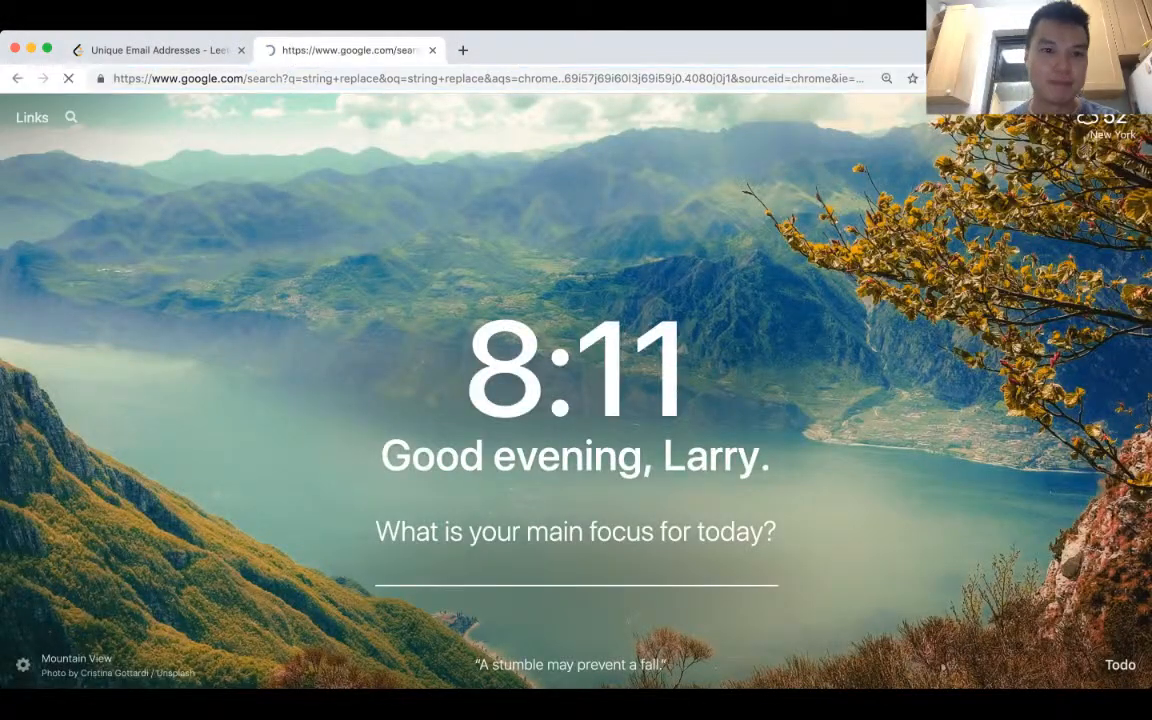
# - Search 'python string replace' and read the TutorialsPoint str.replace article
pyautogui.click(345, 50)
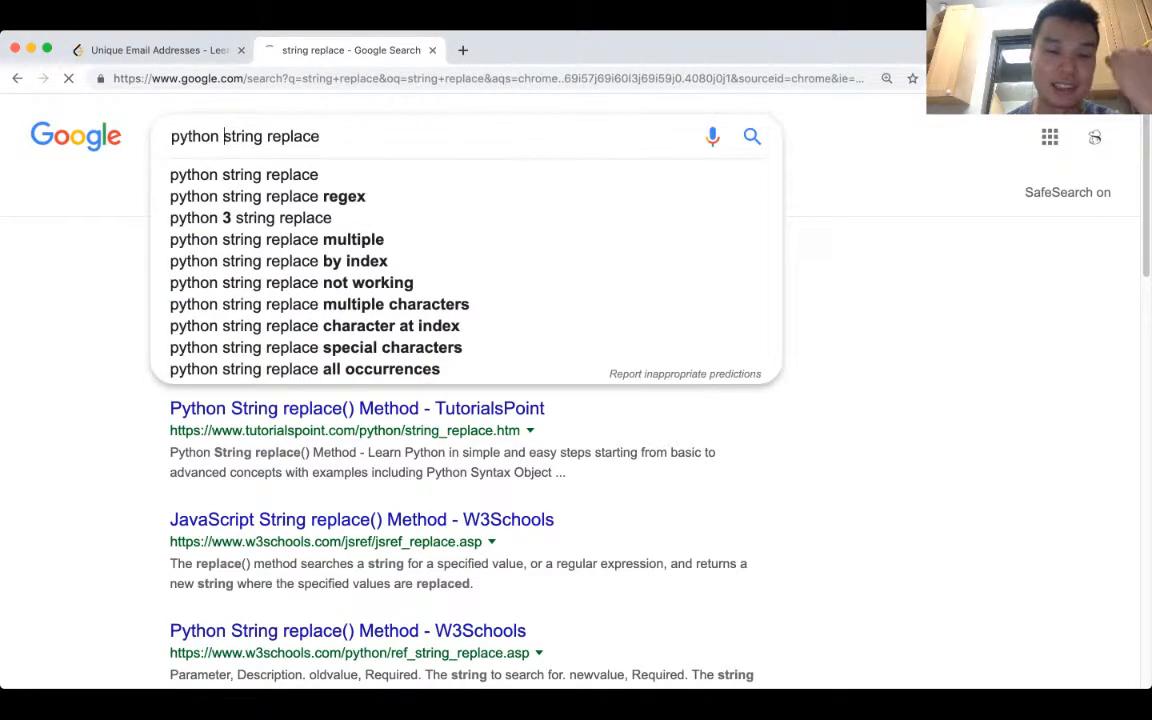
pyautogui.press('Enter')
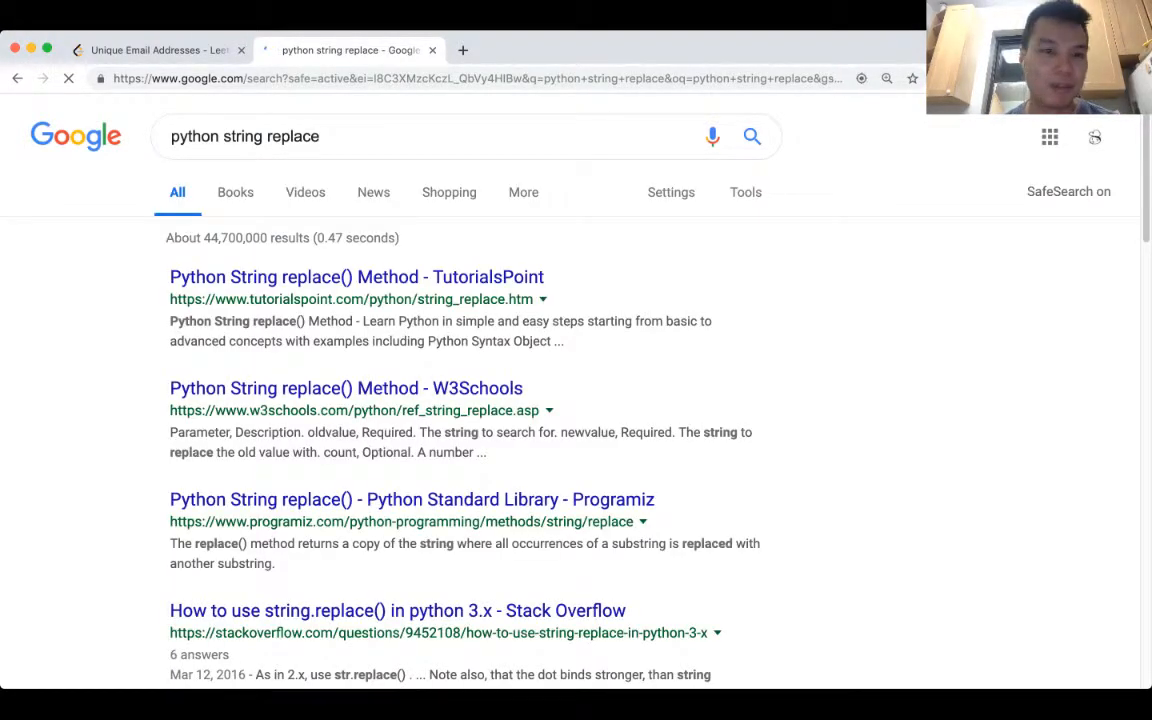
pyautogui.click(356, 277)
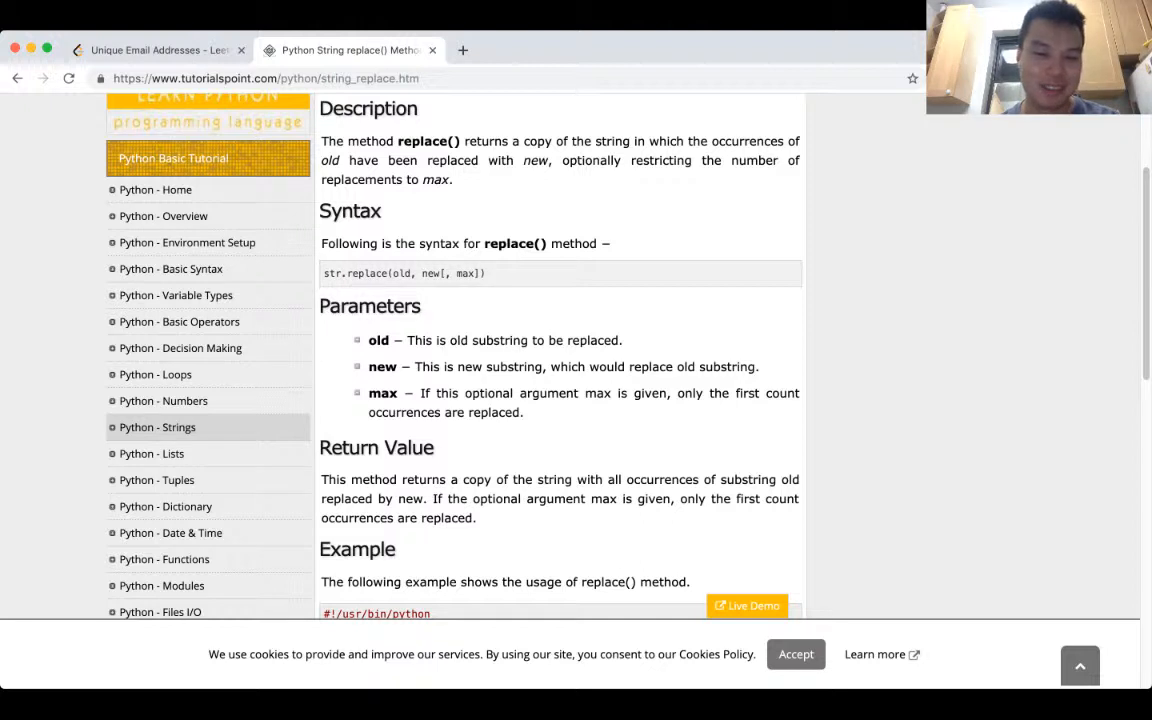
pyautogui.scroll(-3)
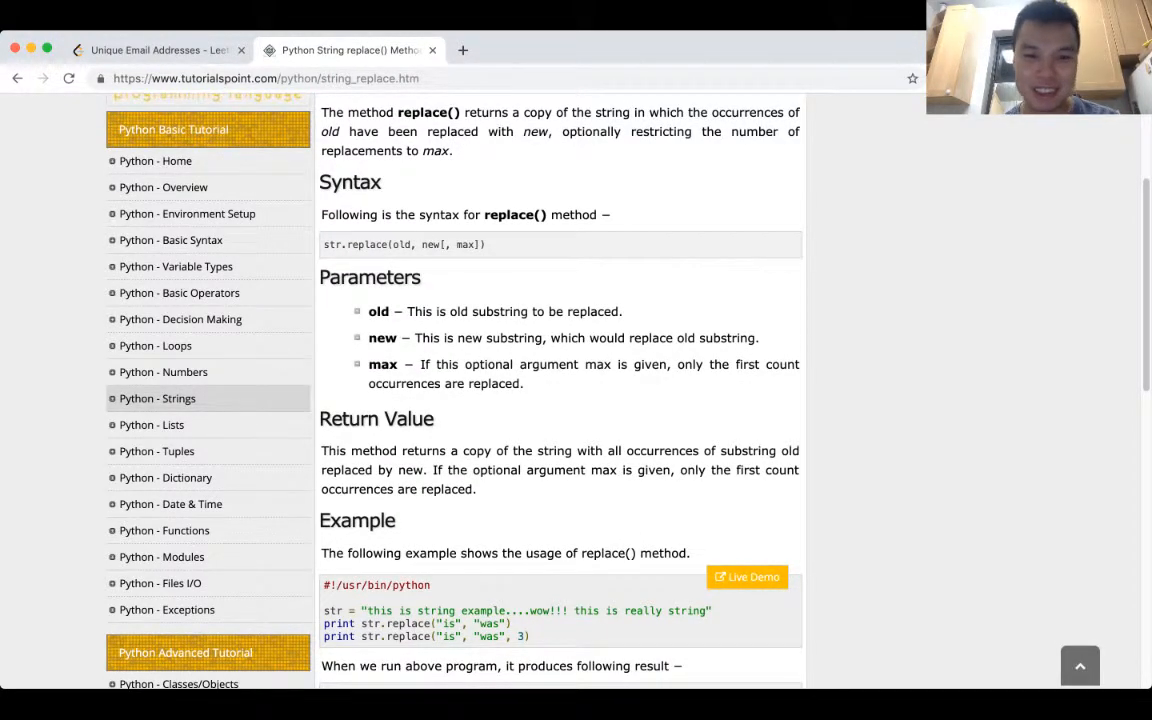
pyautogui.click(155, 50)
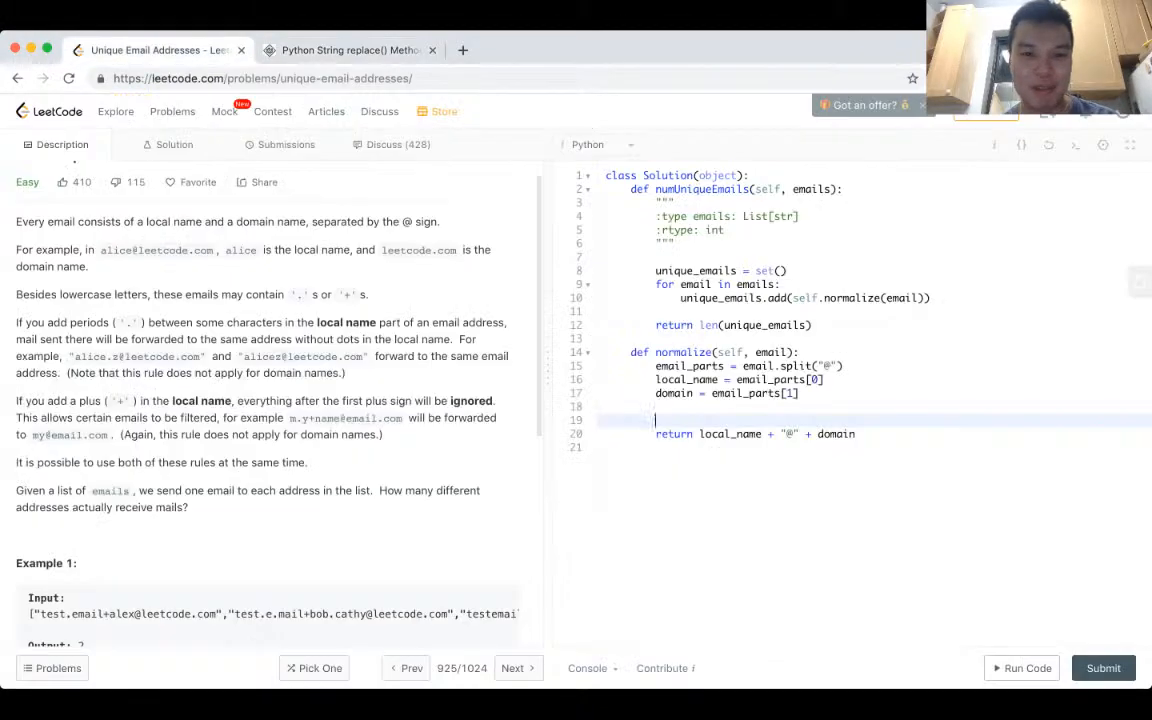
# - Add local_name = local_name.split(".") to normalize and close the TutorialsPoint tab
pyautogui.click(347, 50)
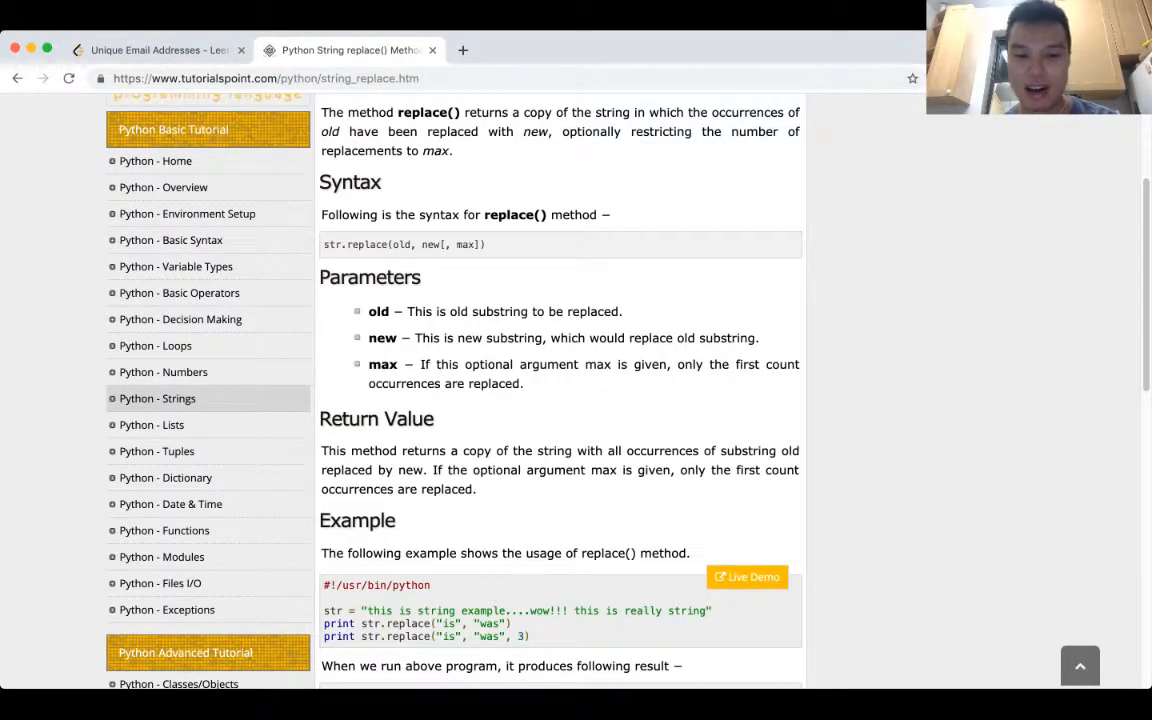
pyautogui.click(155, 50)
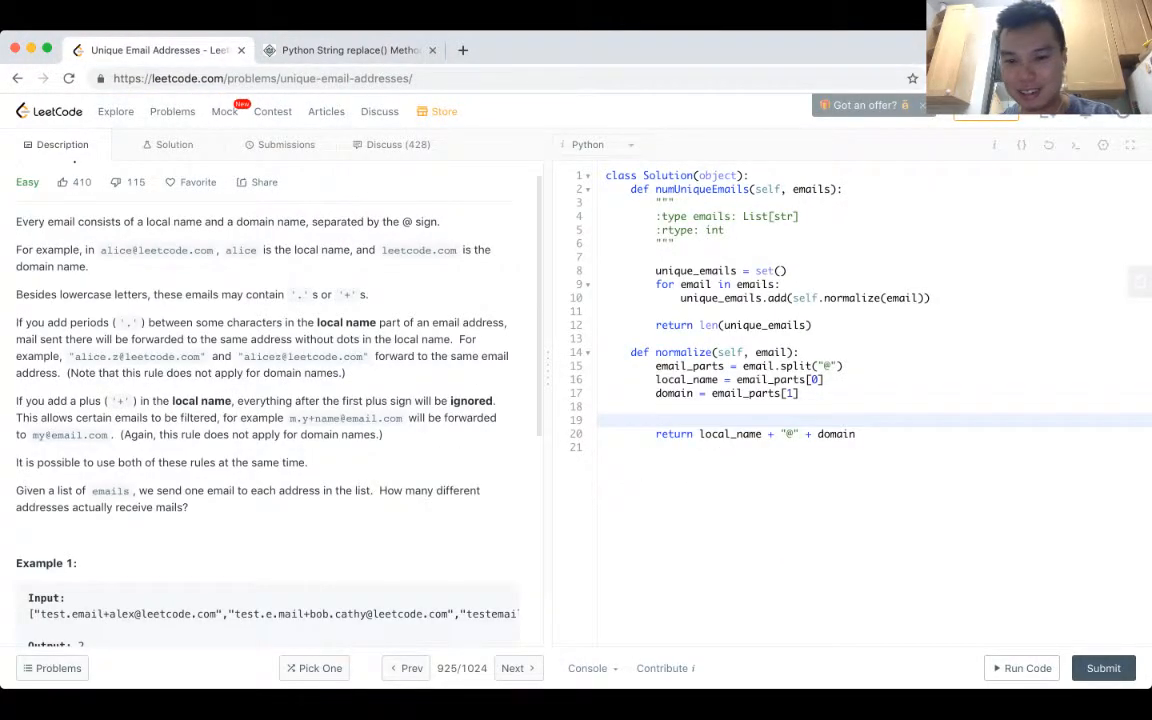
pyautogui.write('local_name = local')
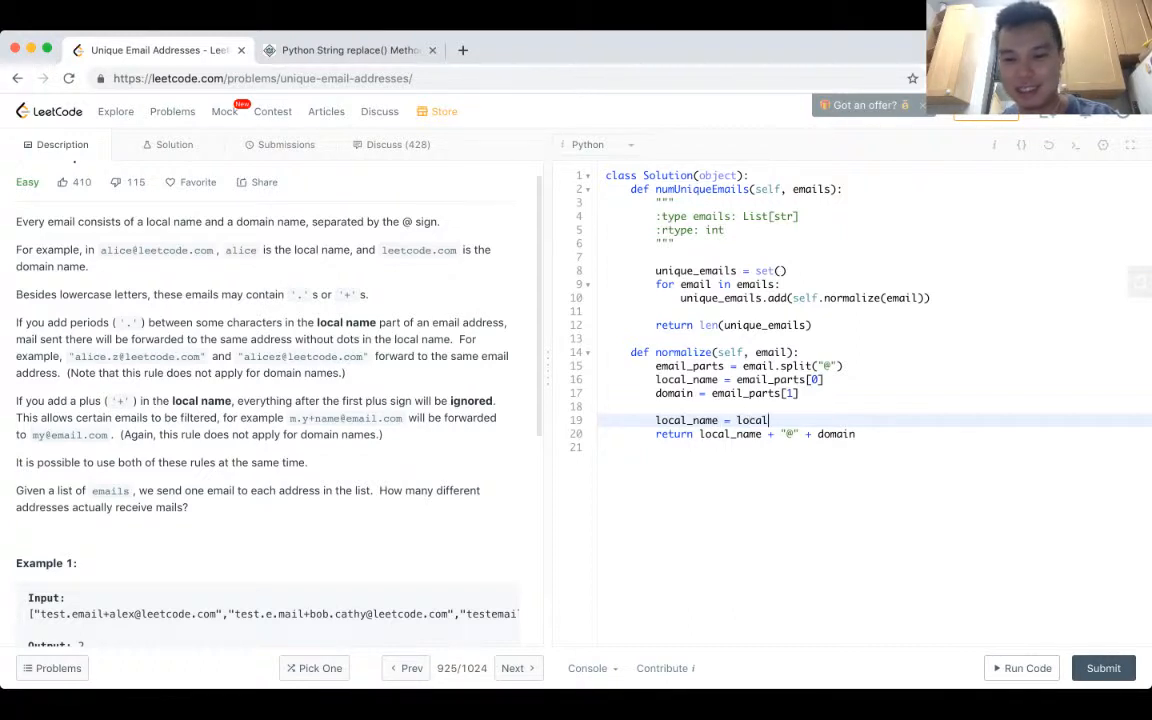
pyautogui.write('_name.split()')
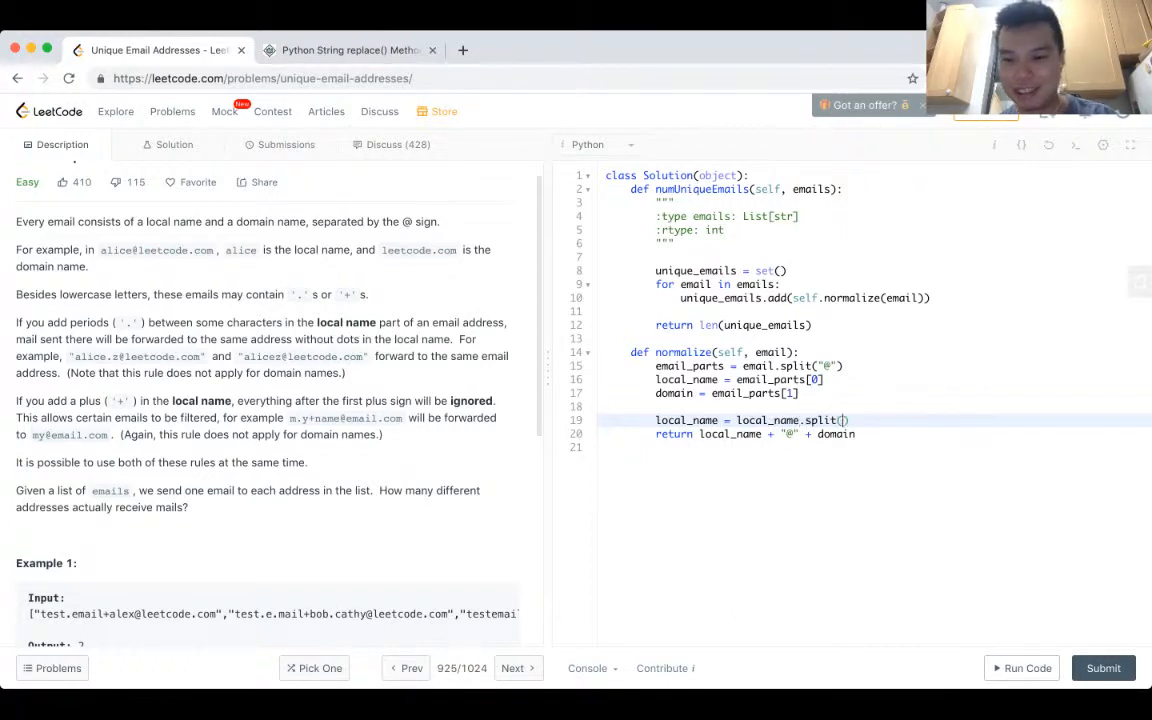
pyautogui.write('"."')
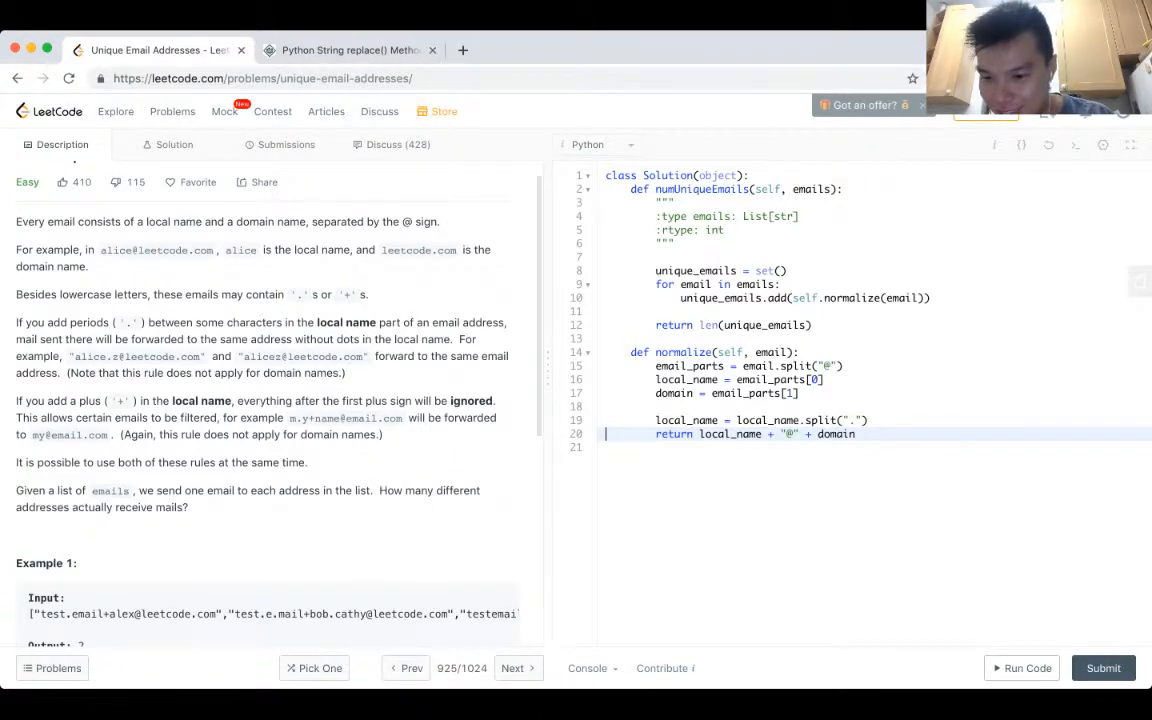
pyautogui.click(432, 50)
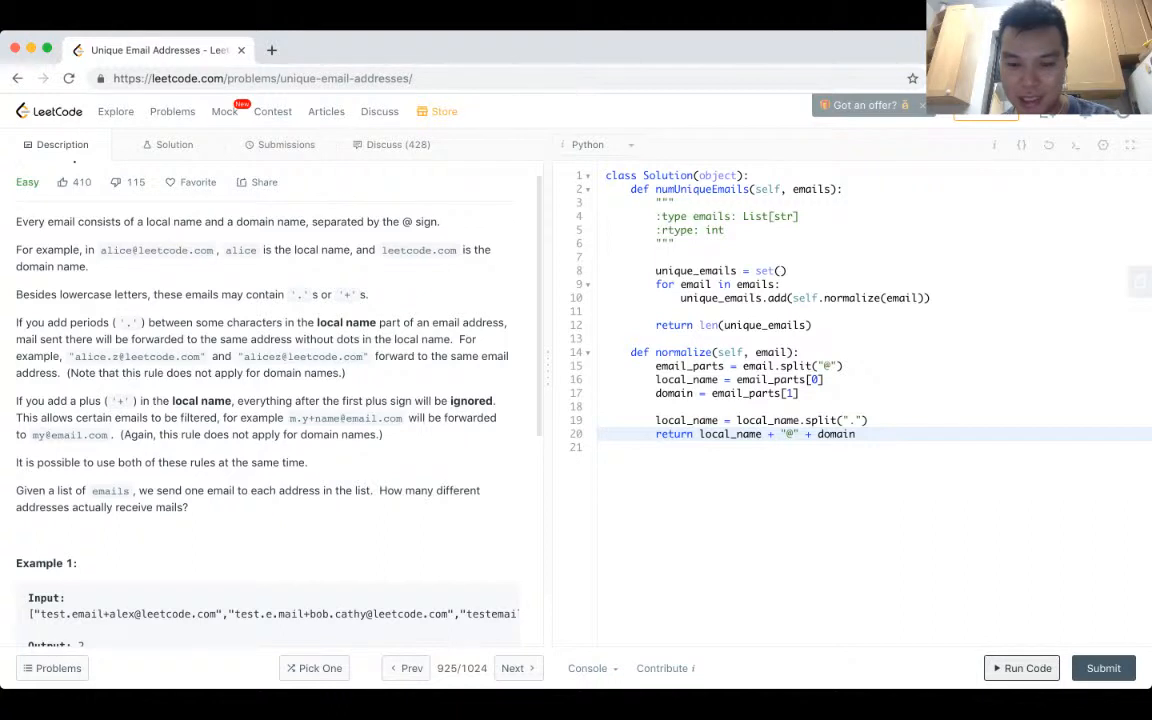
# - Rerun the code across join attempts, then start returning "%s@%s".format(local_name, domain)
pyautogui.click(1021, 668)
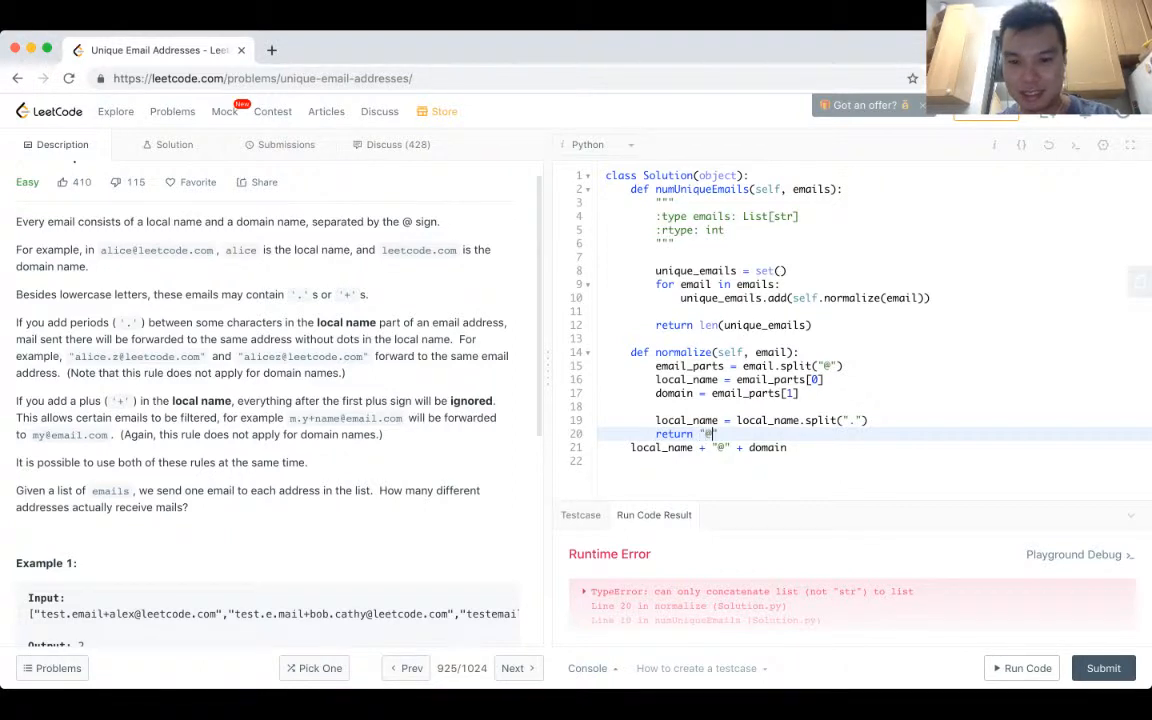
pyautogui.write('.join(local_name, domain')
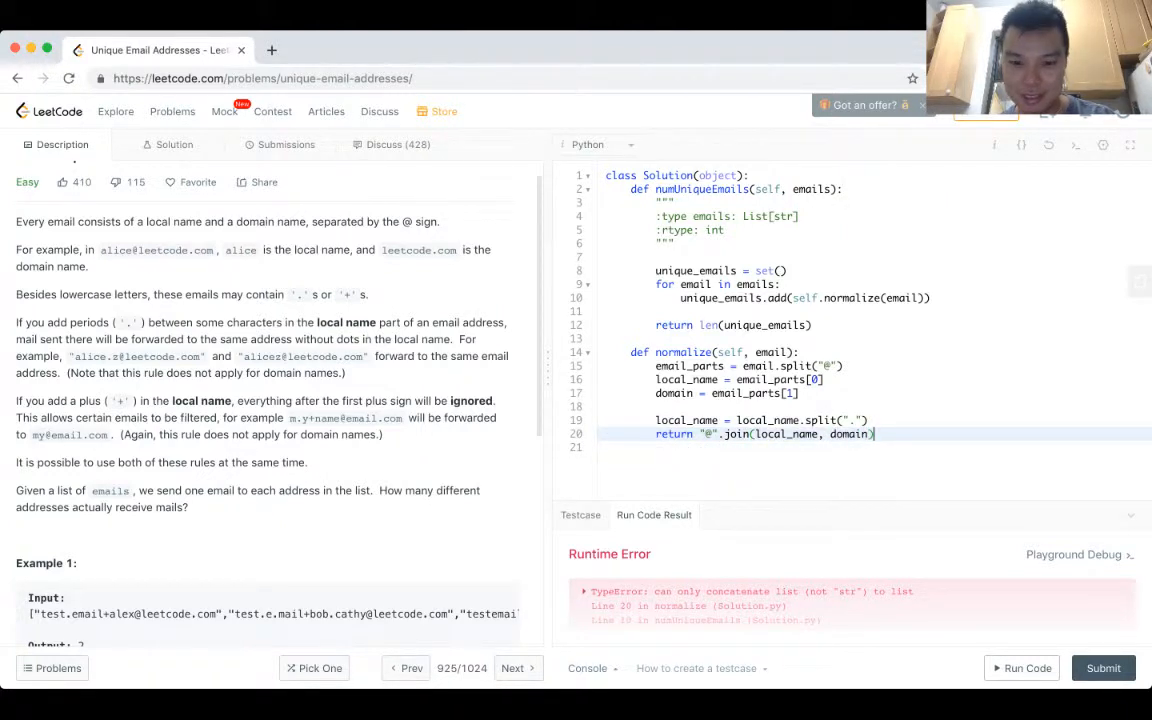
pyautogui.click(1103, 668)
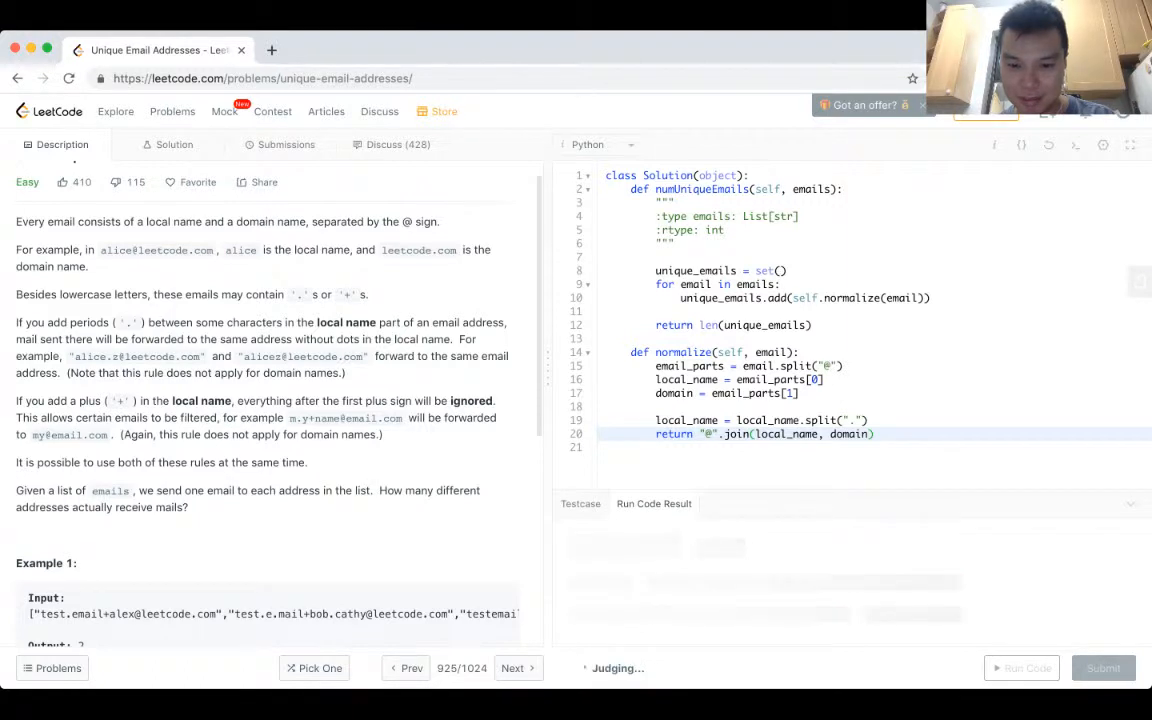
pyautogui.click(1021, 668)
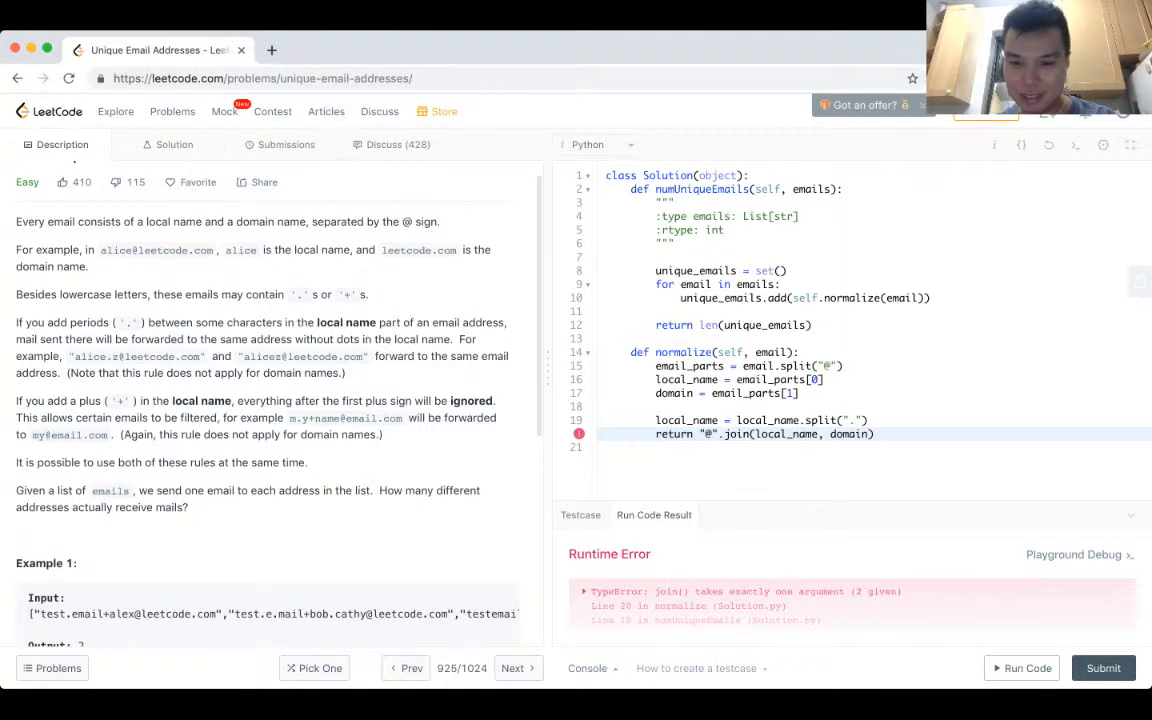
pyautogui.write('[')
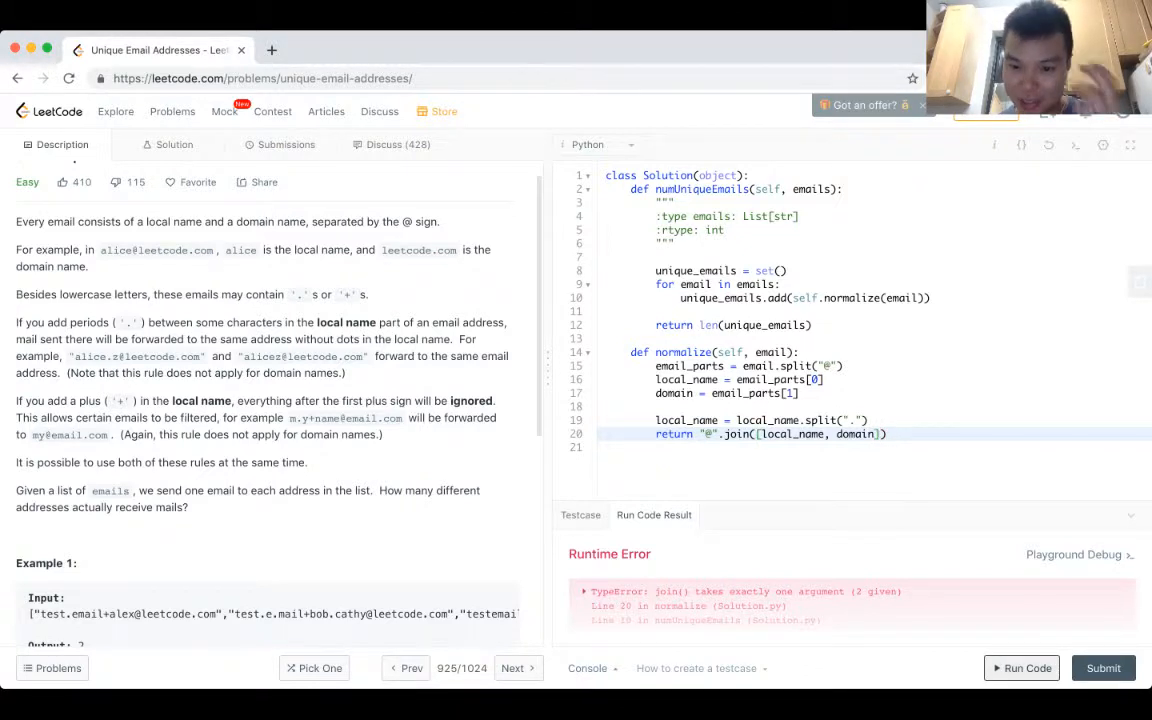
pyautogui.click(1021, 668)
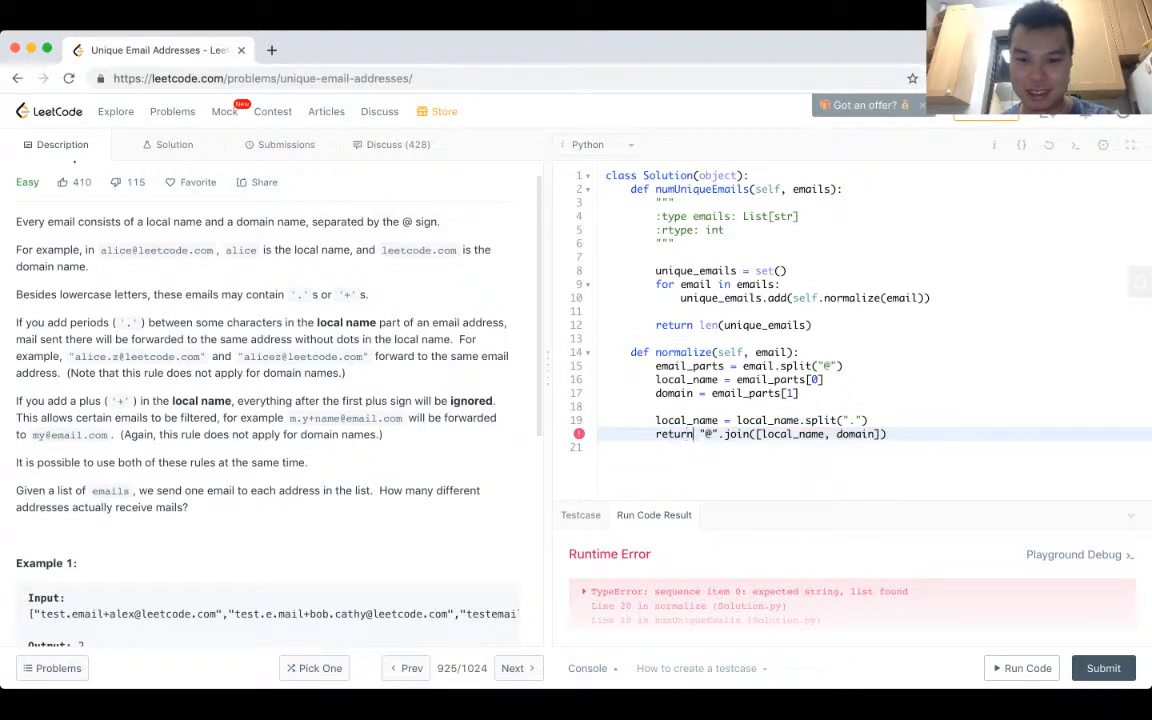
pyautogui.press('Enter')
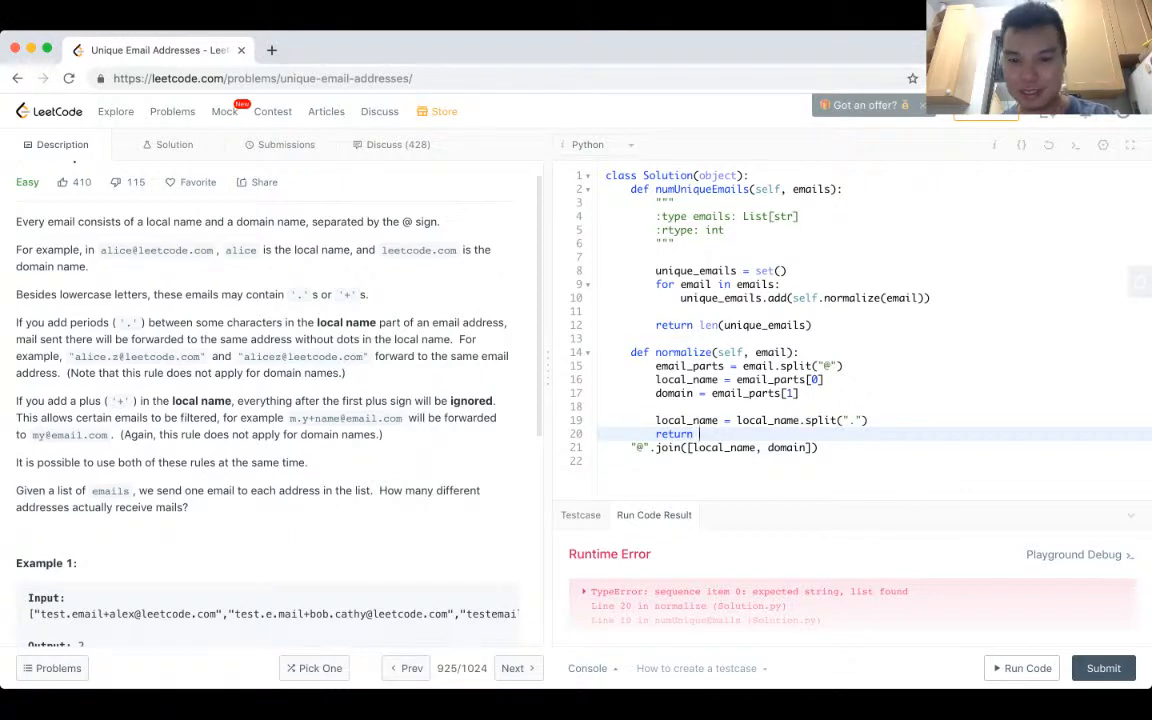
pyautogui.write('"%s@%s".format(local_name, domain')
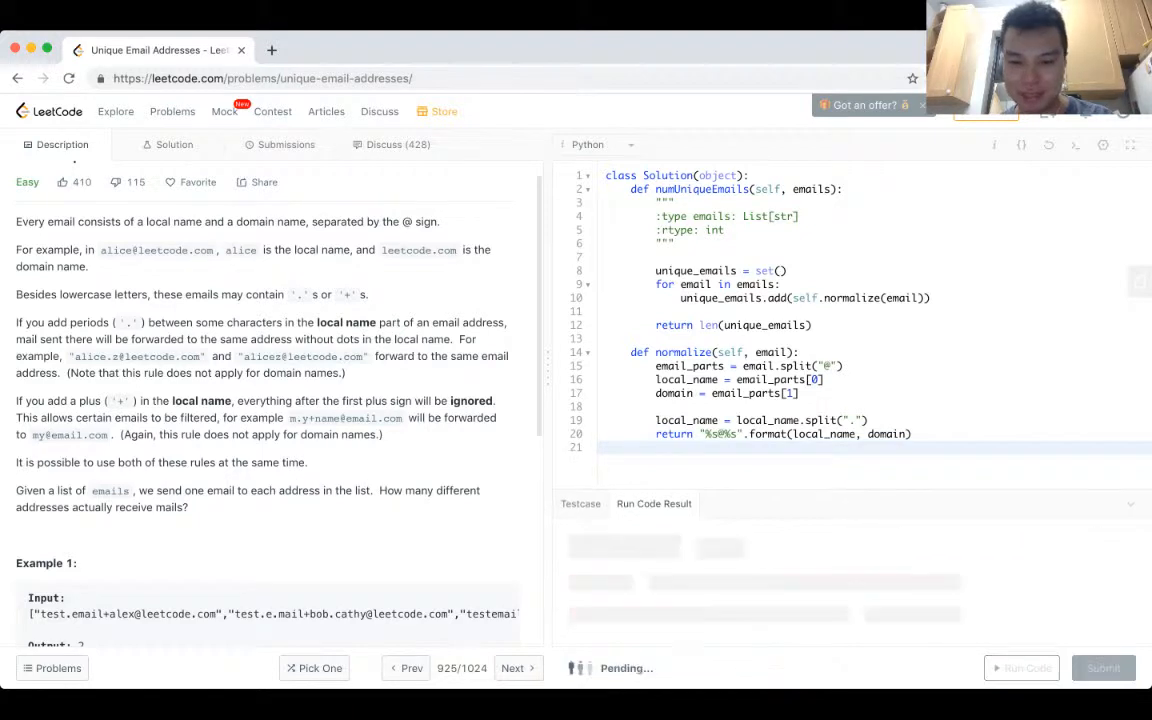
# - Run the format-string version, getting output 1 versus expected 2, and insert a blank line after line 18
pyautogui.click(1020, 668)
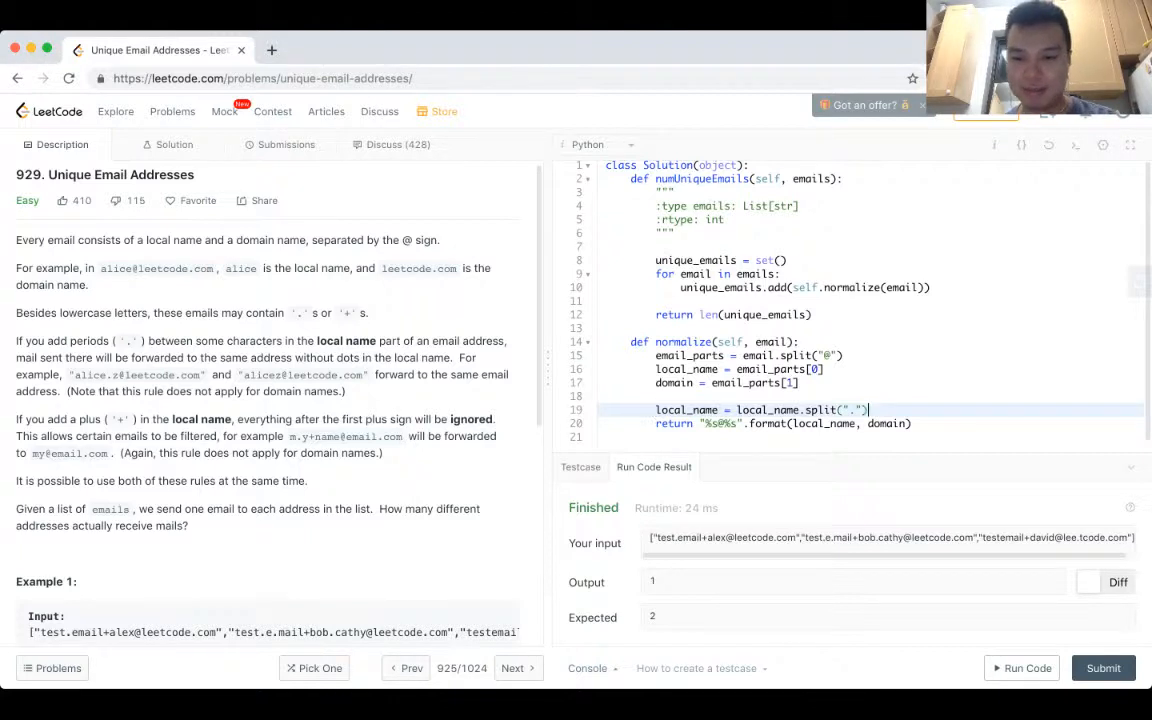
pyautogui.press('enter')
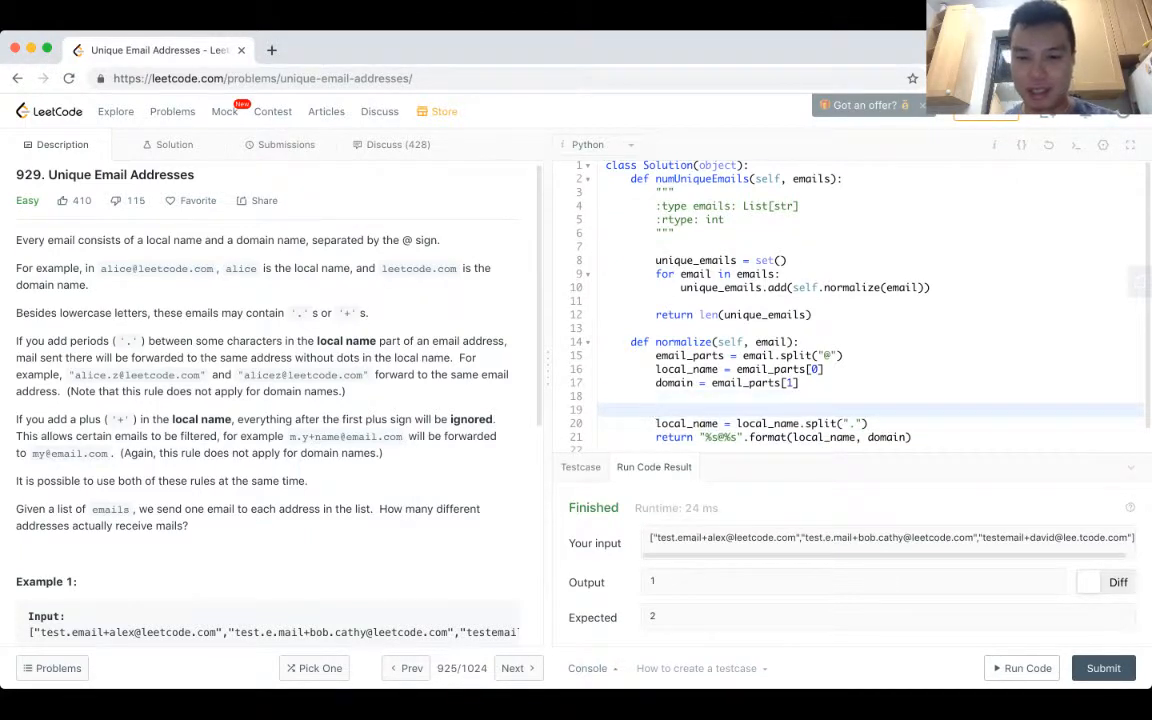
# - Cut local_name at the first '+', add print(self.normalize(email)) in the loop, and run the code
pyautogui.write('l')
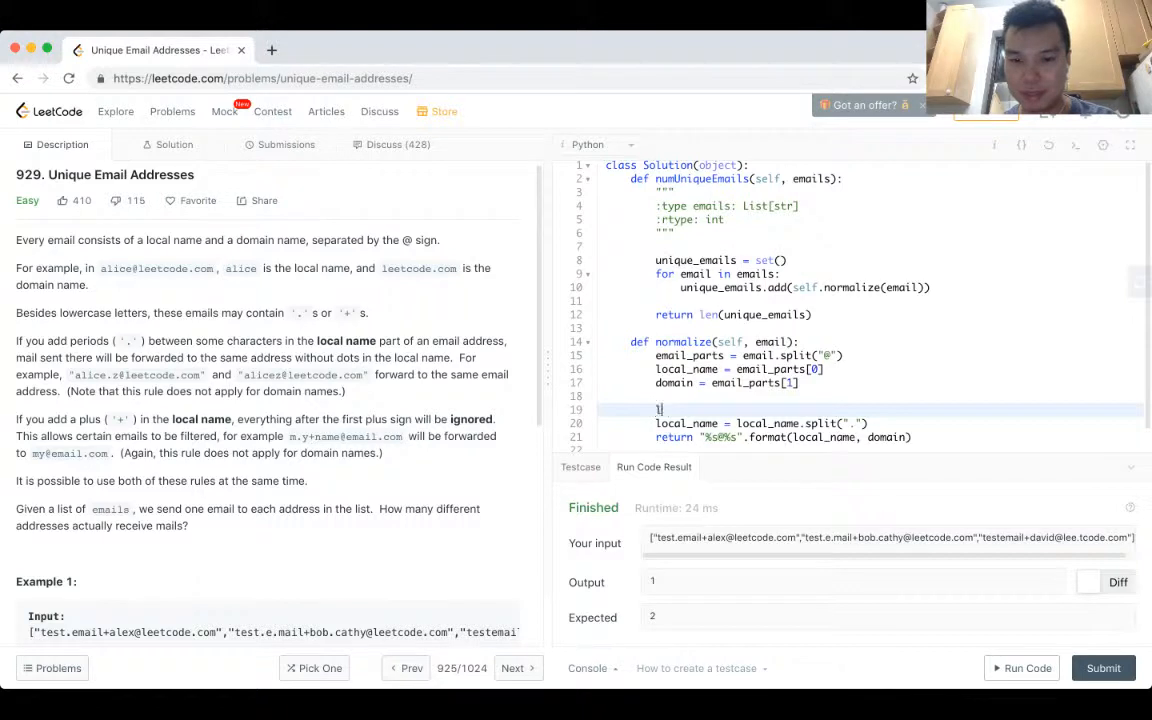
pyautogui.write('local_name.split("+")[0')
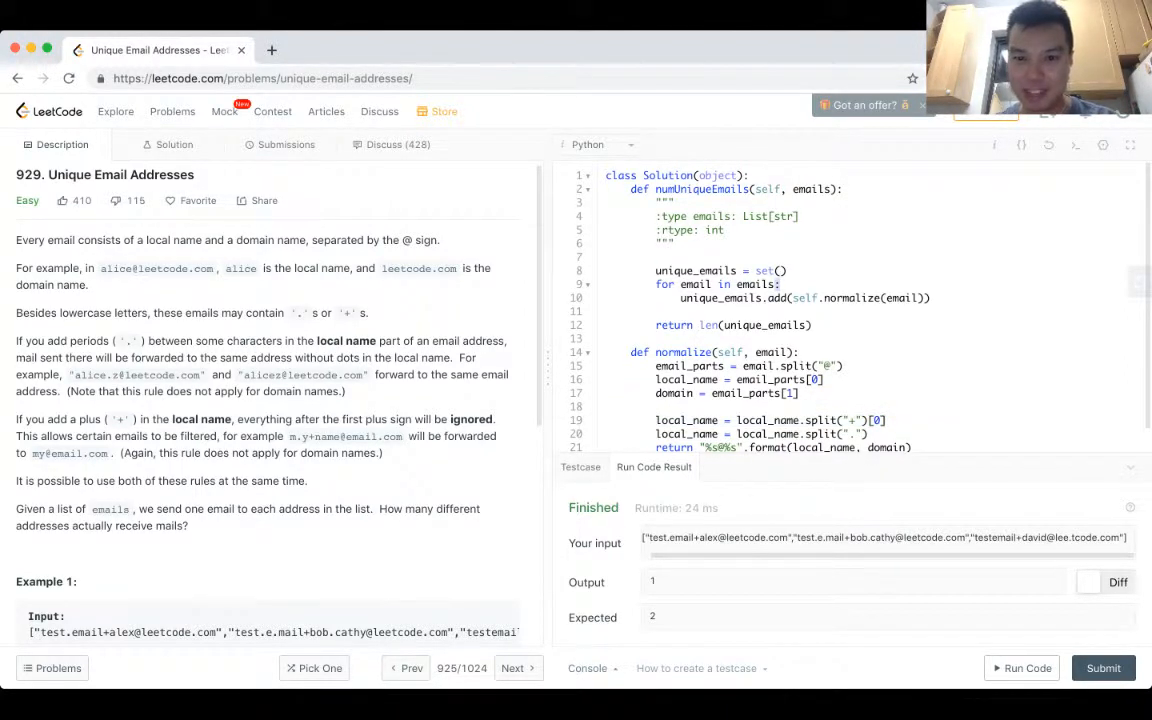
pyautogui.write('pr')
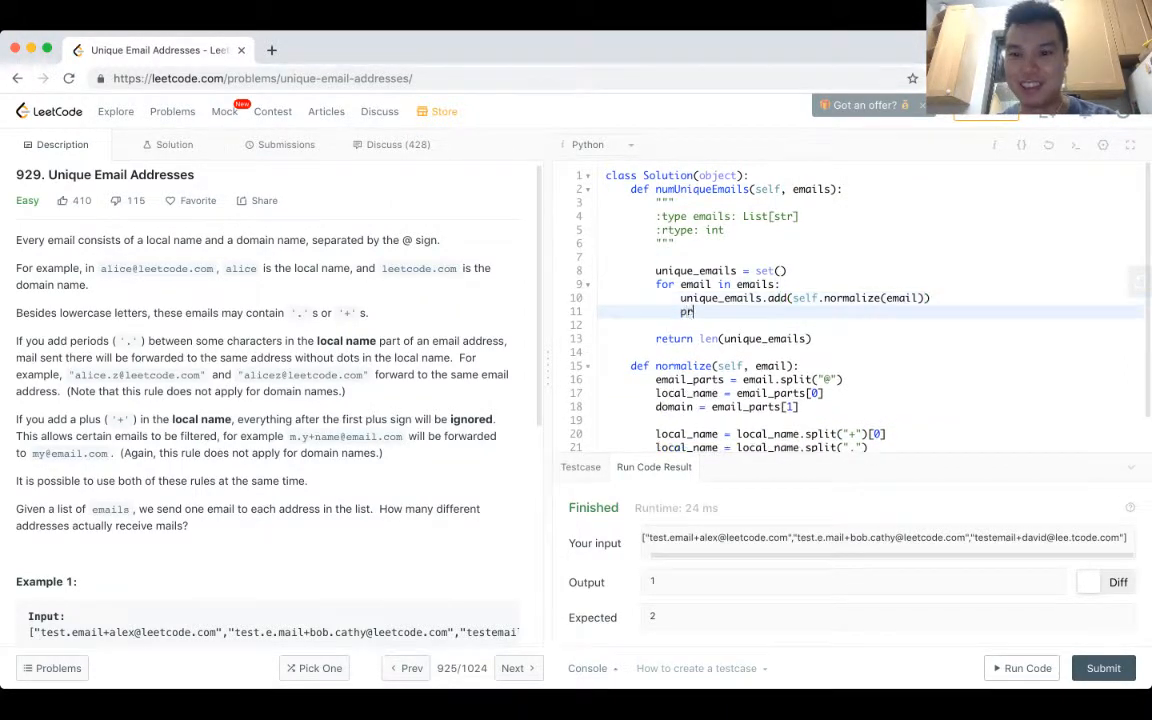
pyautogui.write('int()')
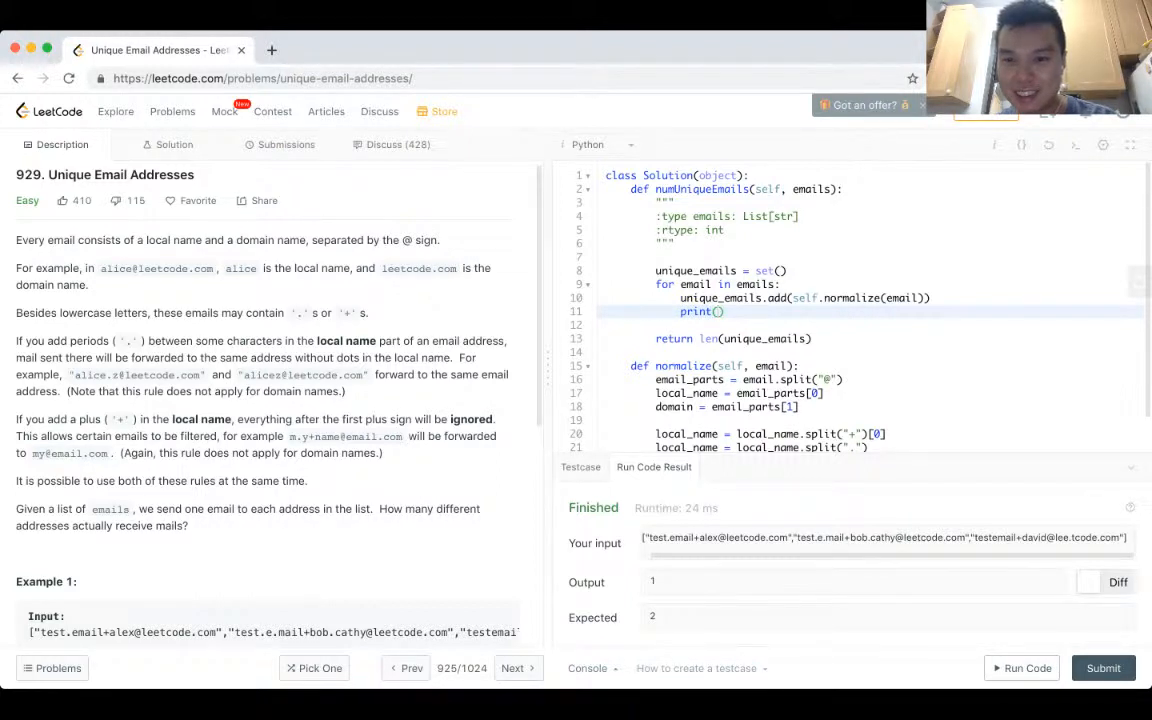
pyautogui.write('self.n')
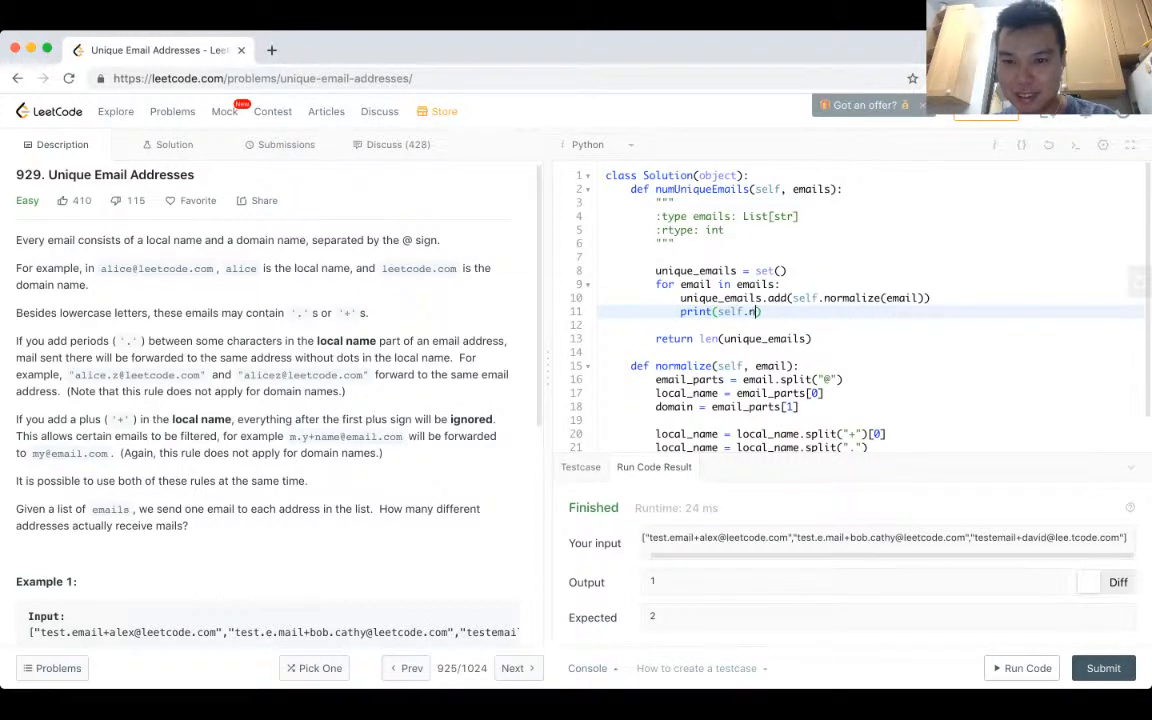
pyautogui.write('ormalize(email)')
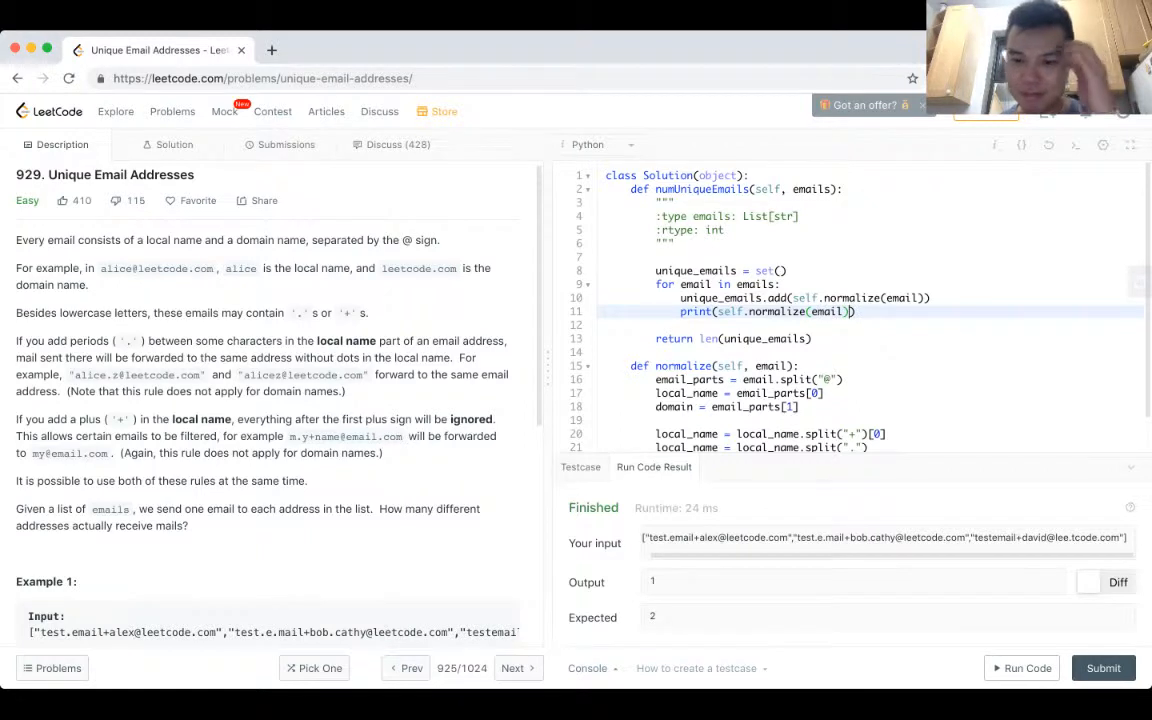
pyautogui.scroll(-3)
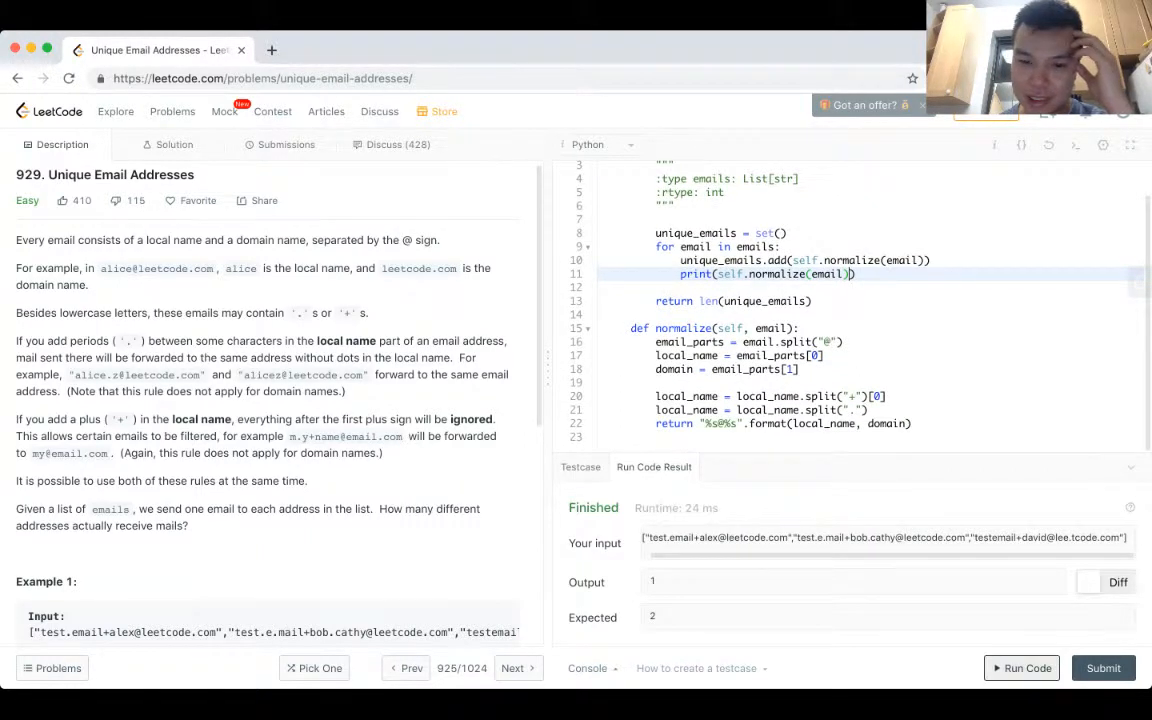
pyautogui.click(1020, 668)
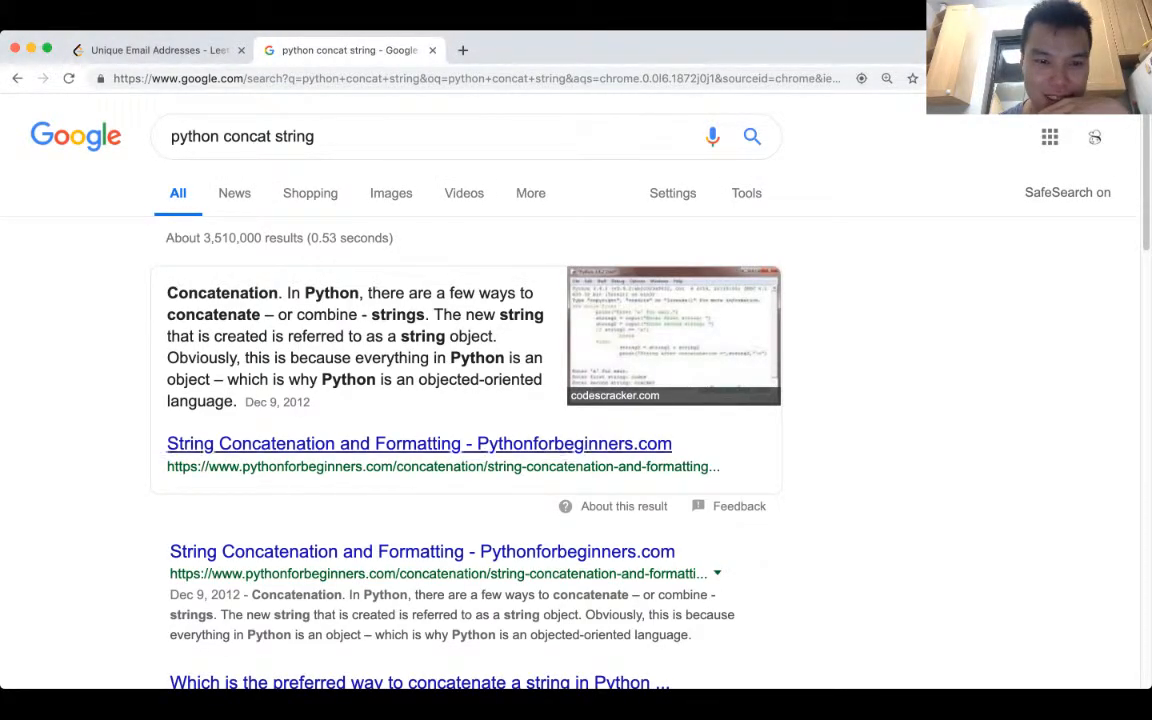
# - Read the Pythonforbeginners string concatenation article from the 'python concat string' results, then return to LeetCode
pyautogui.click(419, 443)
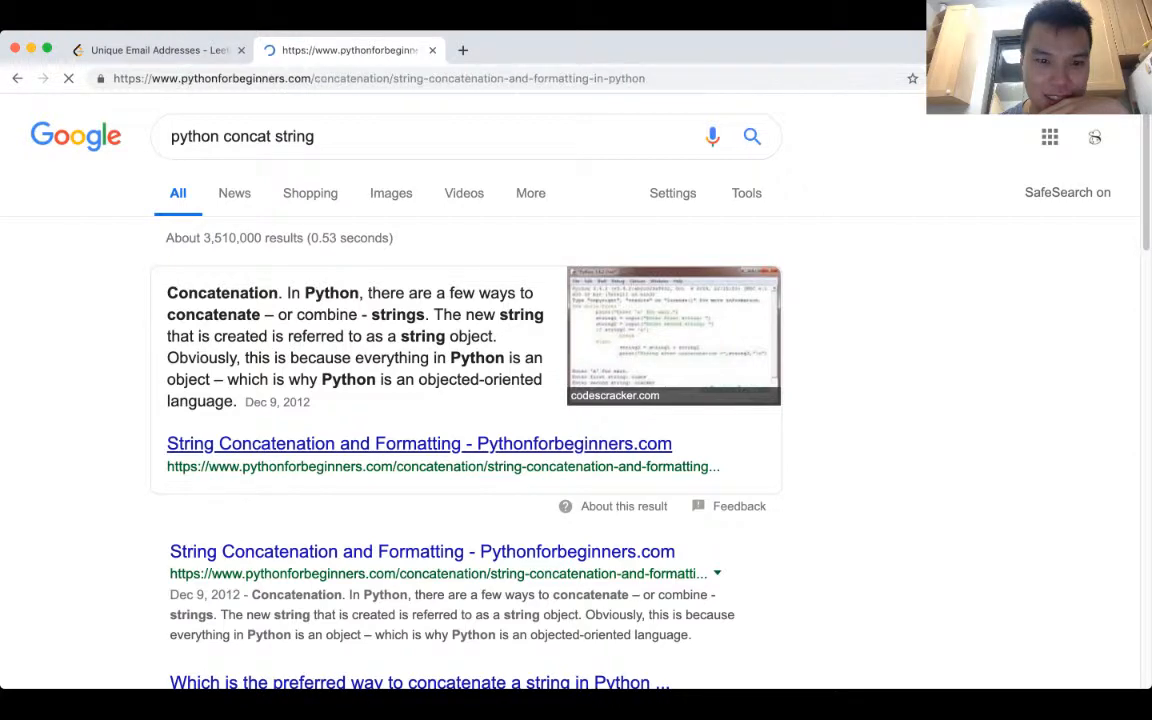
pyautogui.click(419, 443)
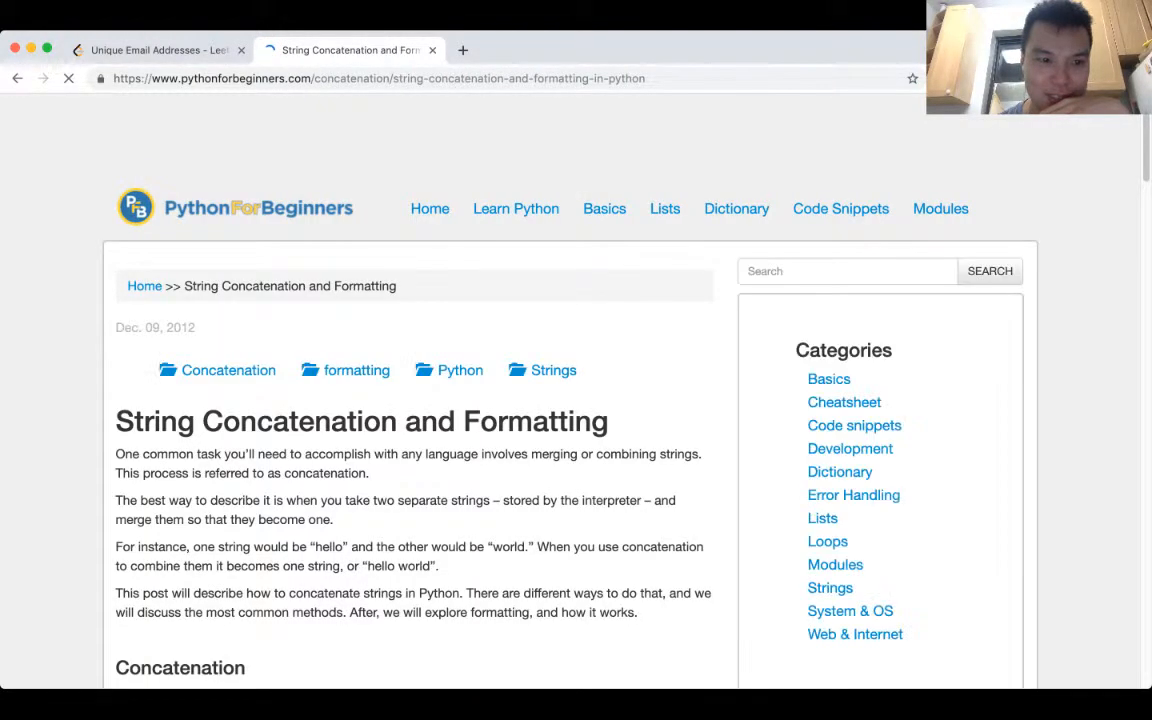
pyautogui.scroll(-3)
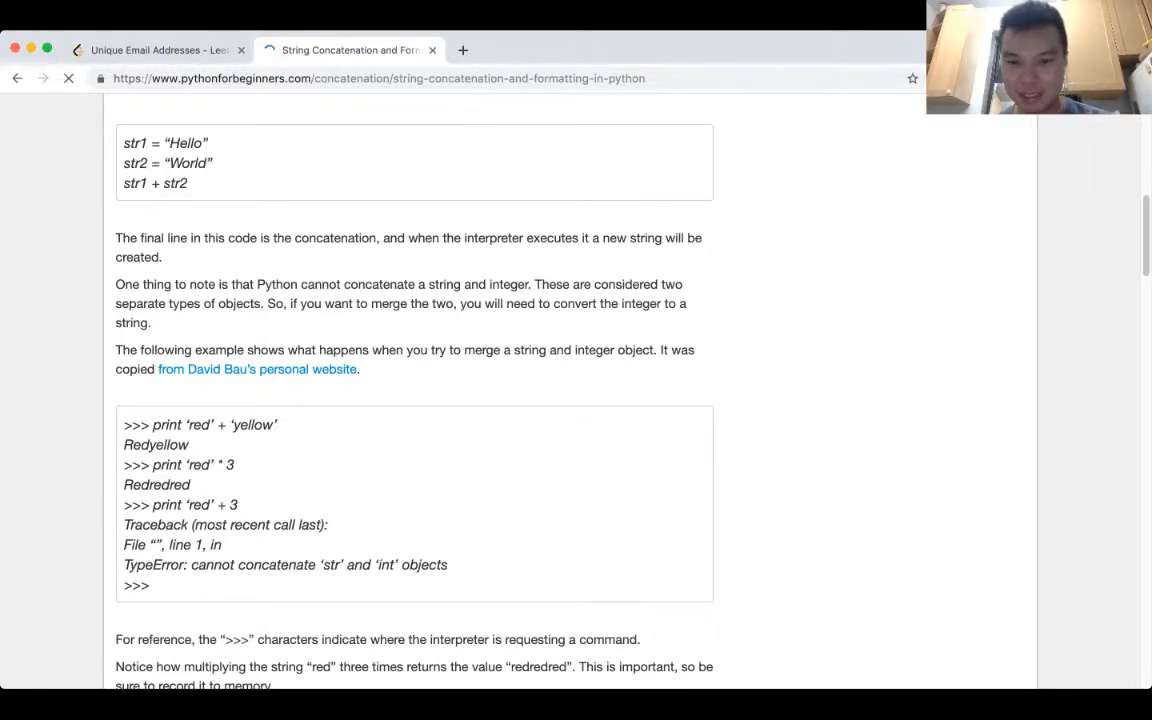
pyautogui.click(155, 49)
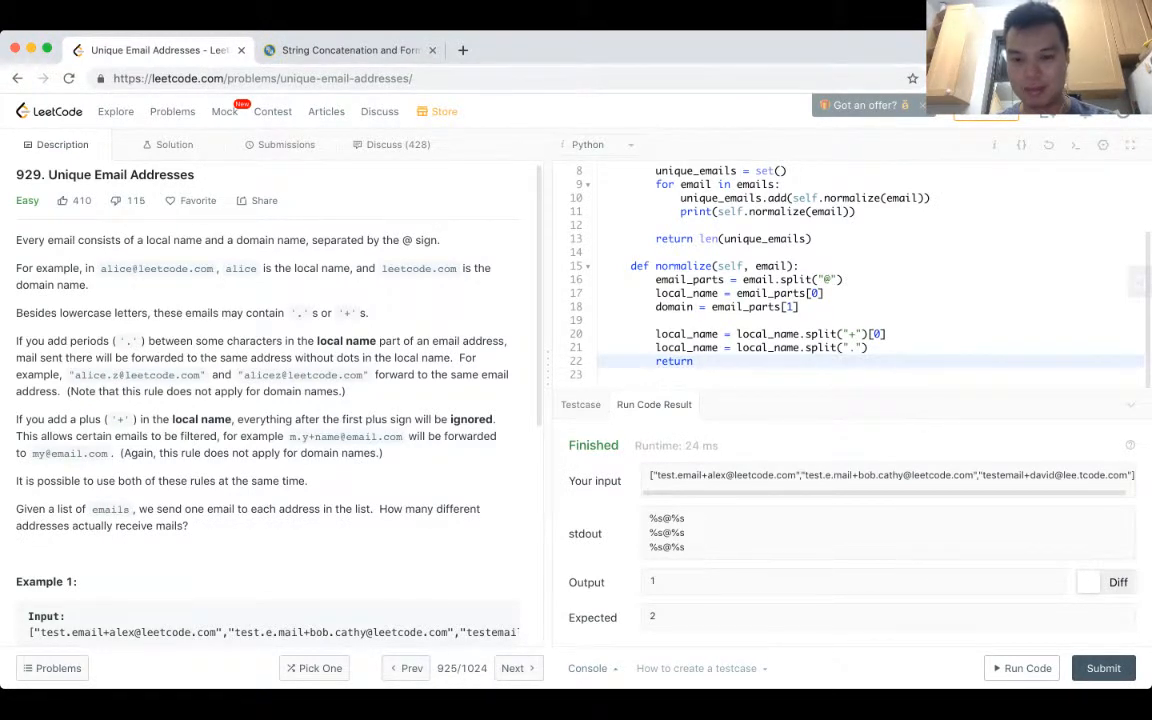
# - Return local_name + "@" + domain, run it into a list-concatenation TypeError, and recheck the article
pyautogui.write('local_name +')
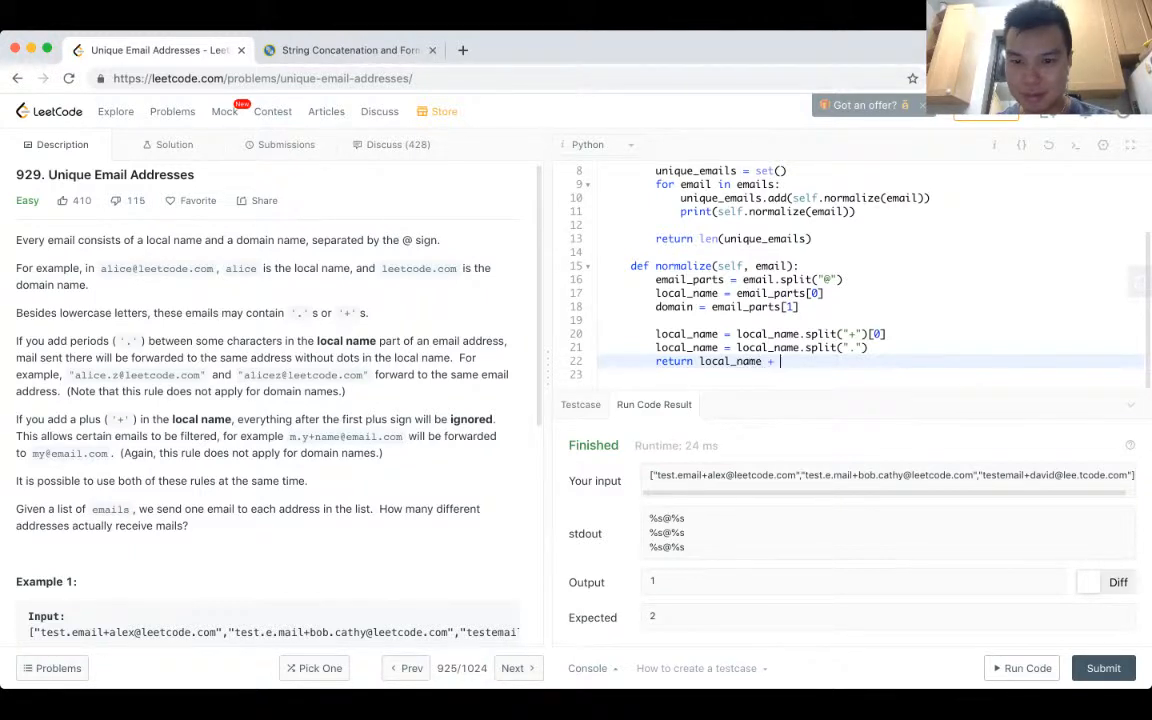
pyautogui.write('"@" +')
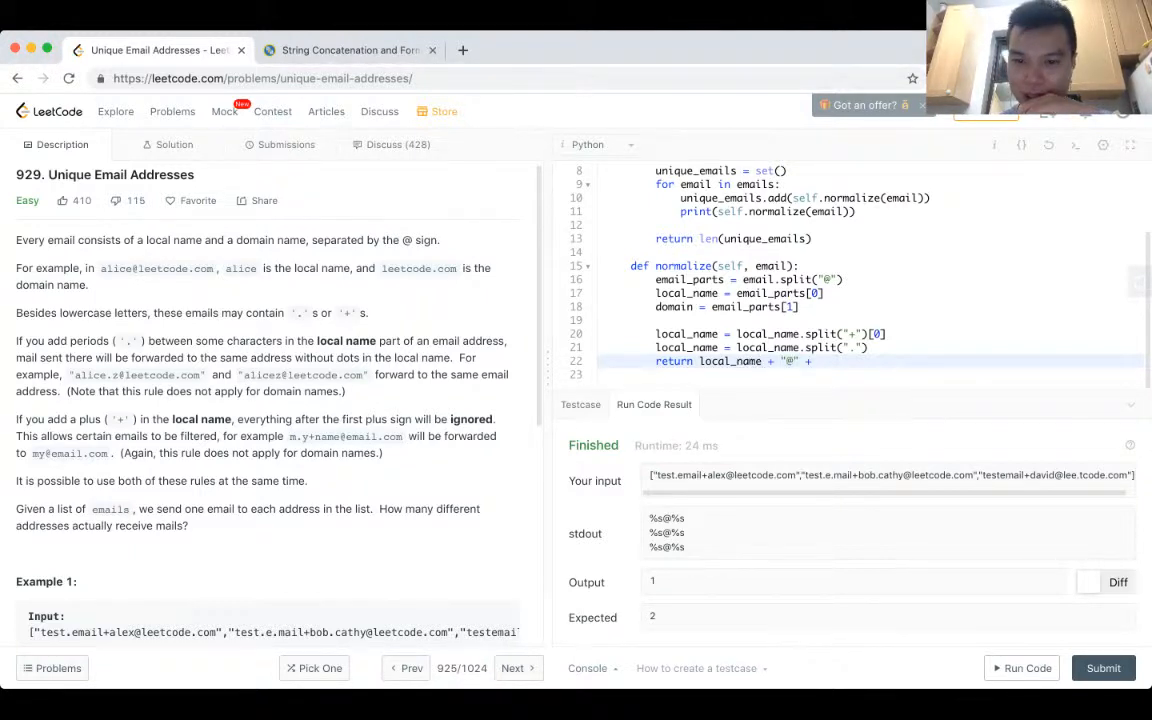
pyautogui.click(1026, 668)
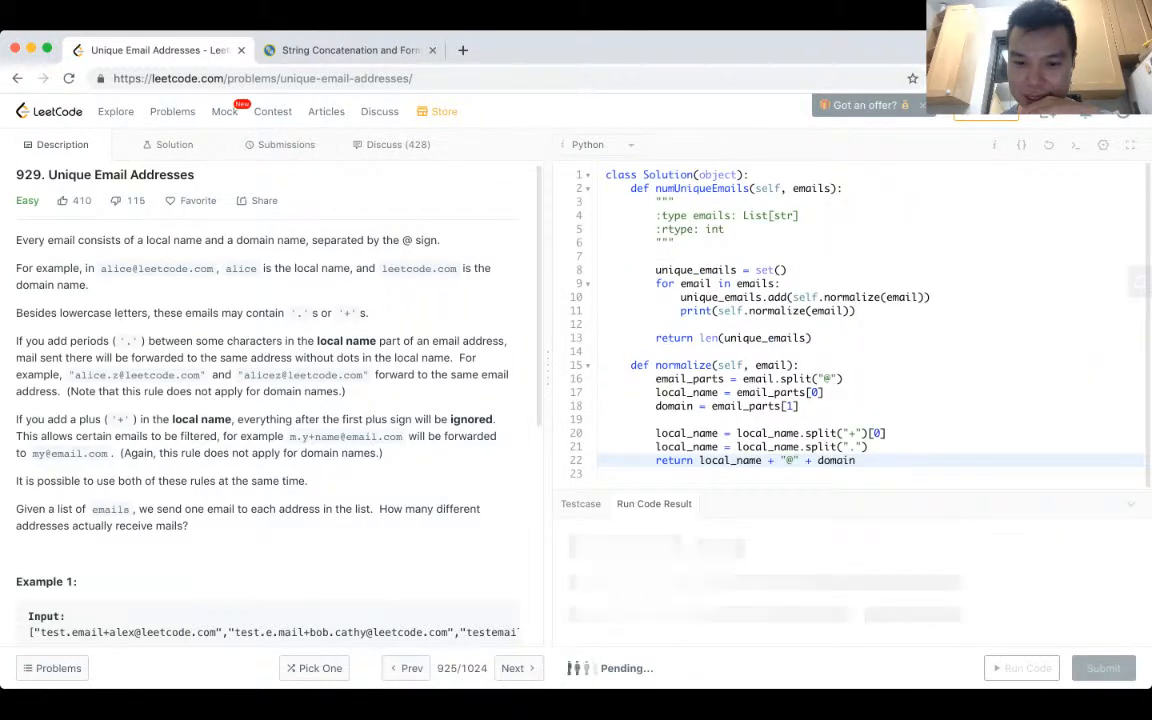
pyautogui.click(1020, 668)
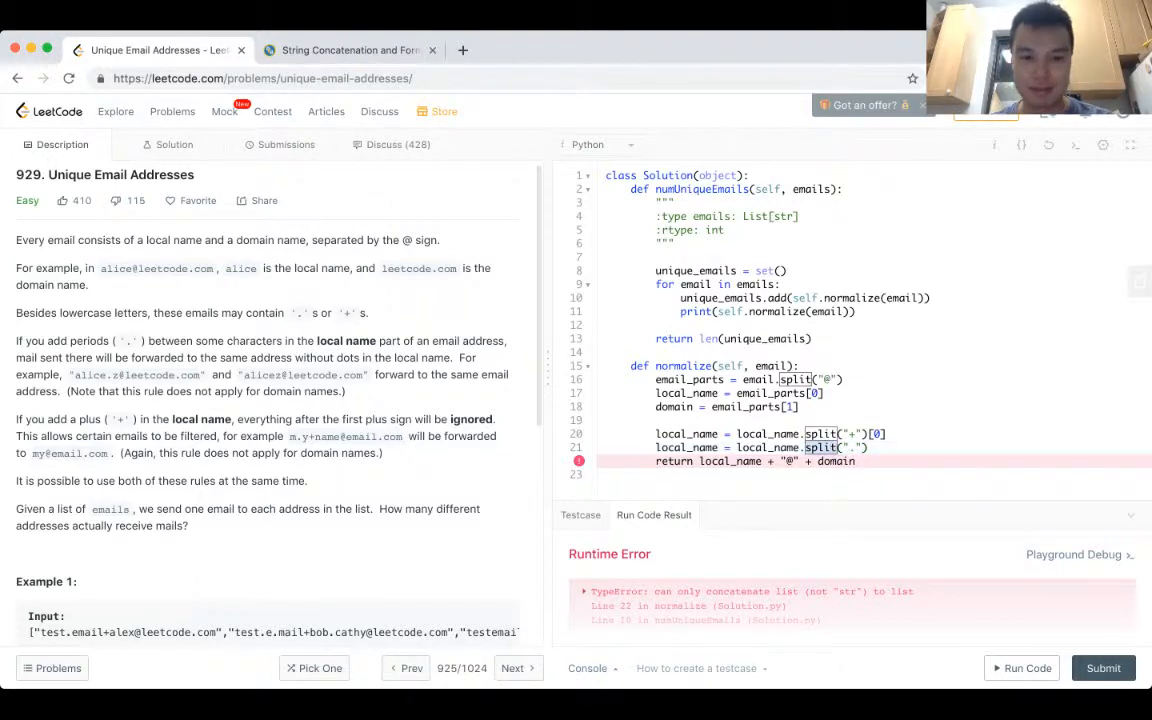
pyautogui.click(348, 50)
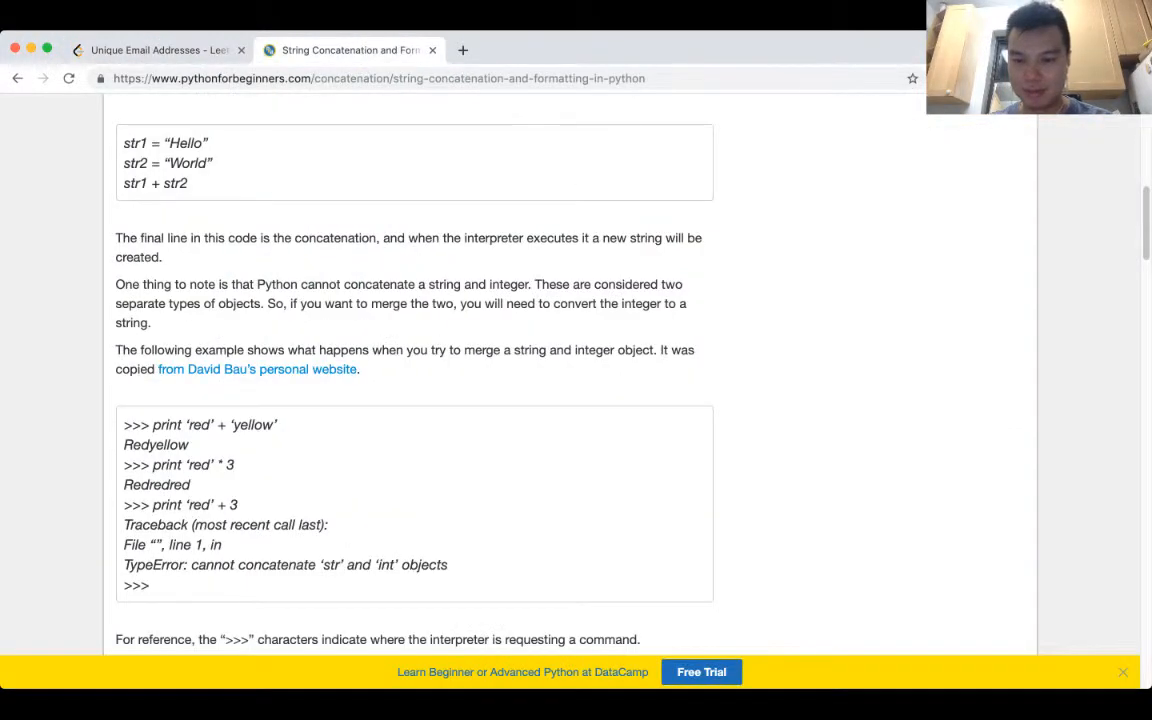
pyautogui.click(155, 50)
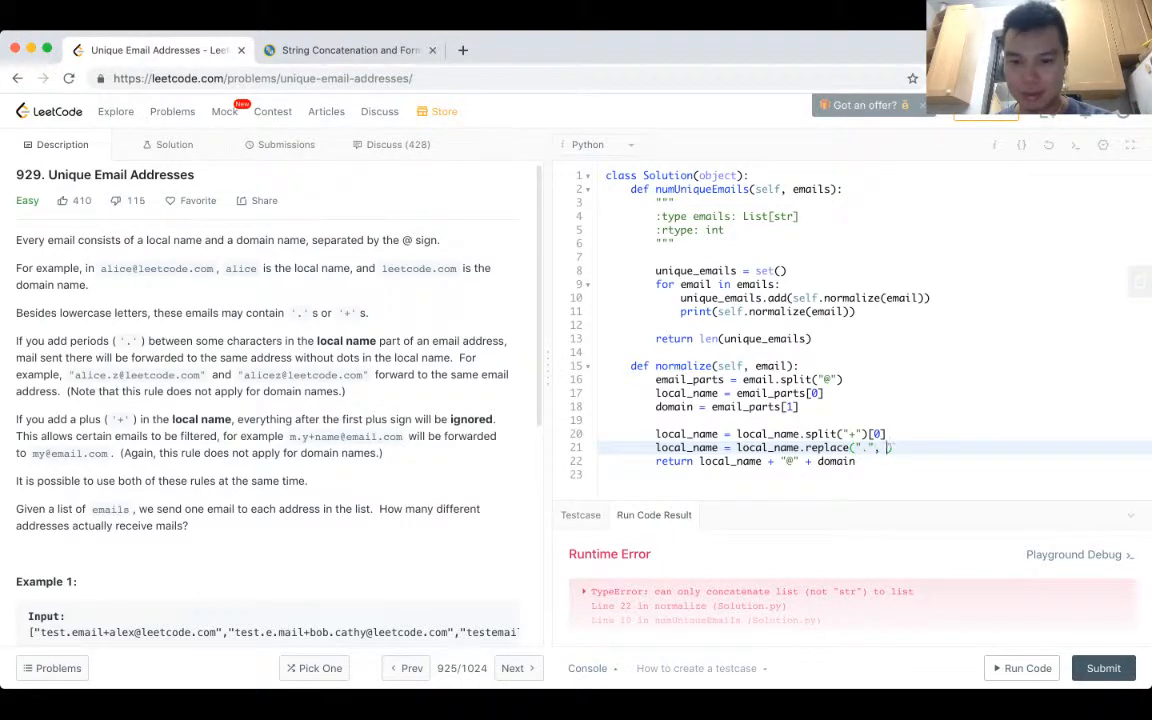
# - Finish replace(".", ""), run to get output 2 as expected, and submit for an Accepted result
pyautogui.write('""')
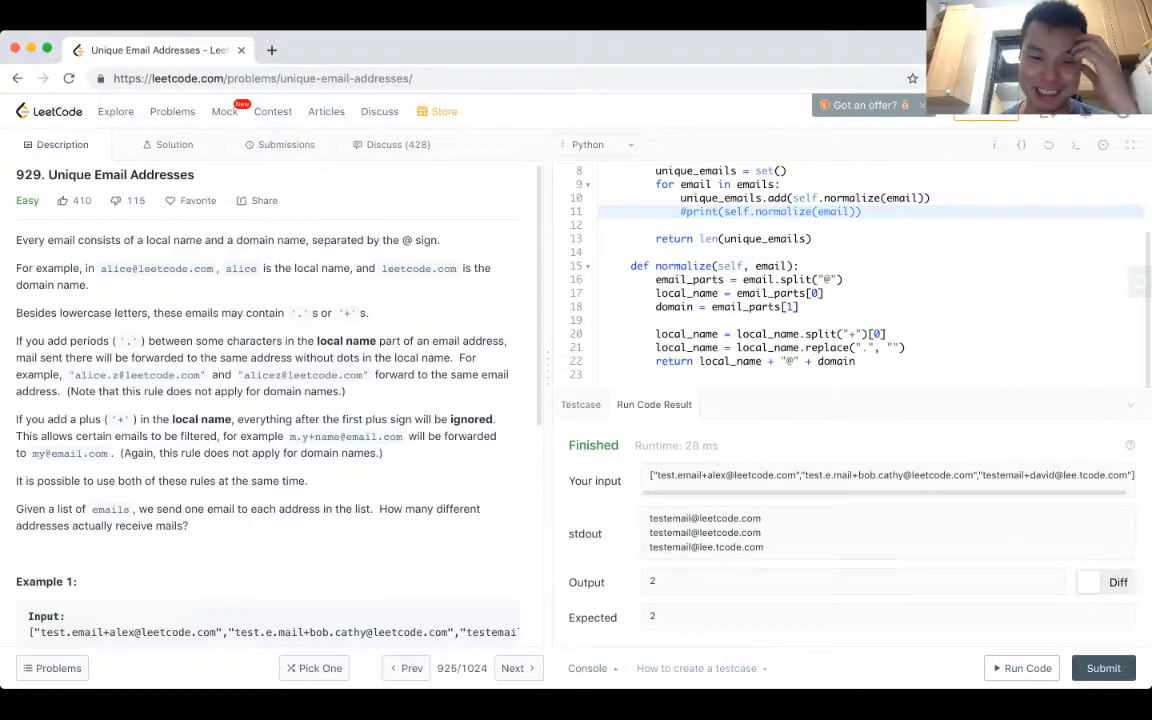
pyautogui.click(1103, 668)
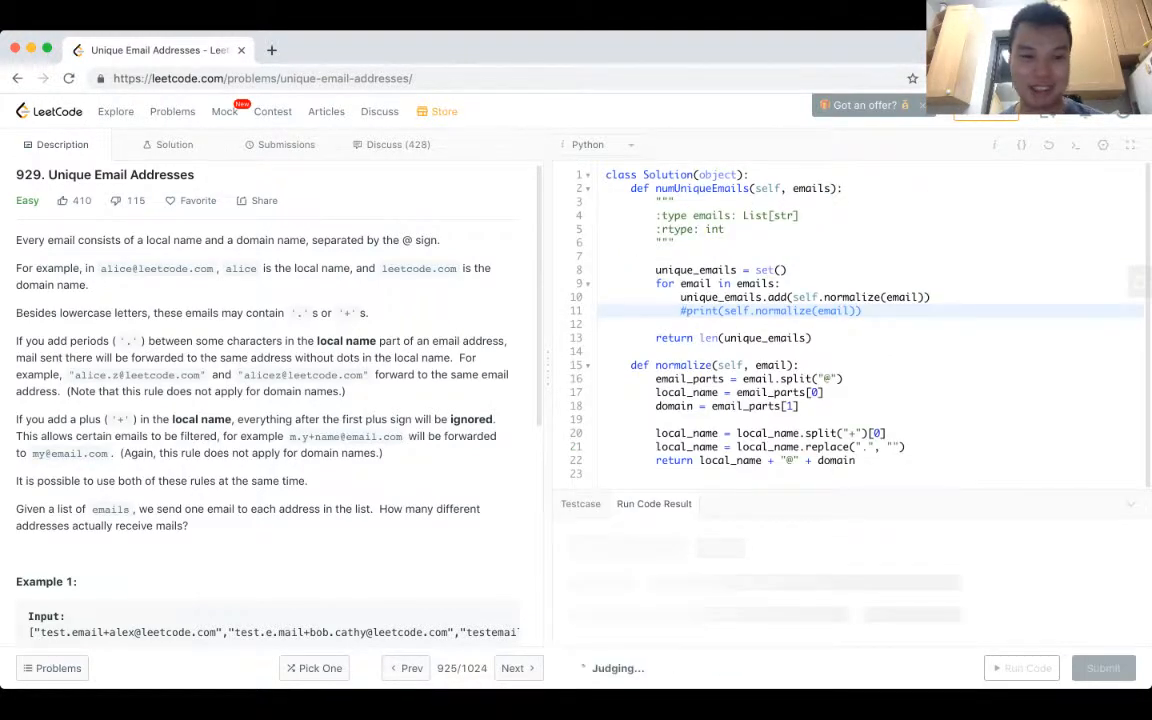
pyautogui.click(1020, 668)
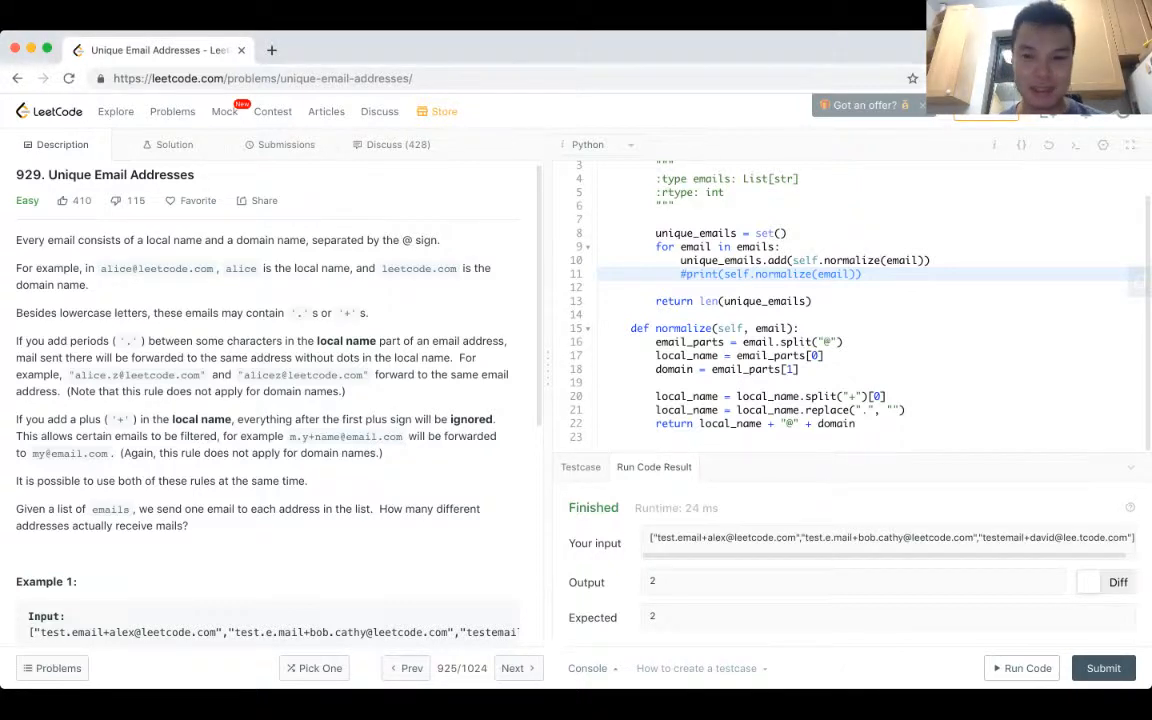
pyautogui.click(1103, 668)
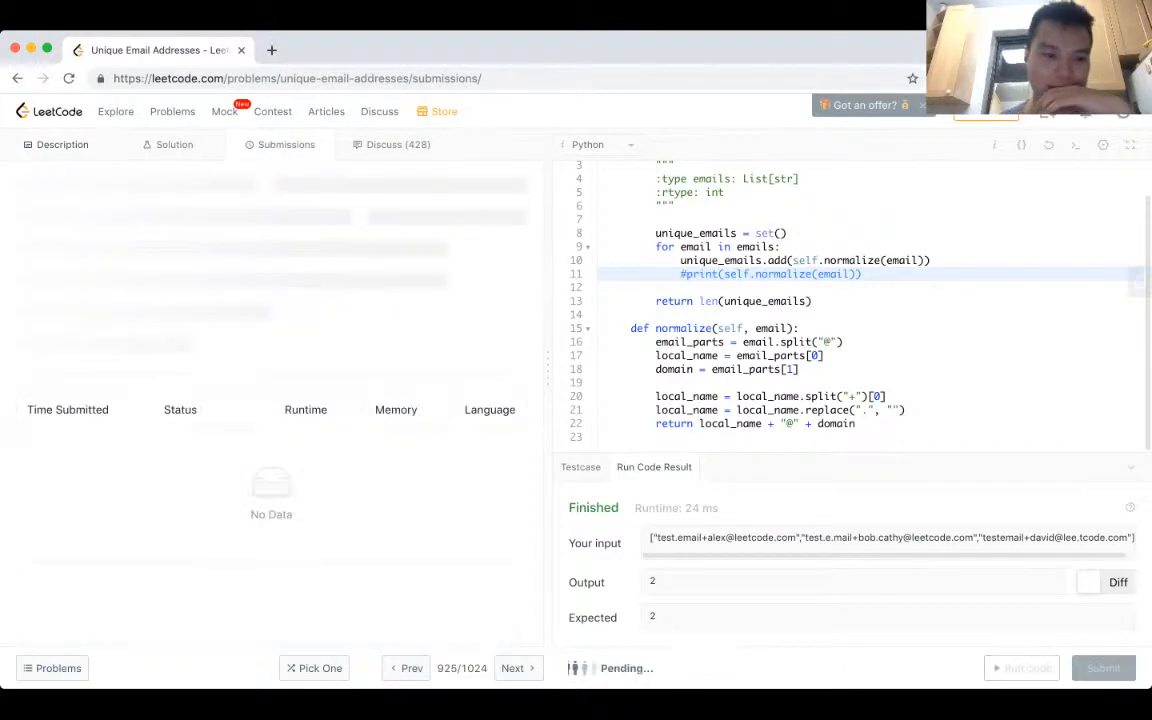
pyautogui.click(1103, 668)
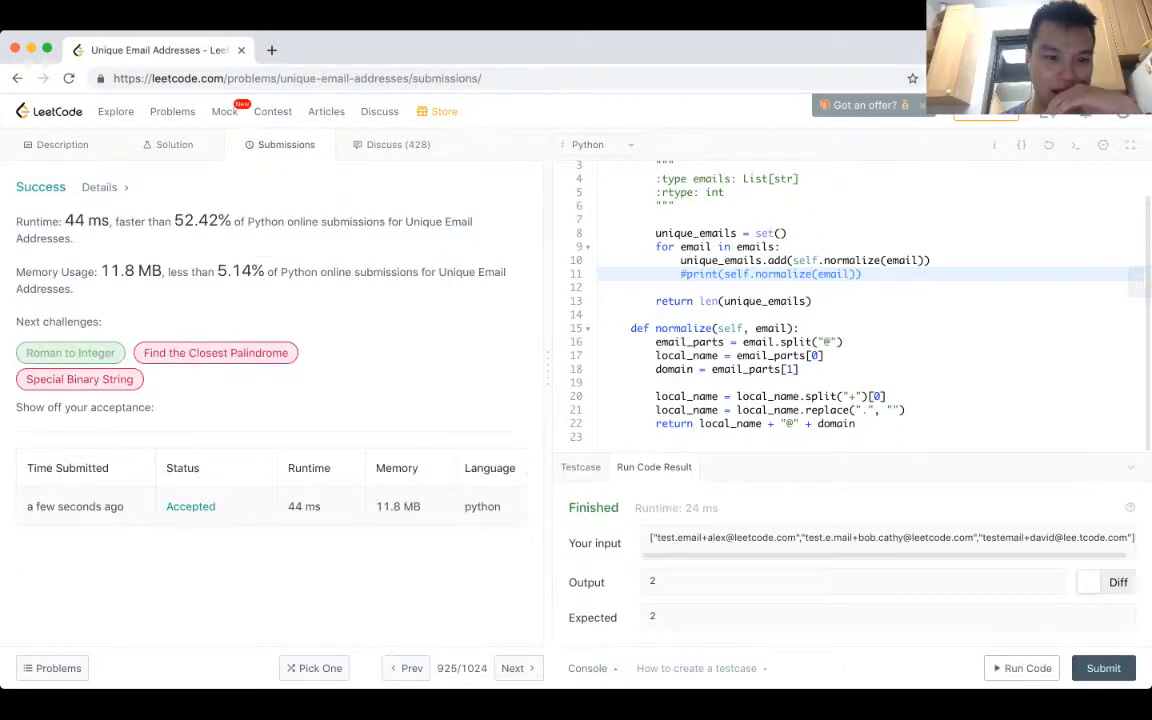